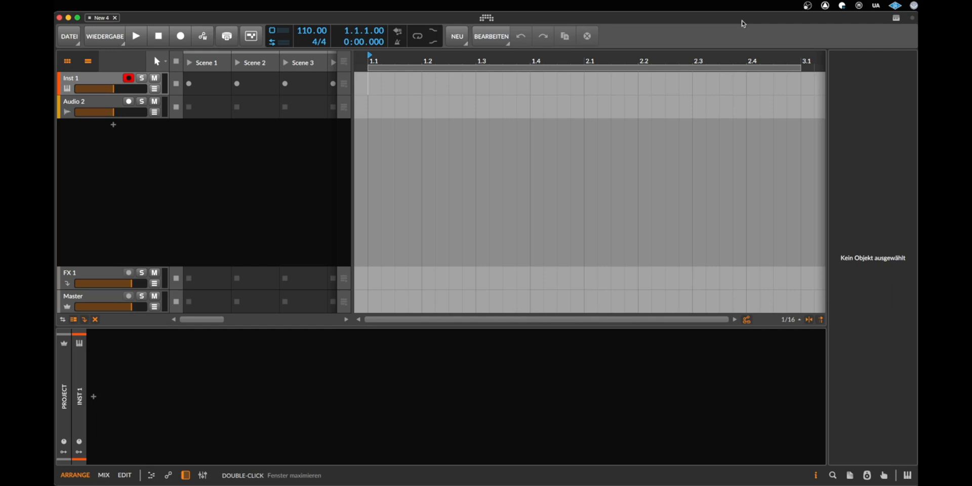
mouse_move(529, 74)
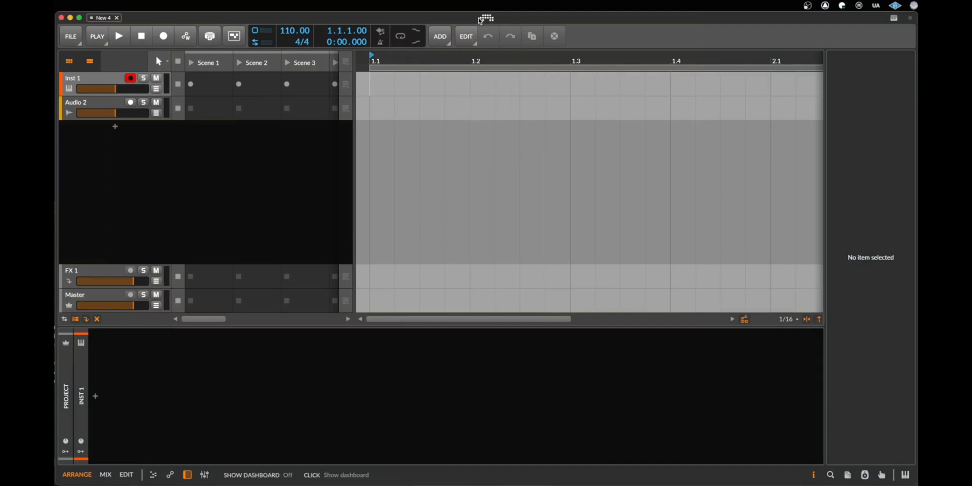
Step: Review Language and Display Profile dropdowns unchanged, then show the Behavior settings page
left_click(486, 17)
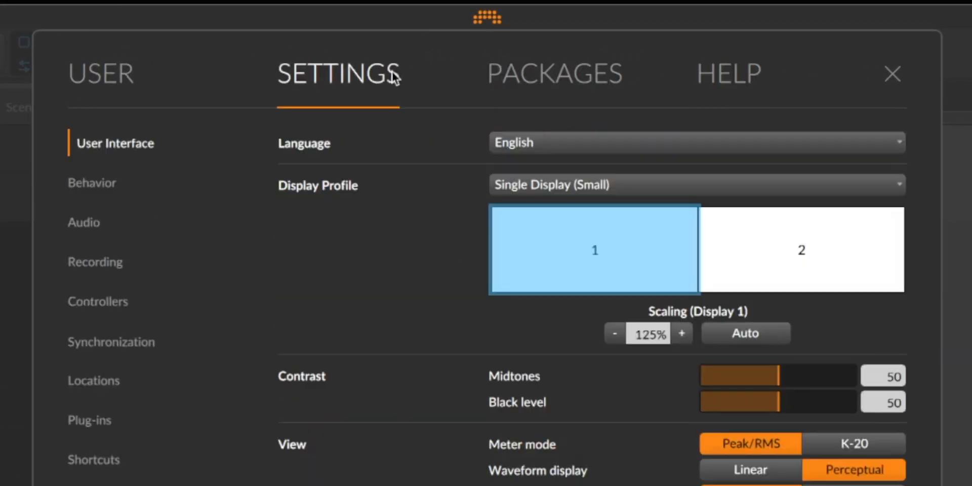
mouse_move(514, 152)
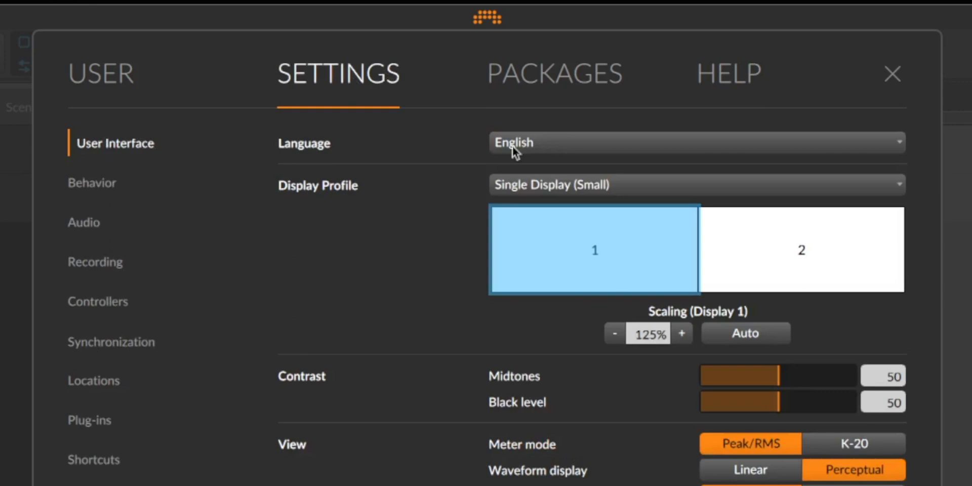
mouse_move(103, 164)
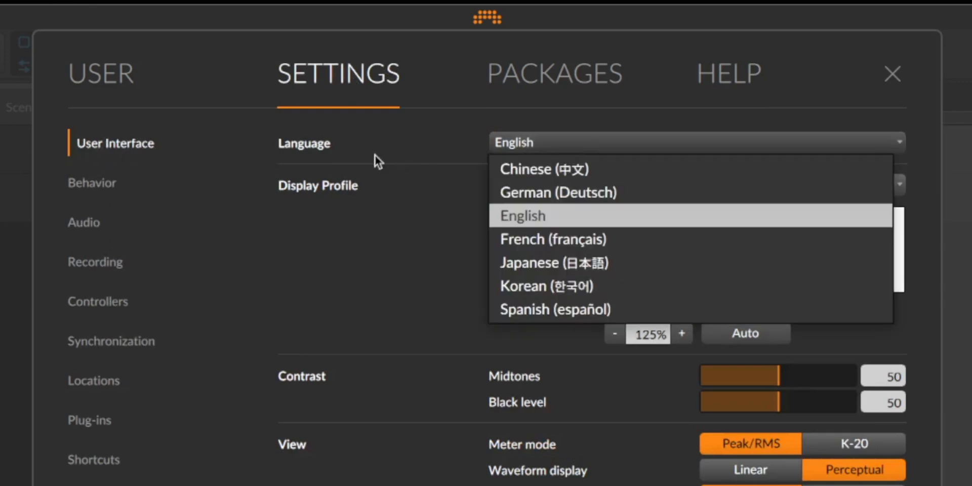
left_click(522, 214)
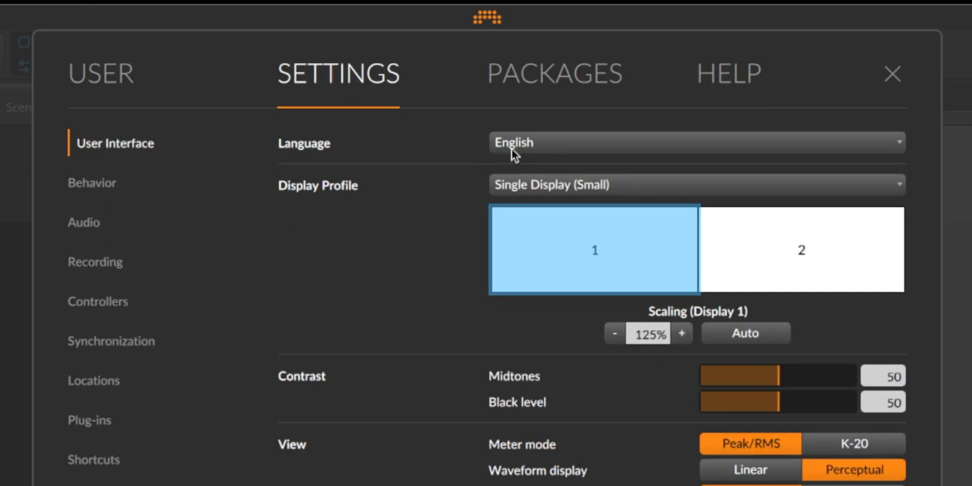
mouse_move(335, 193)
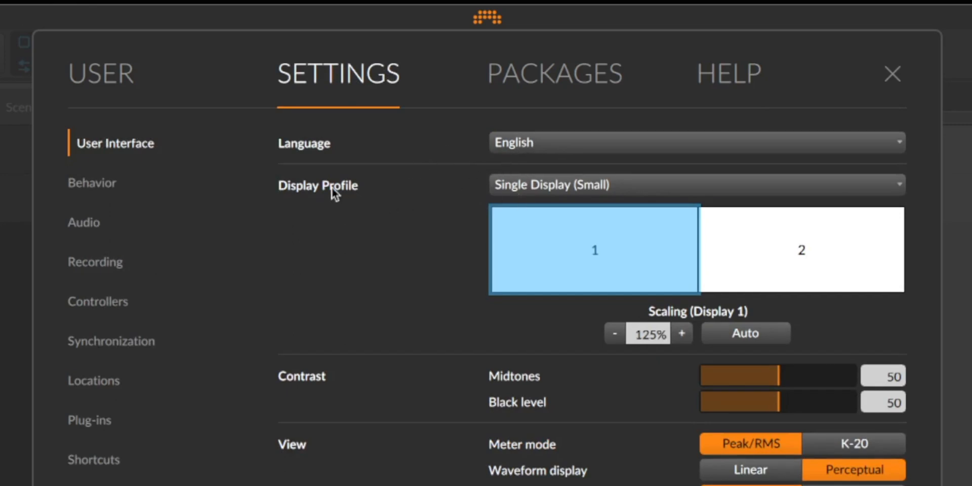
left_click(694, 184)
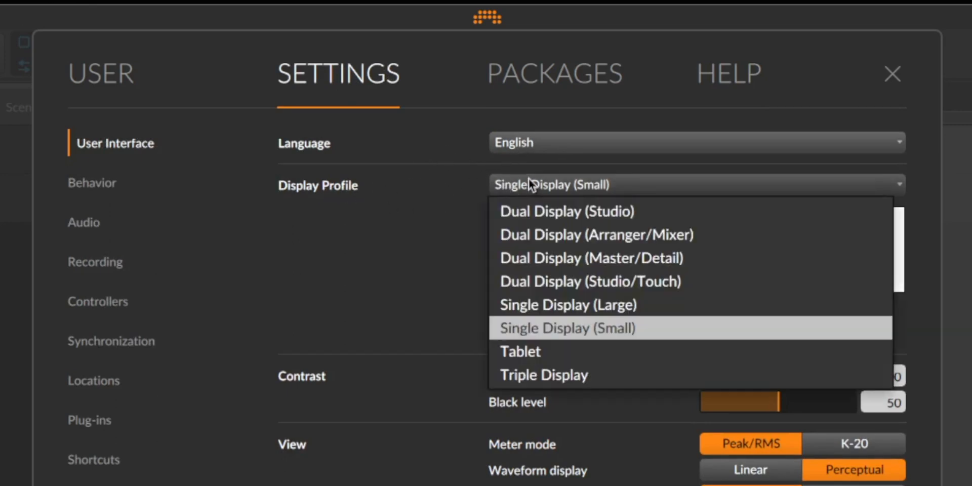
mouse_move(565, 211)
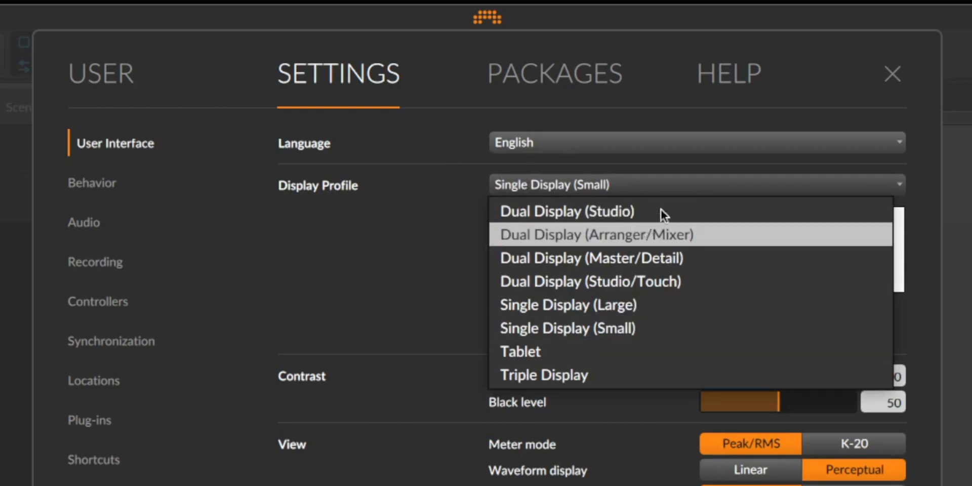
mouse_move(534, 352)
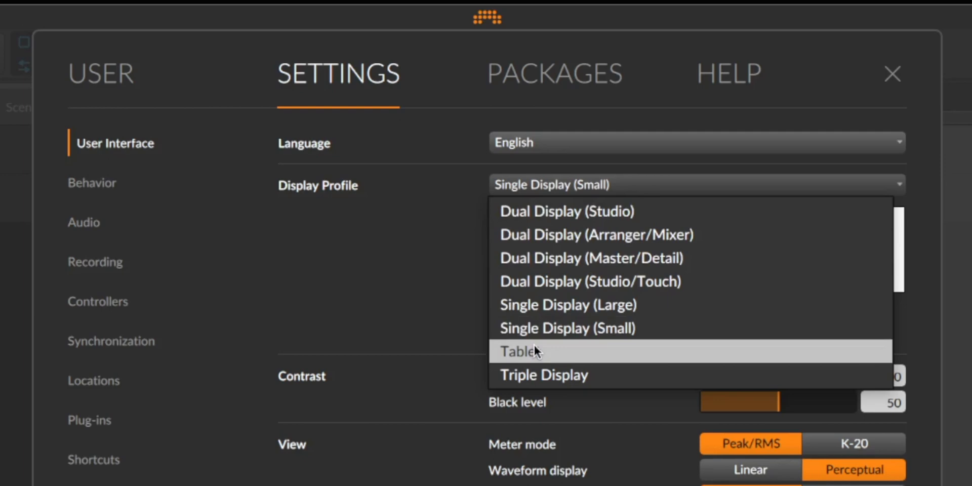
mouse_move(533, 340)
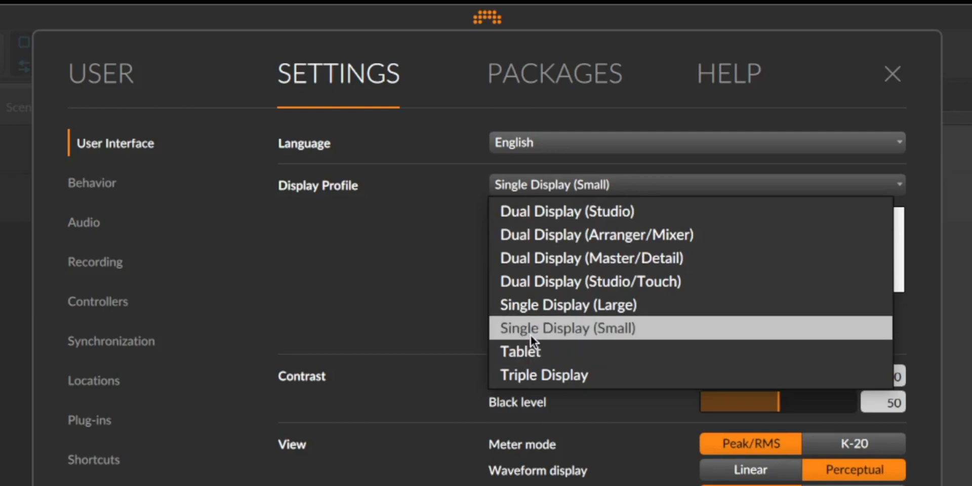
mouse_move(561, 346)
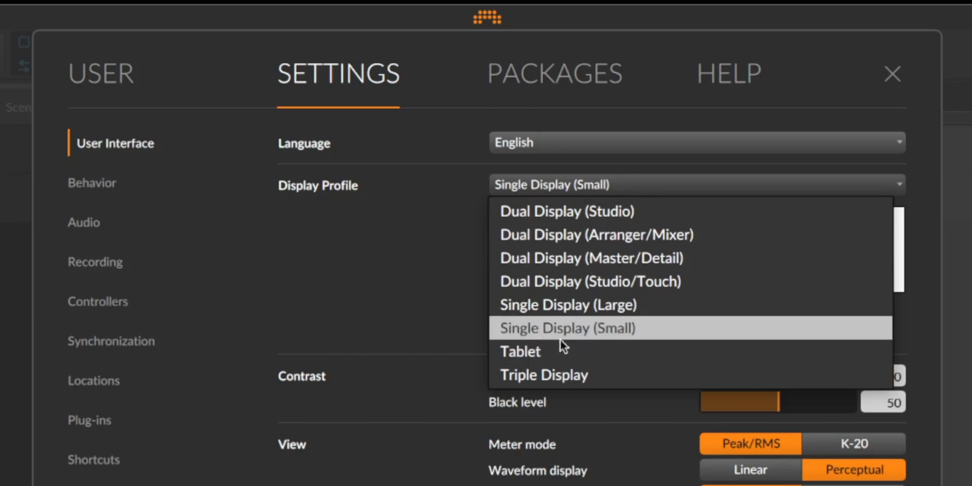
mouse_move(581, 333)
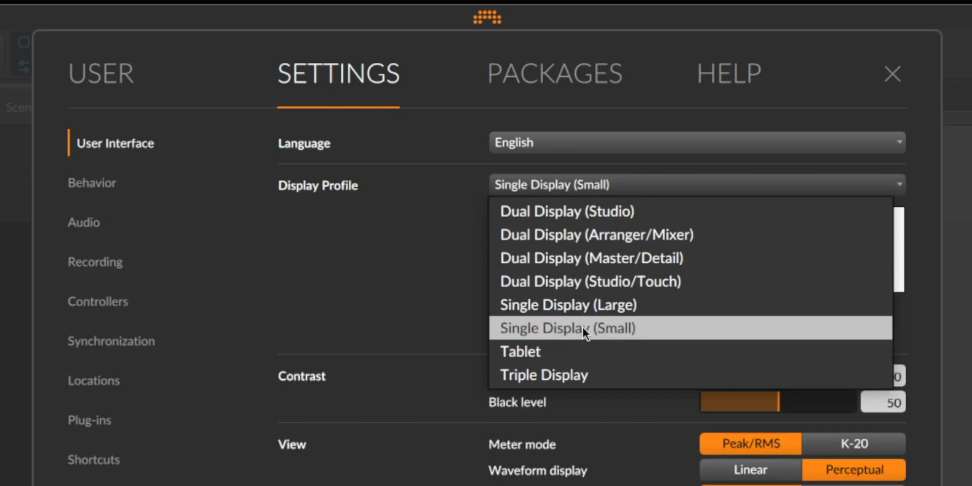
left_click(566, 327)
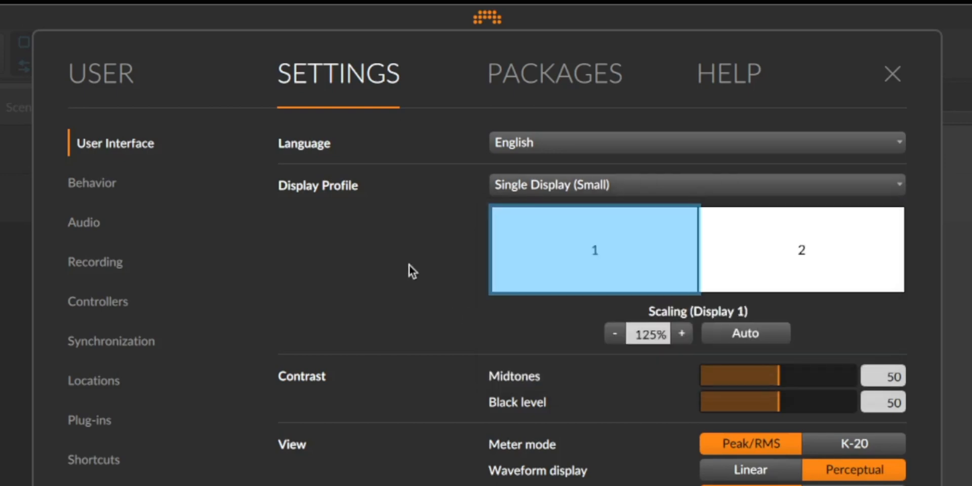
left_click(98, 182)
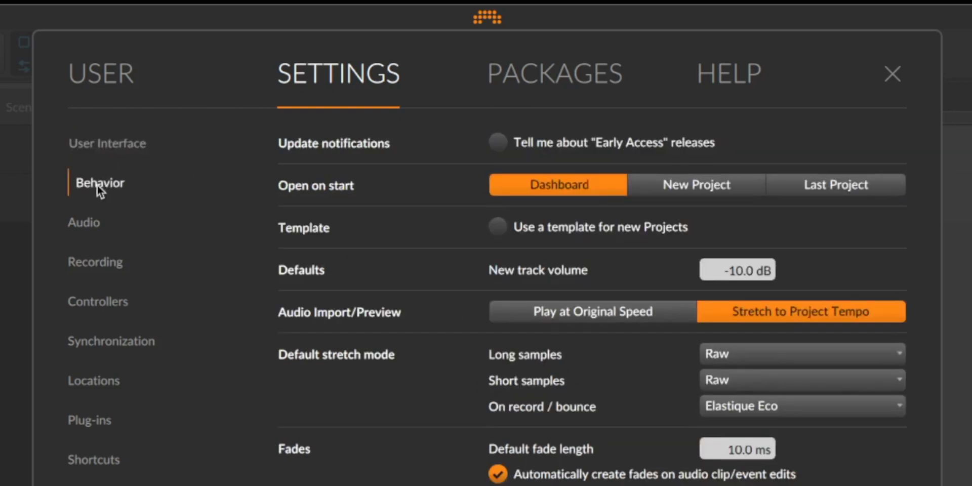
Step: Show the Audio settings and keep Universal Audio Thunderbolt as the output device
left_click(84, 222)
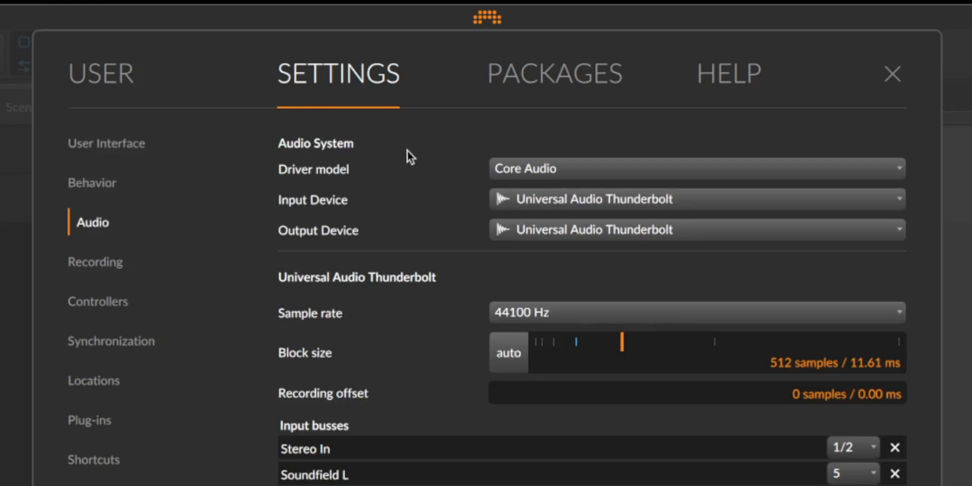
mouse_move(571, 172)
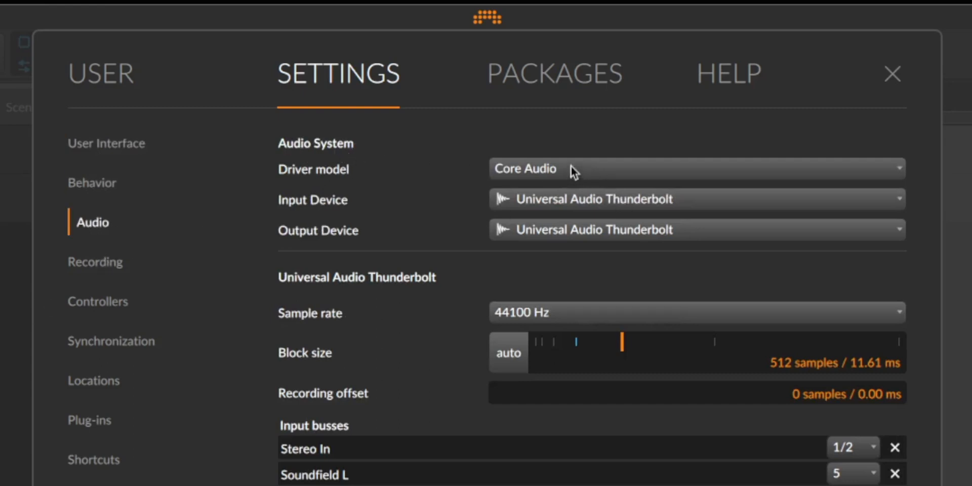
mouse_move(474, 243)
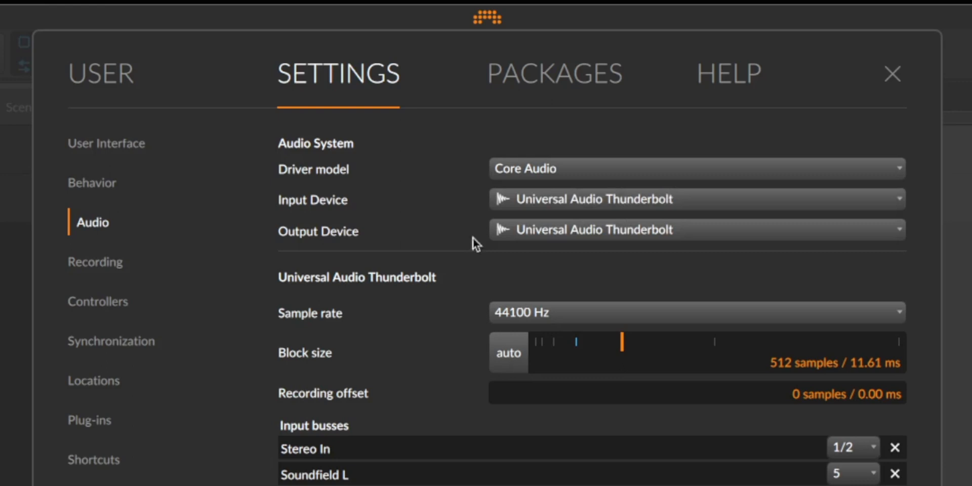
left_click(694, 229)
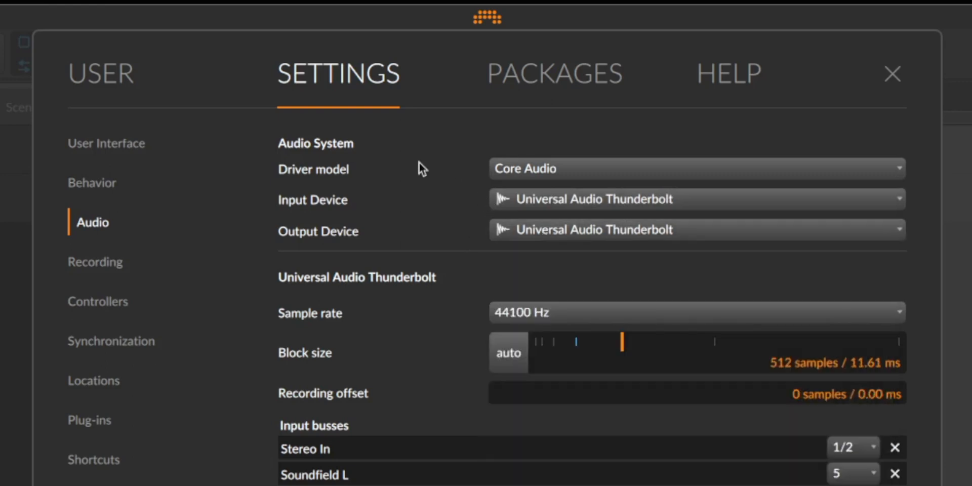
mouse_move(461, 199)
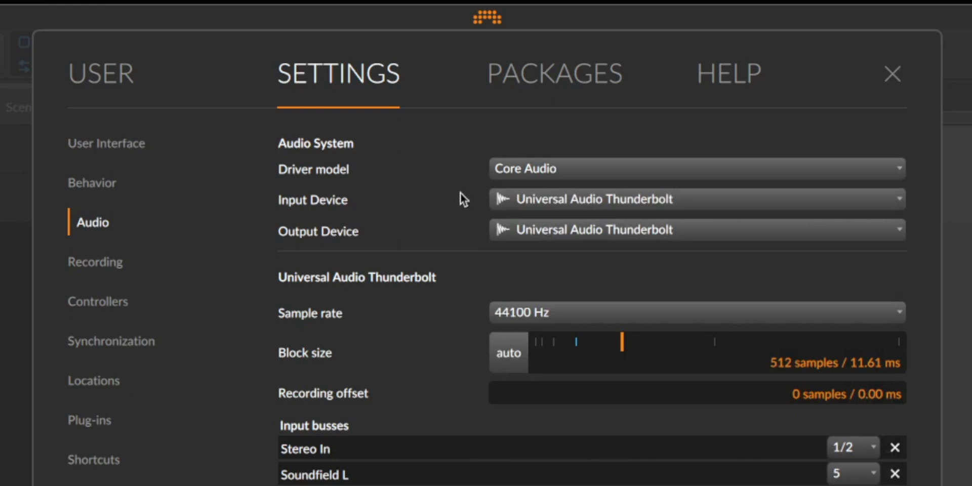
mouse_move(482, 268)
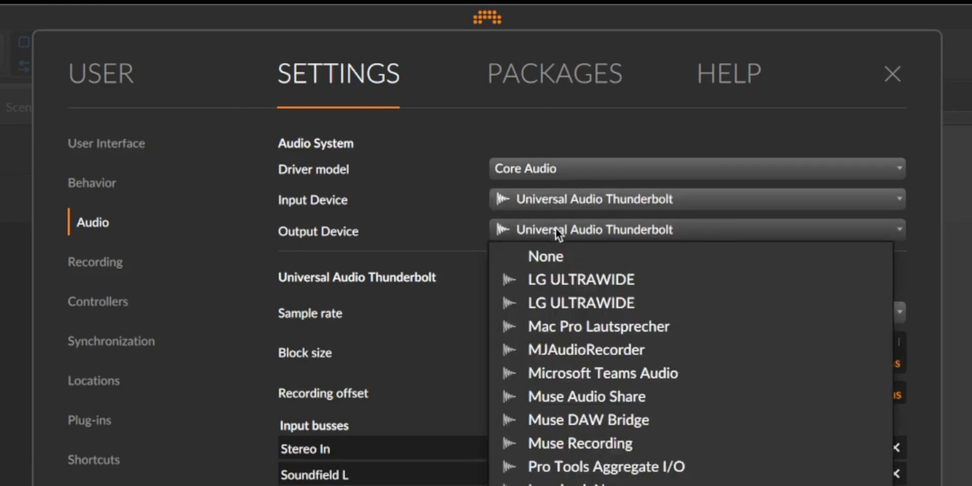
left_click(592, 230)
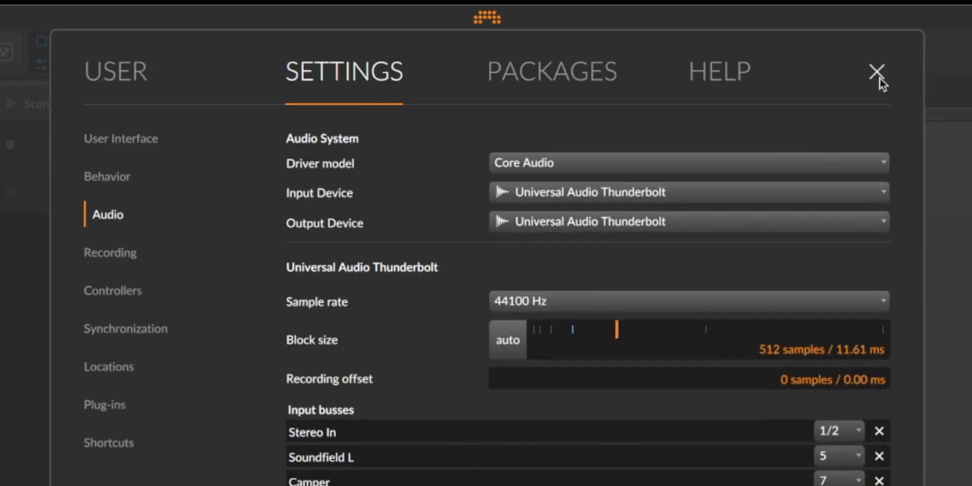
Step: Close Settings, then play the empty arrangement to about bar 16 and stop
left_click(877, 71)
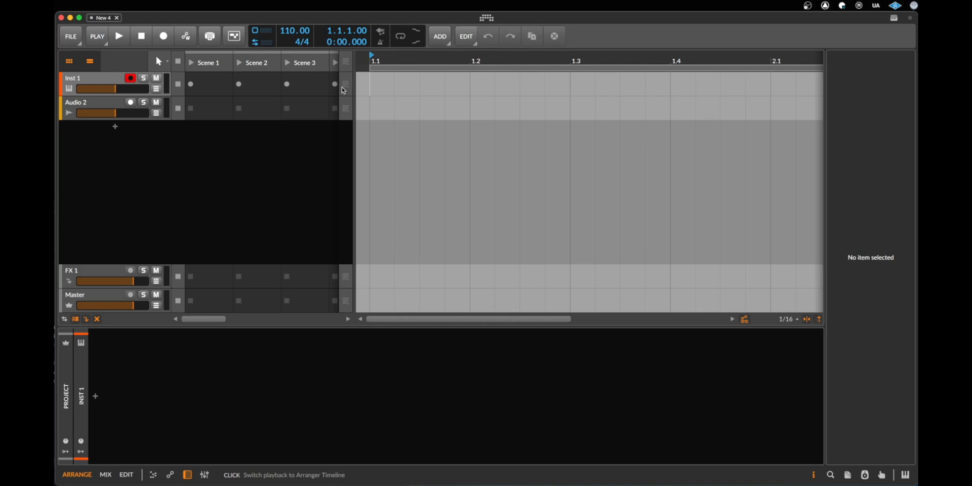
mouse_move(342, 90)
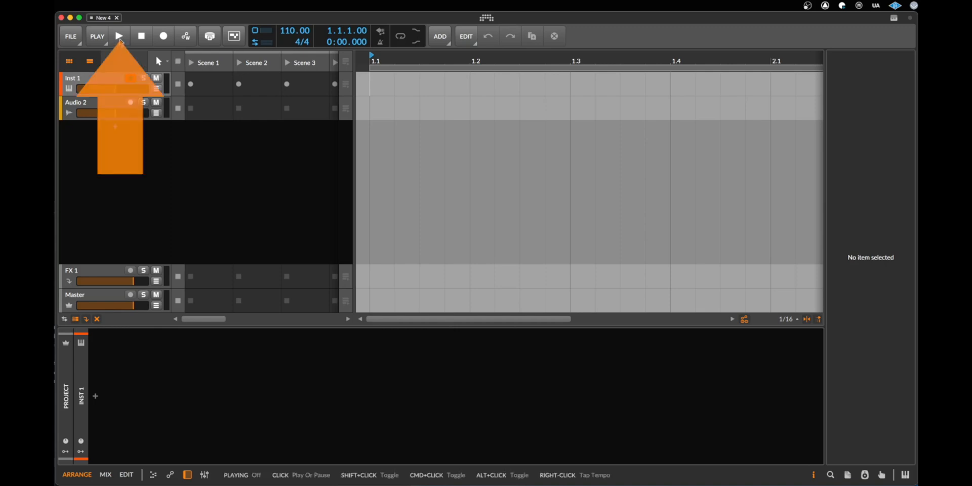
left_click(118, 36)
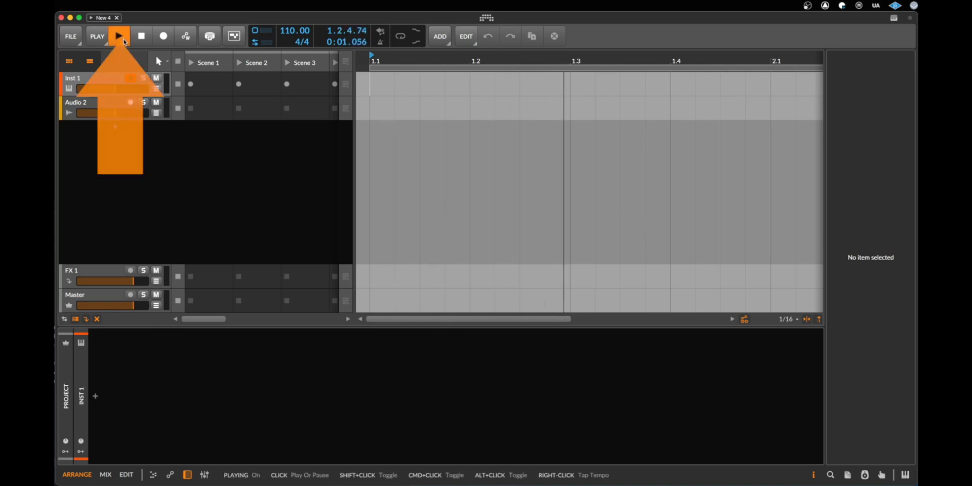
left_click(118, 35)
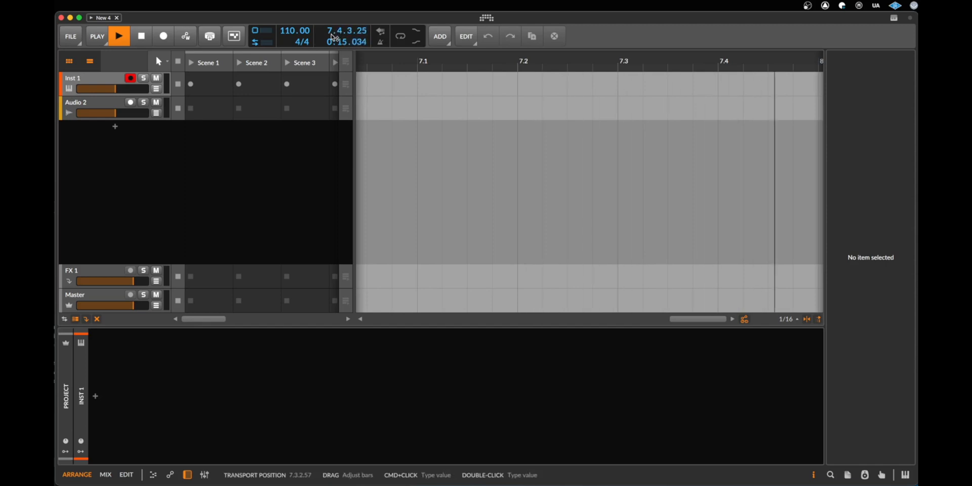
left_click_drag(339, 39, 338, 31)
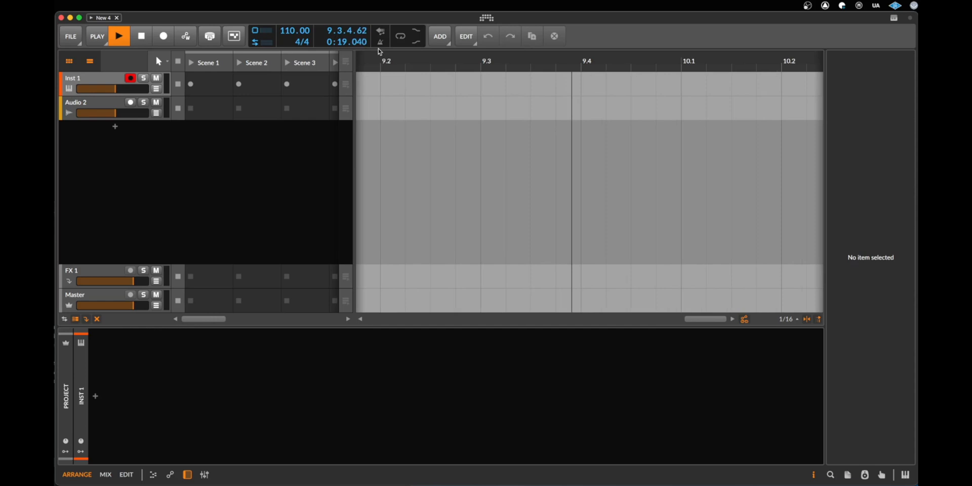
left_click(379, 43)
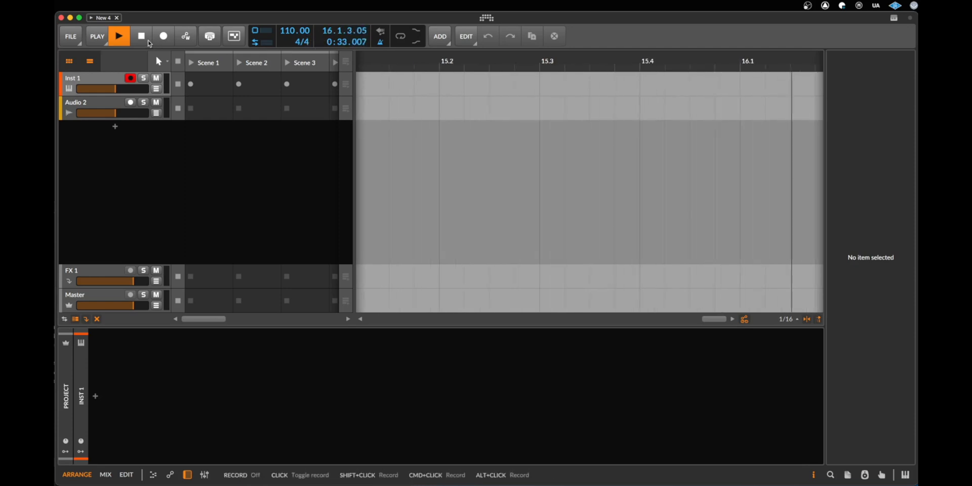
left_click(141, 36)
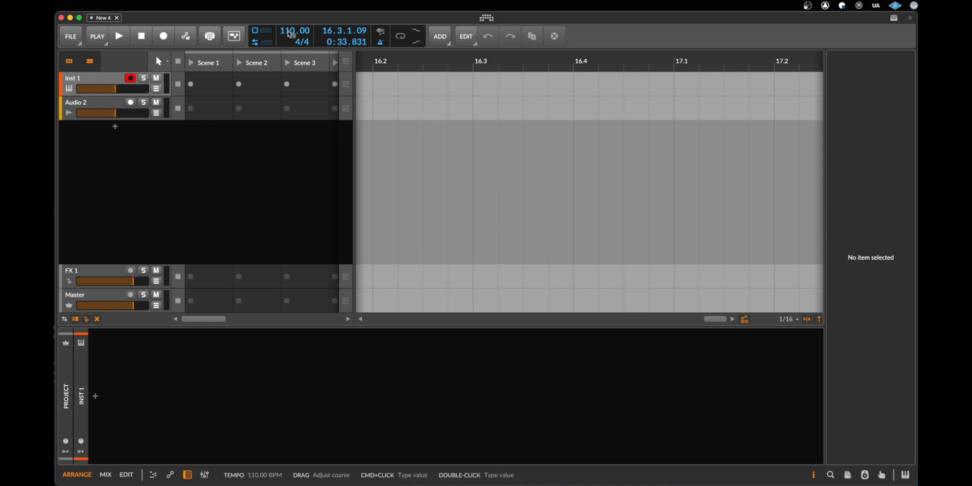
mouse_move(198, 53)
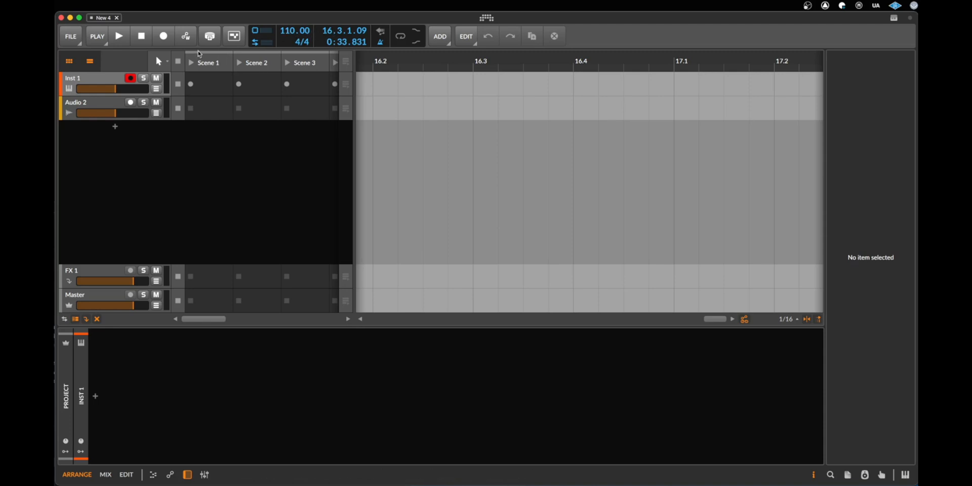
Step: Return to bar 1, play again, set tempo to 120 BPM and show Inst 1's properties
left_click(141, 36)
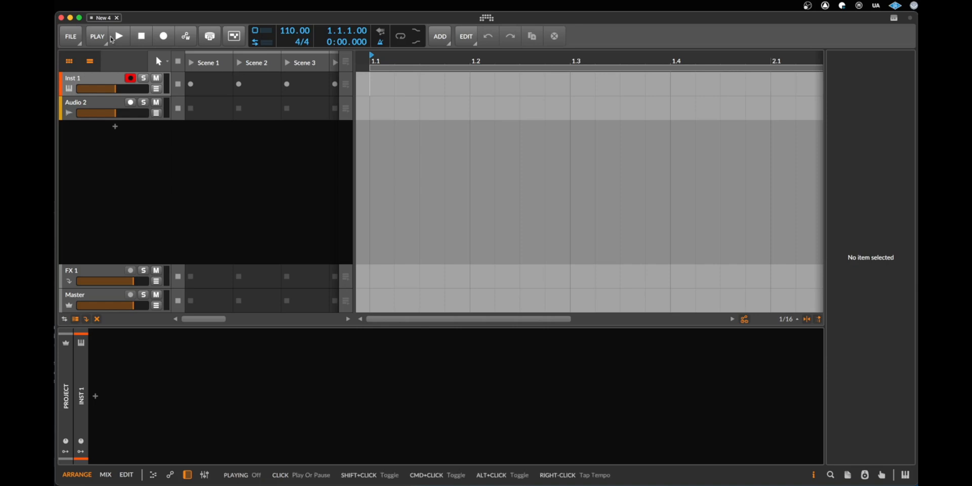
left_click(119, 35)
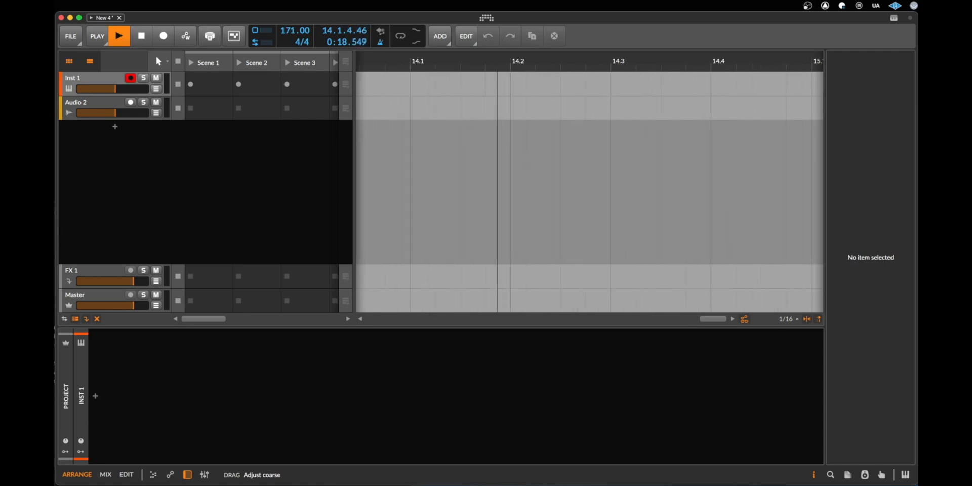
left_click_drag(295, 32, 294, 28)
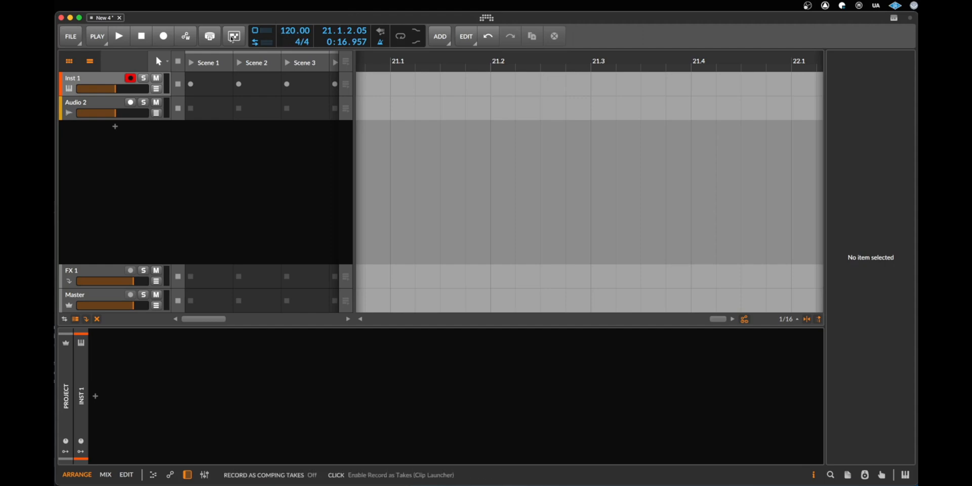
left_click(119, 35)
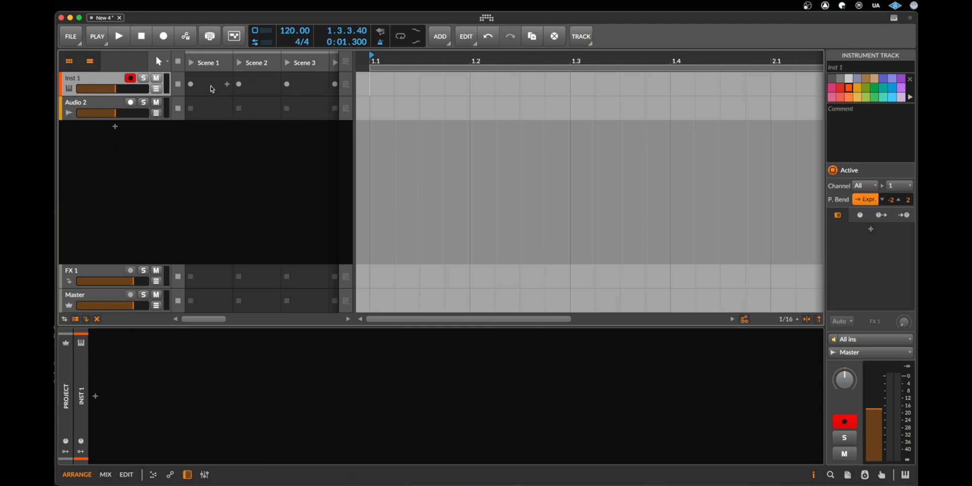
mouse_move(178, 99)
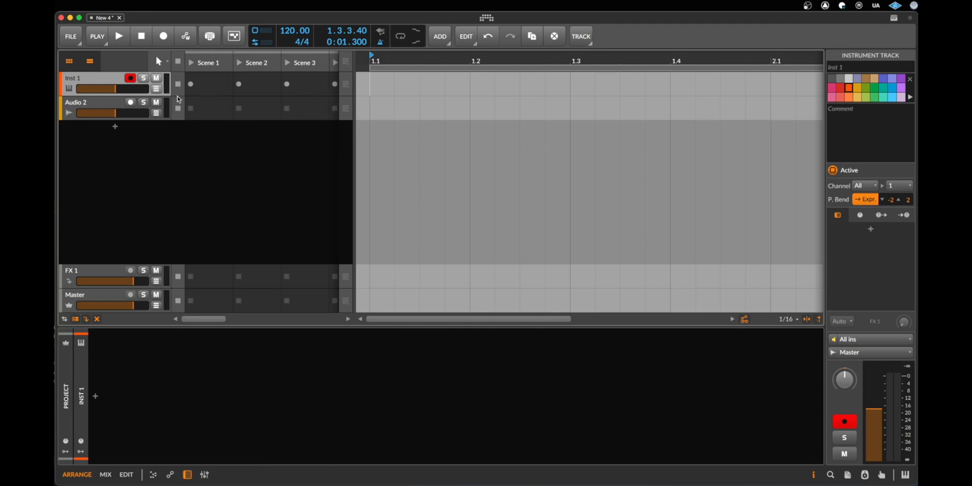
mouse_move(68, 60)
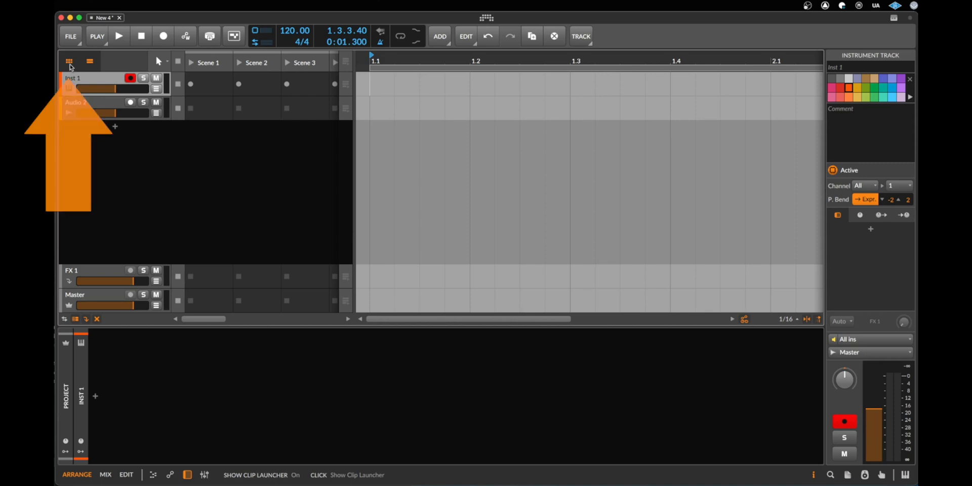
Step: Hide the clip launcher, hide and reshow the Inspector, and show Audio 2's track properties
left_click(69, 61)
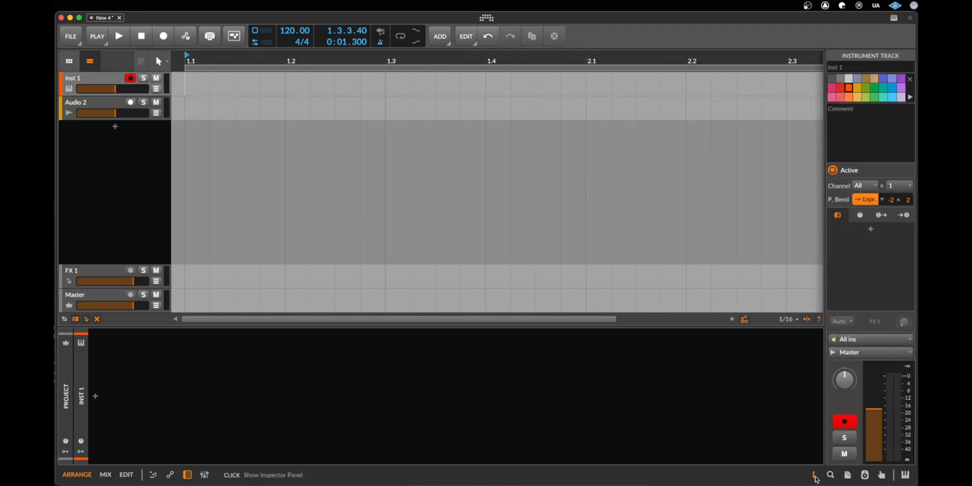
mouse_move(893, 414)
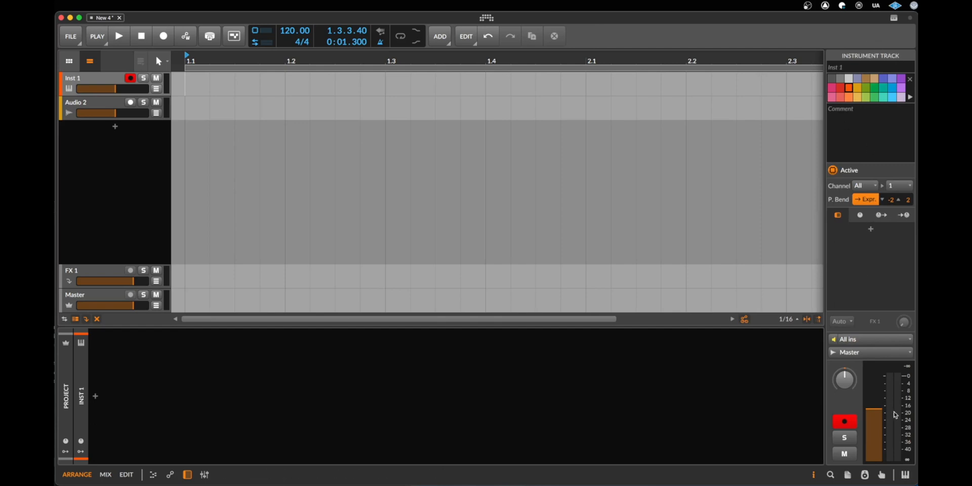
left_click(812, 475)
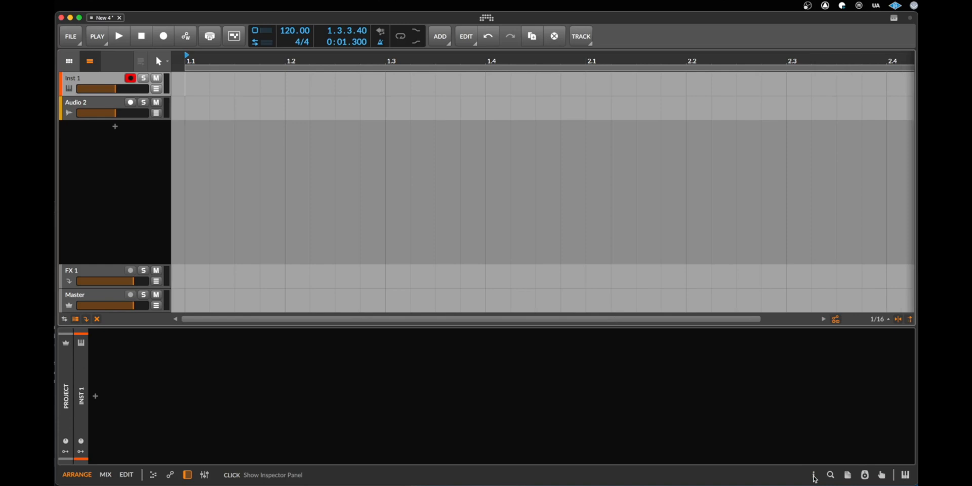
left_click(813, 475)
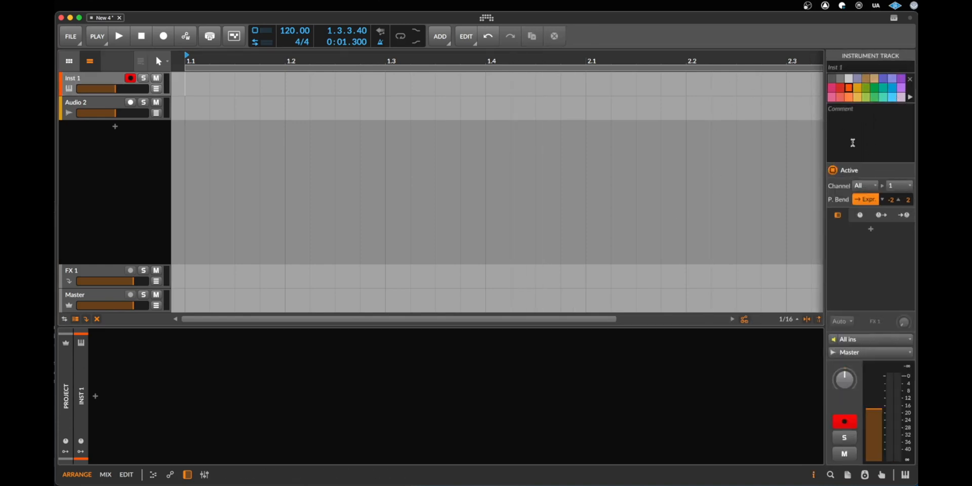
mouse_move(316, 137)
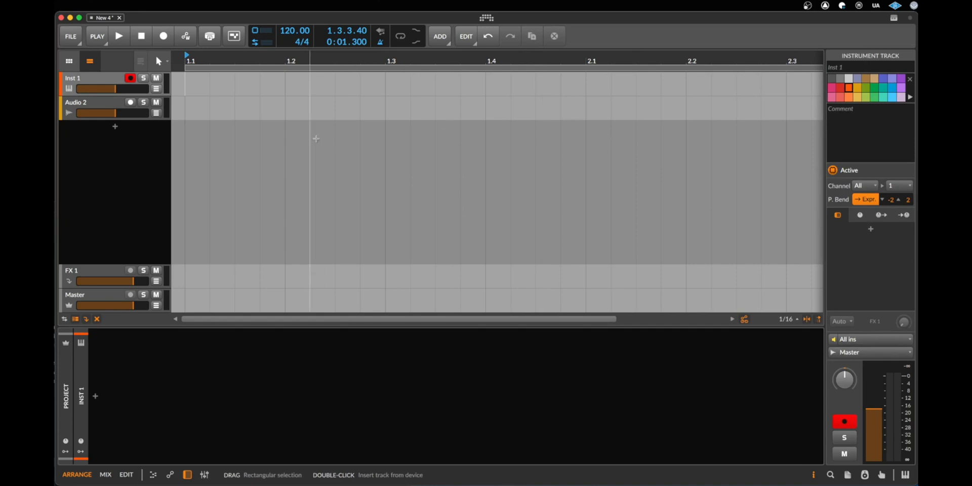
mouse_move(122, 93)
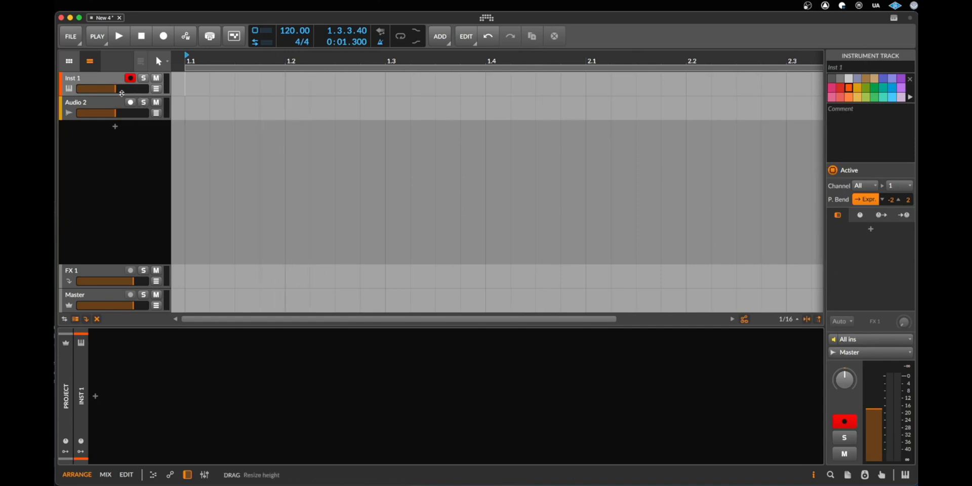
left_click(93, 102)
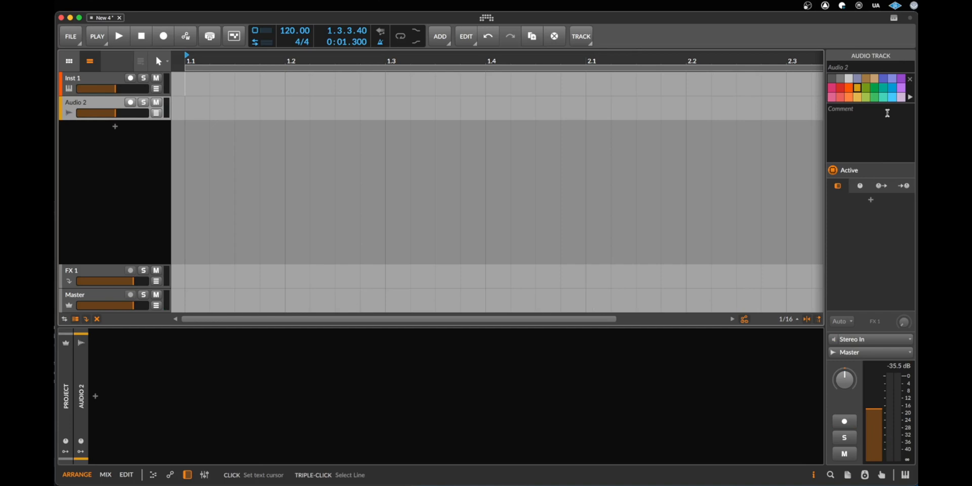
mouse_move(885, 317)
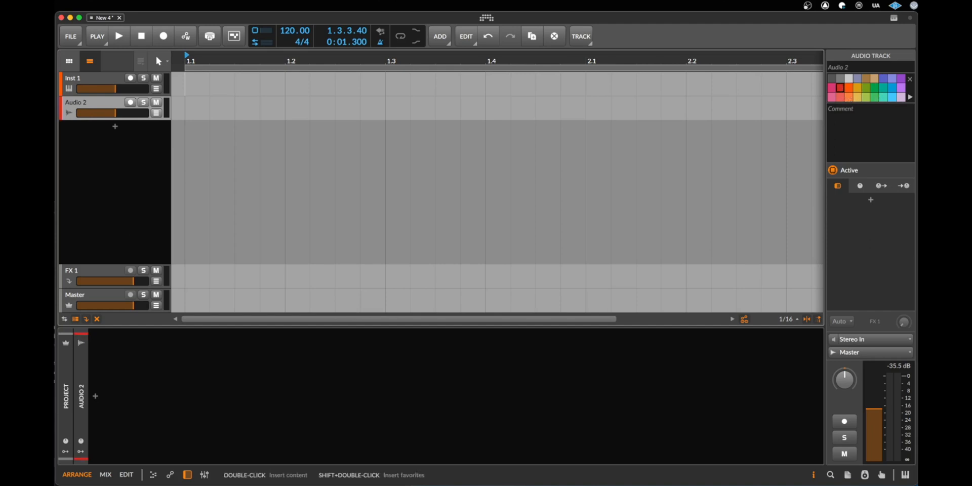
mouse_move(77, 84)
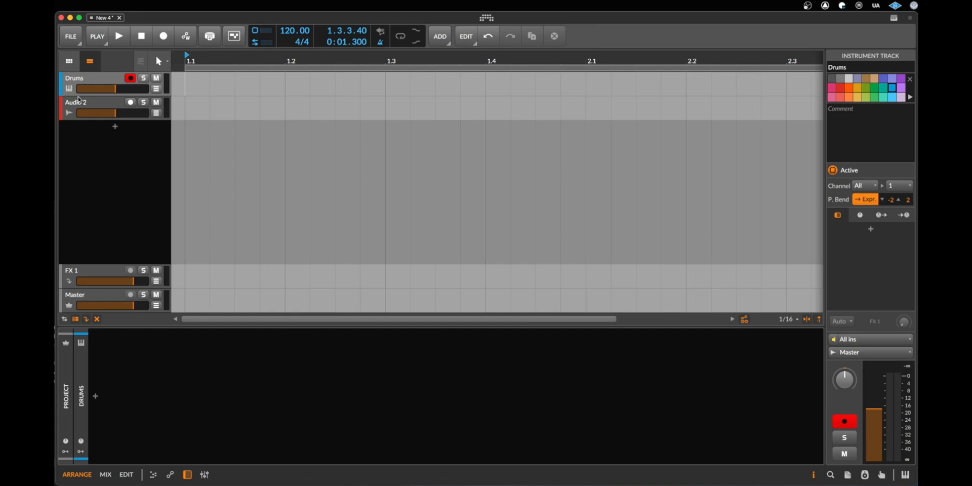
Step: Select the Drums track to show its empty device chain
left_click(93, 78)
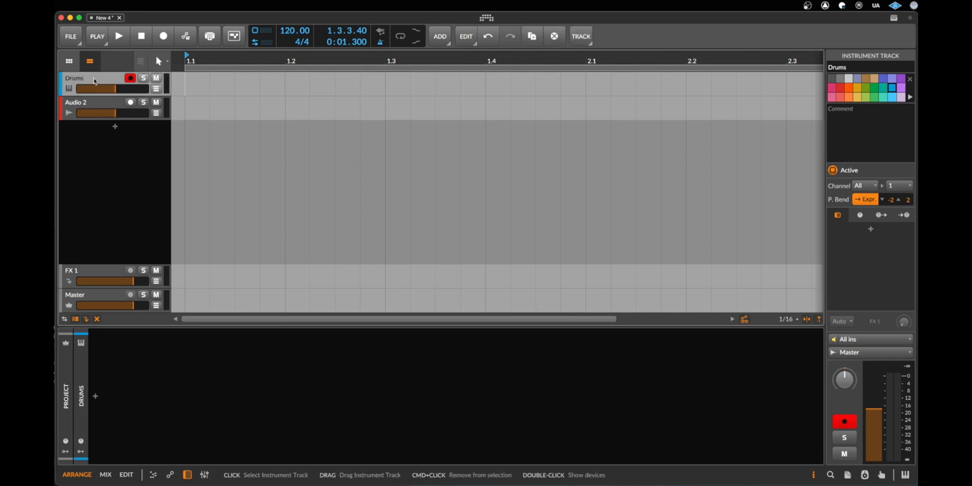
mouse_move(99, 81)
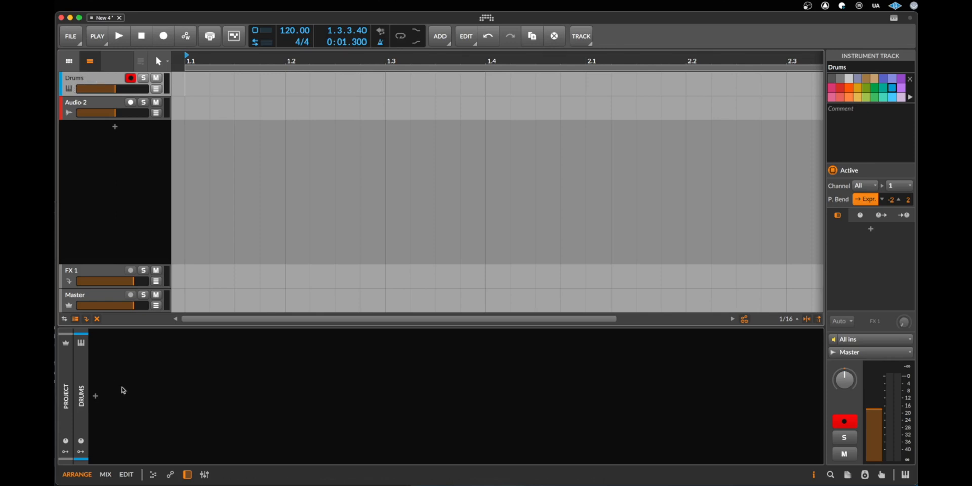
mouse_move(228, 405)
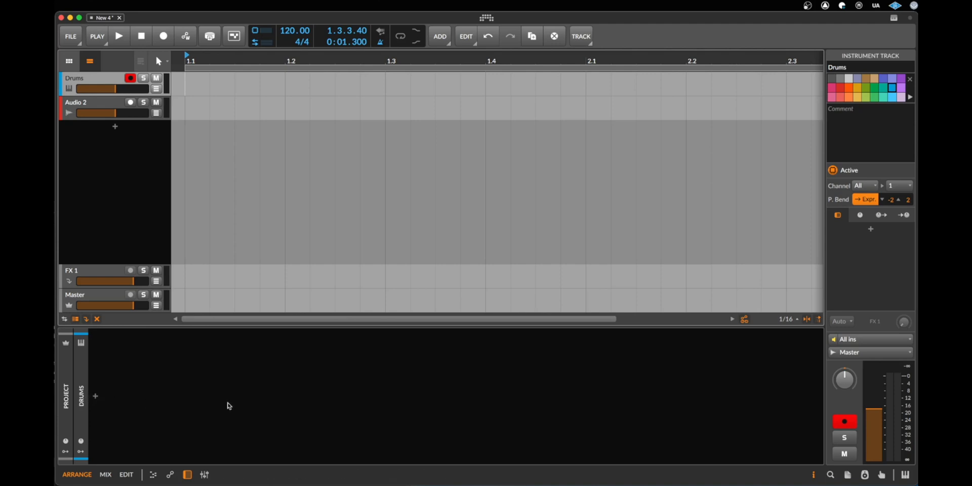
mouse_move(76, 406)
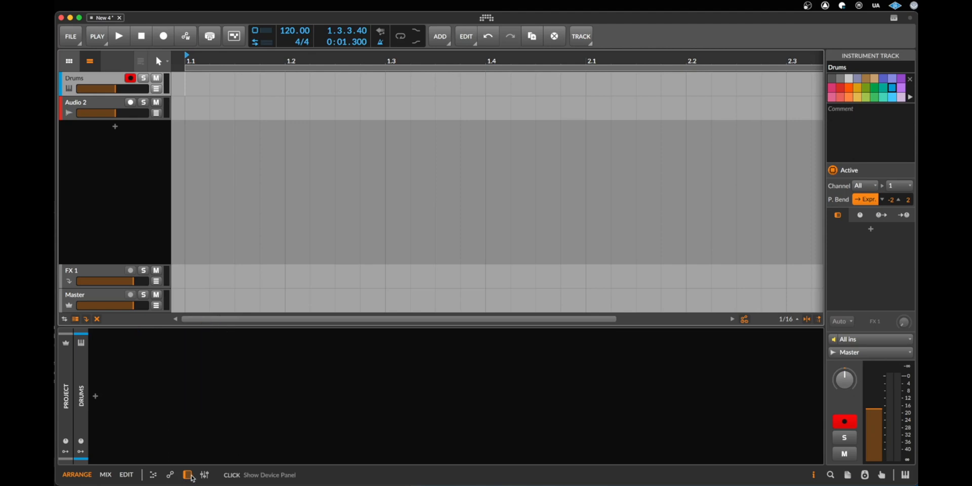
mouse_move(192, 476)
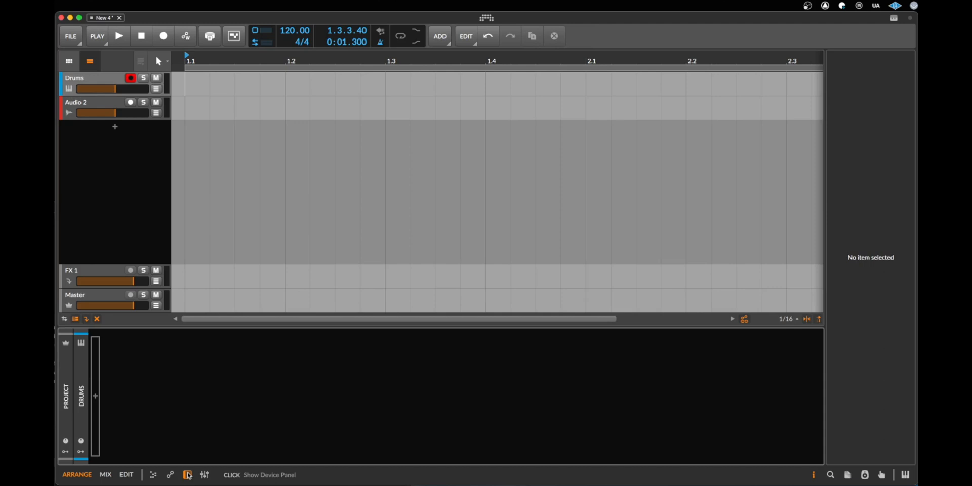
mouse_move(96, 397)
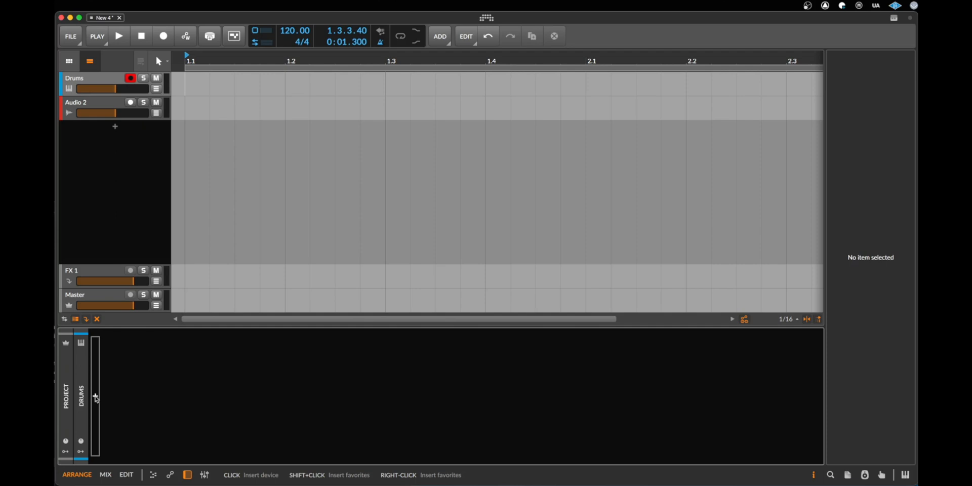
mouse_move(96, 420)
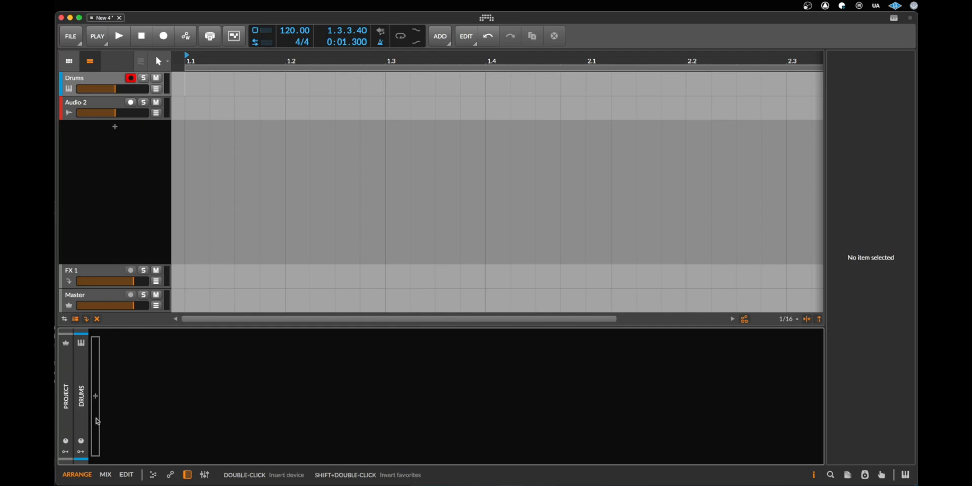
mouse_move(105, 101)
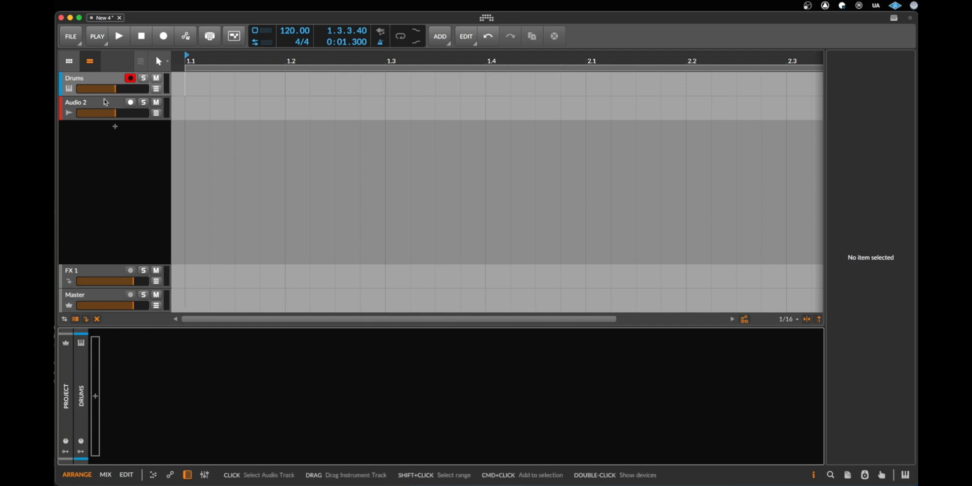
mouse_move(107, 109)
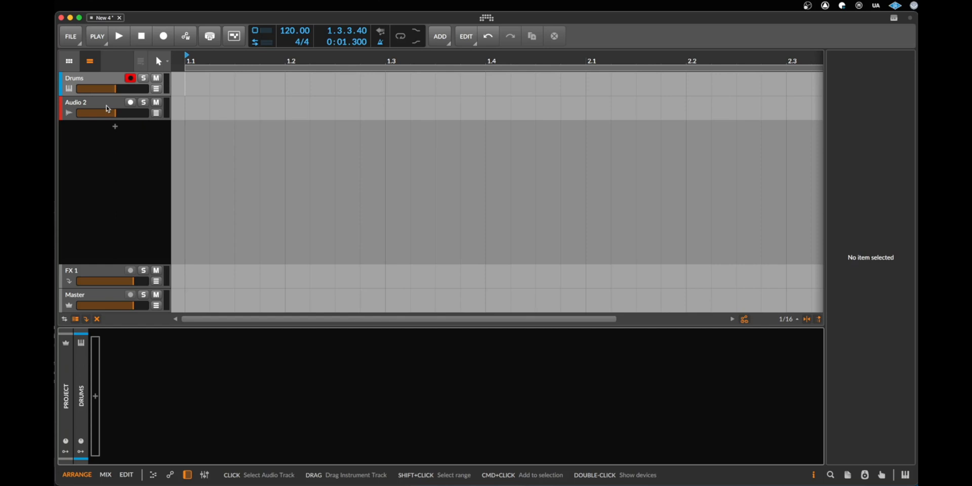
Step: Search 'drum' in the browser and load Drum Machine onto the Drums track
left_click(74, 78)
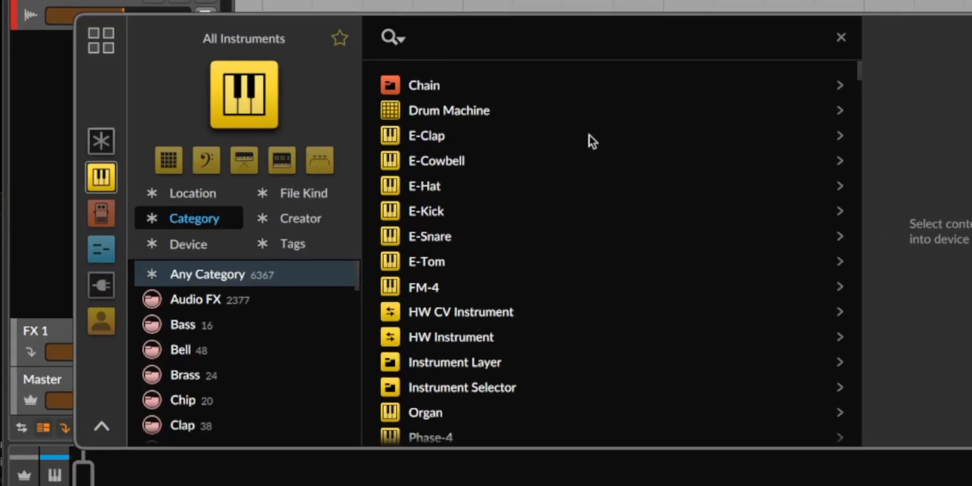
mouse_move(542, 310)
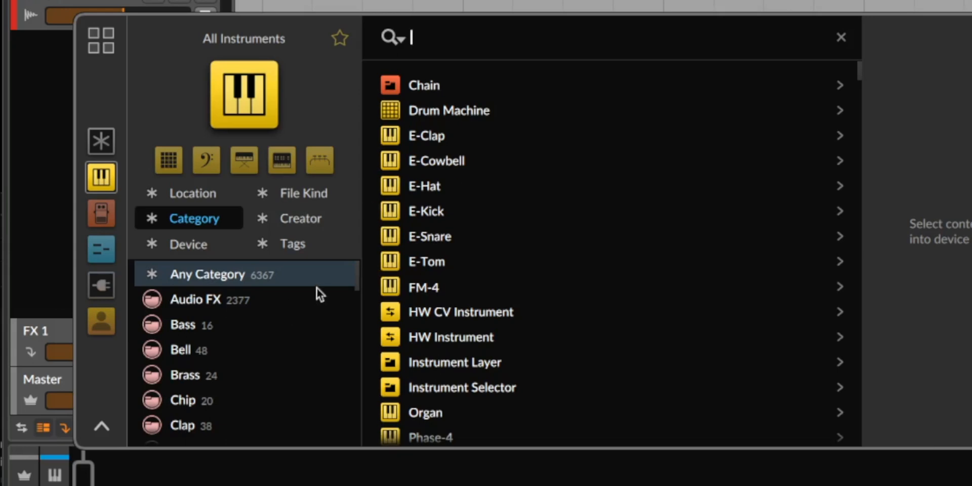
mouse_move(448, 118)
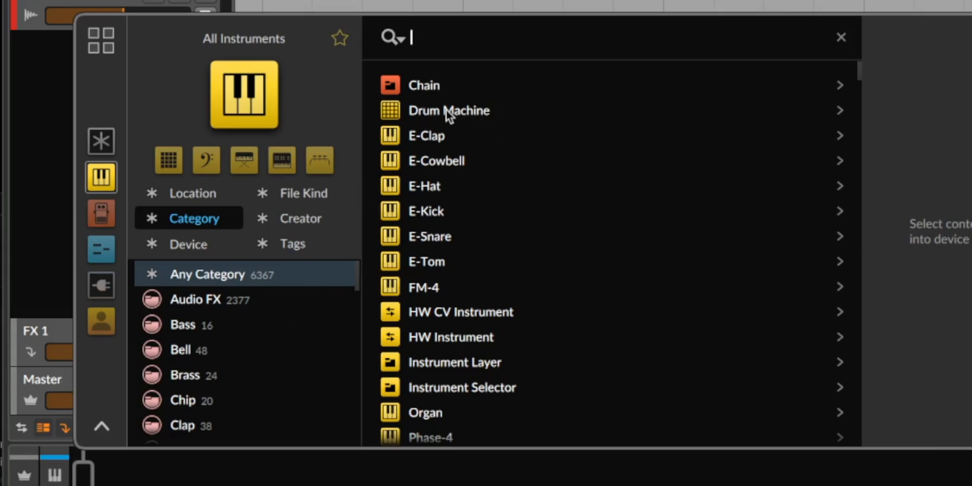
mouse_move(473, 117)
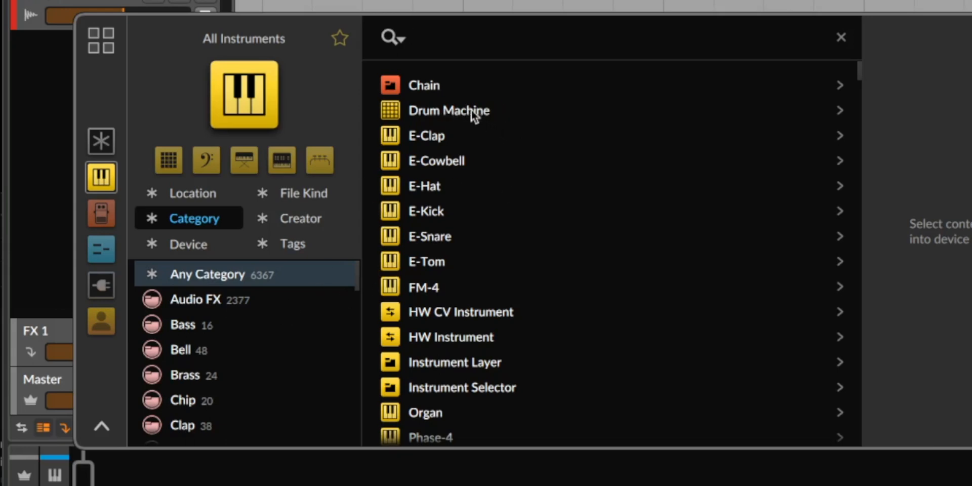
mouse_move(432, 34)
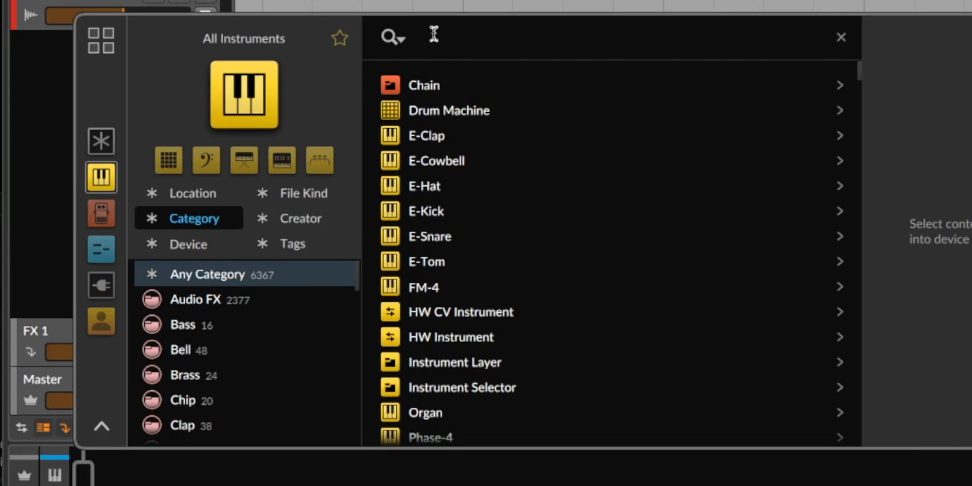
type("drum")
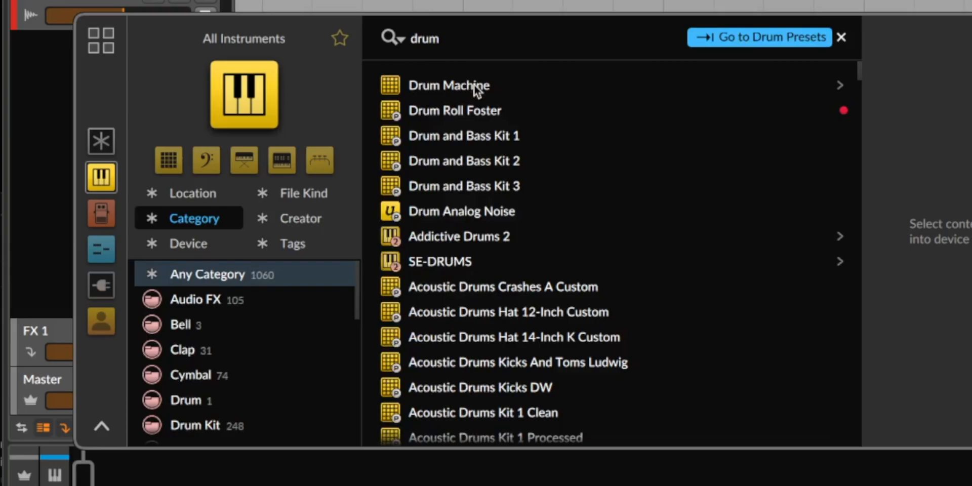
double_click(448, 85)
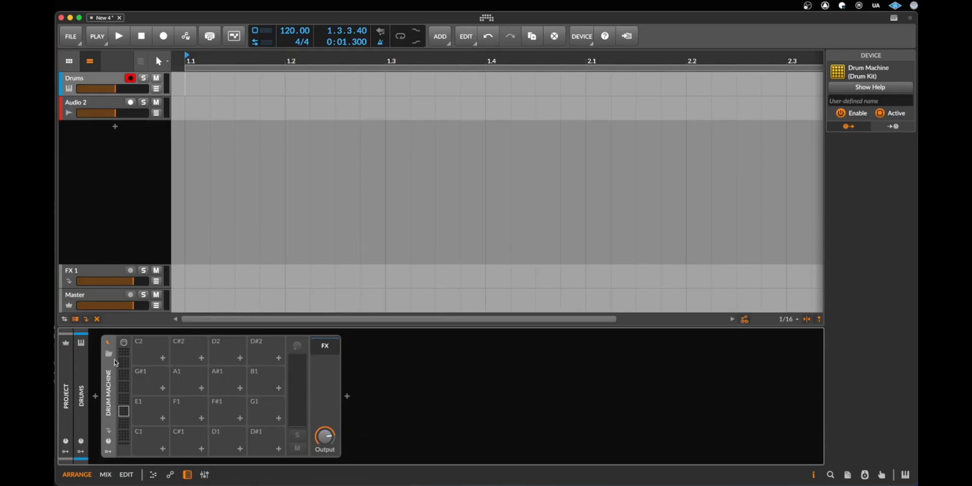
mouse_move(260, 364)
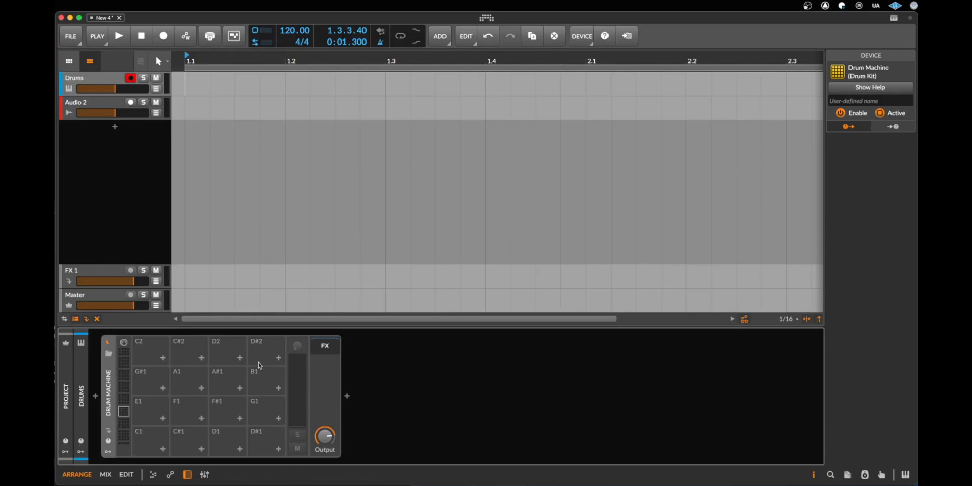
Step: Disarm Audio 2, record-arm the Drums track instead, and select its Drum Machine device
left_click(93, 102)
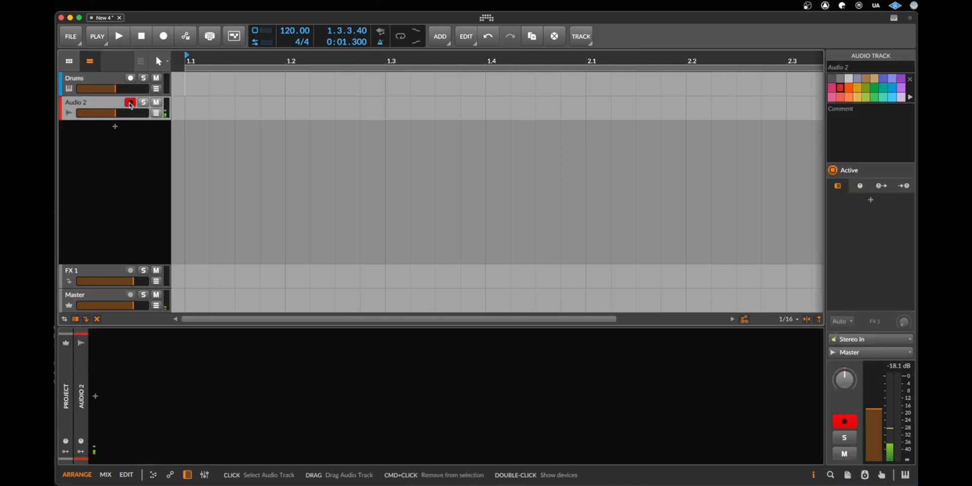
left_click(131, 103)
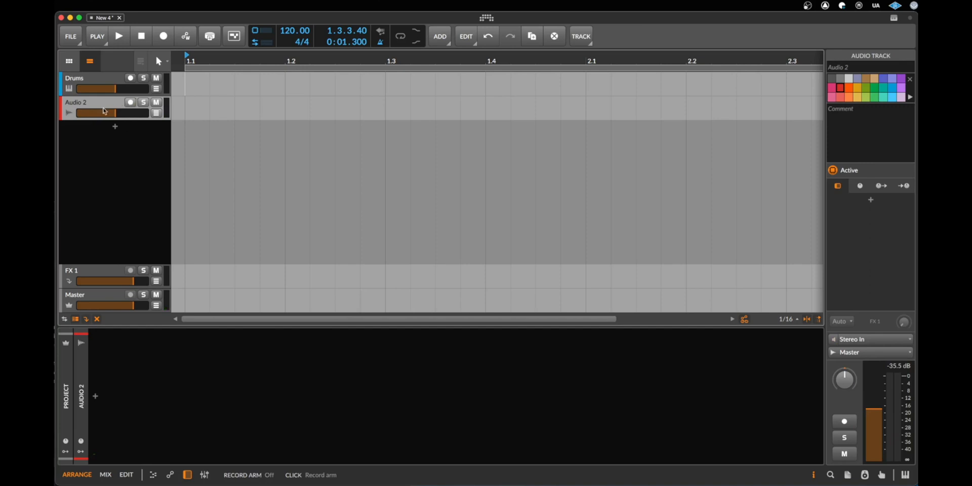
left_click(129, 102)
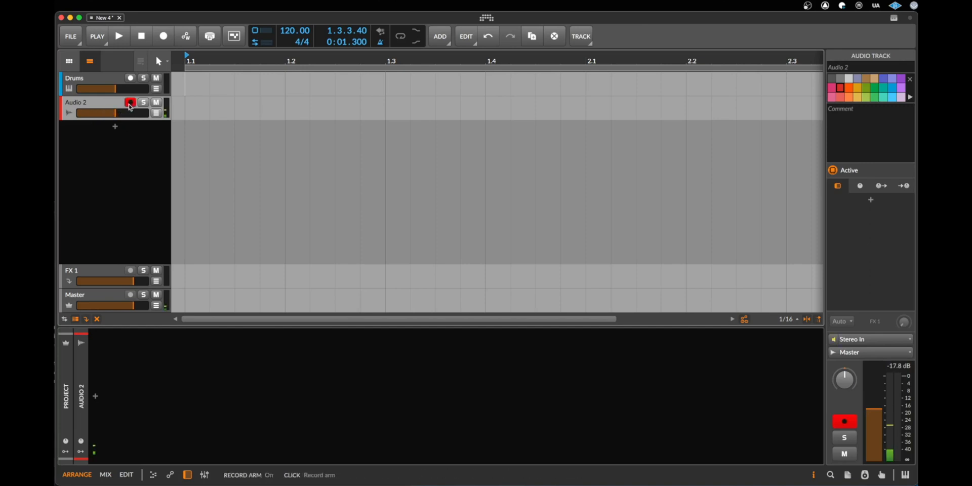
left_click(74, 78)
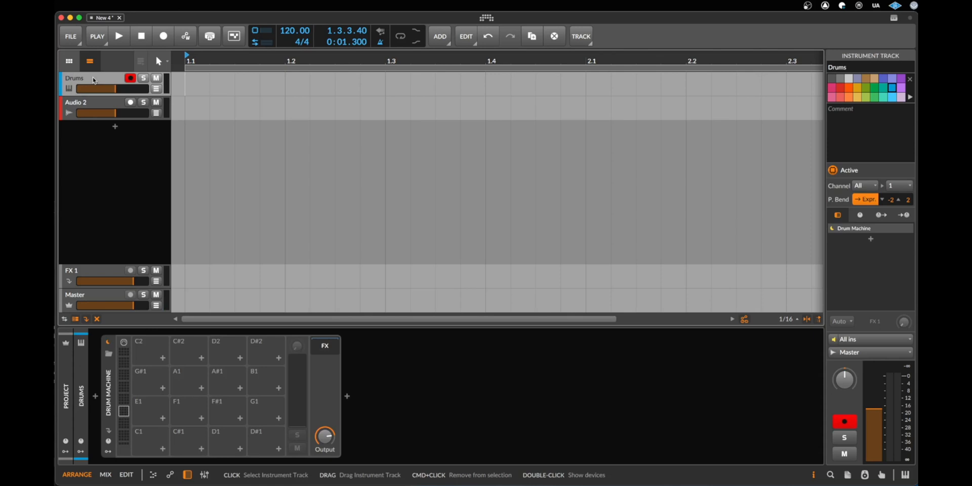
mouse_move(123, 382)
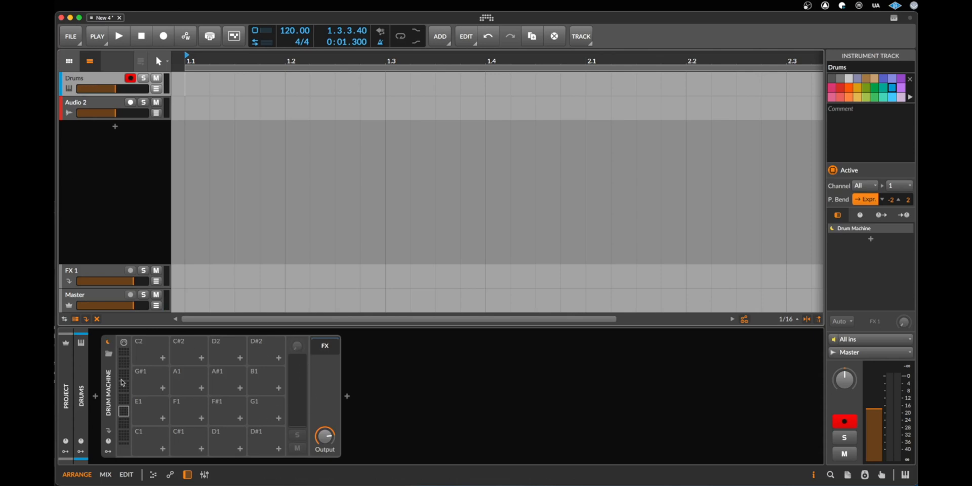
mouse_move(217, 416)
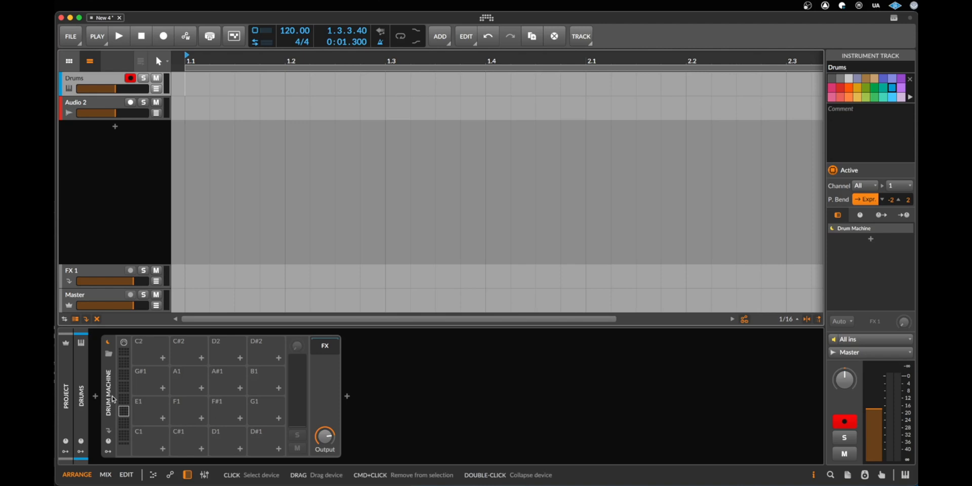
left_click(854, 228)
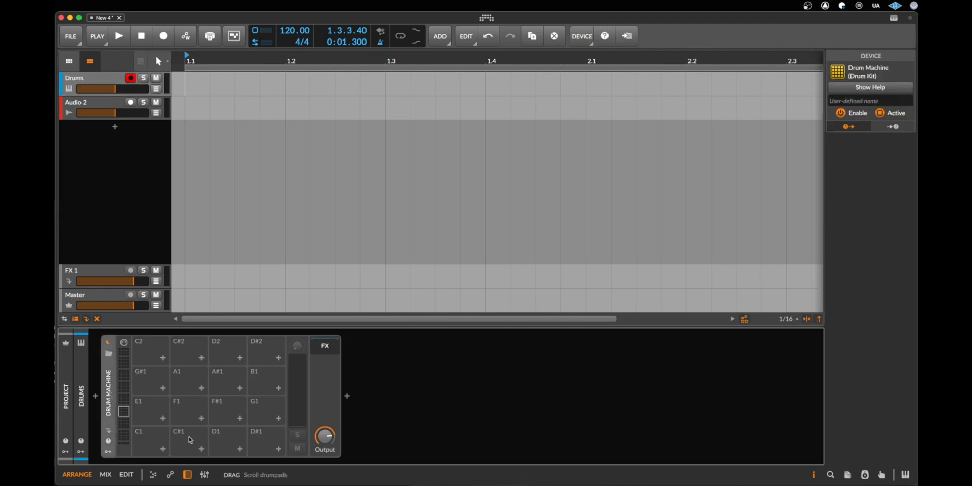
mouse_move(123, 413)
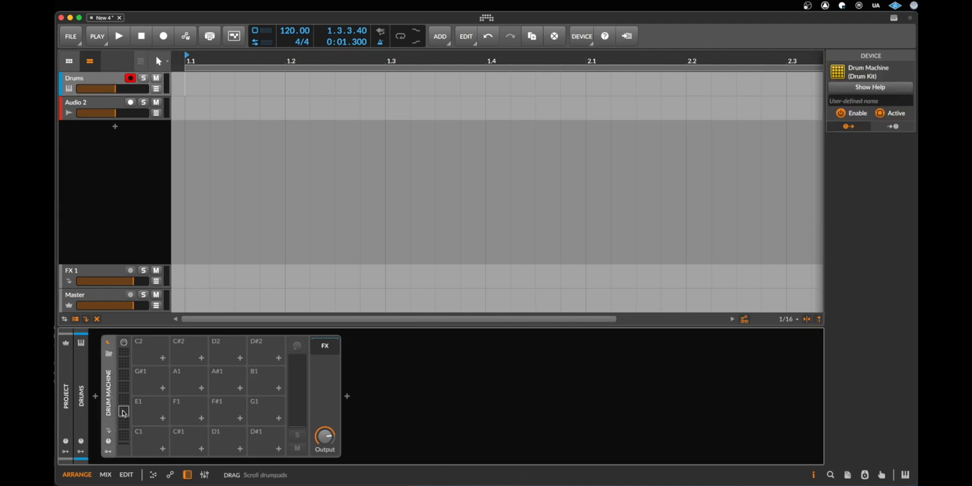
mouse_move(110, 418)
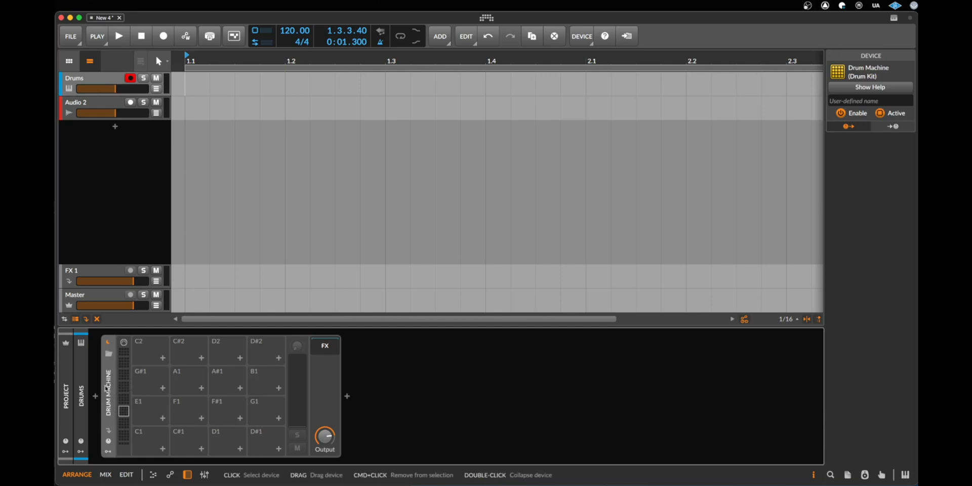
mouse_move(110, 354)
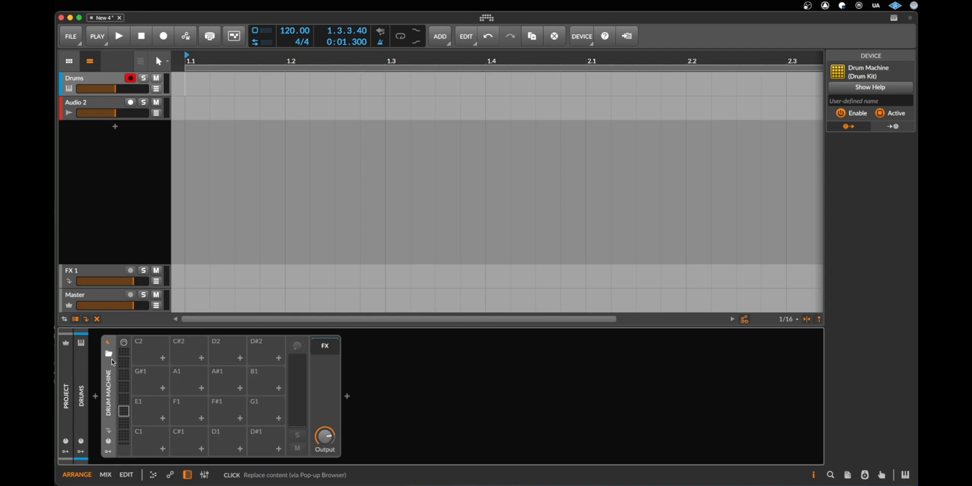
mouse_move(111, 365)
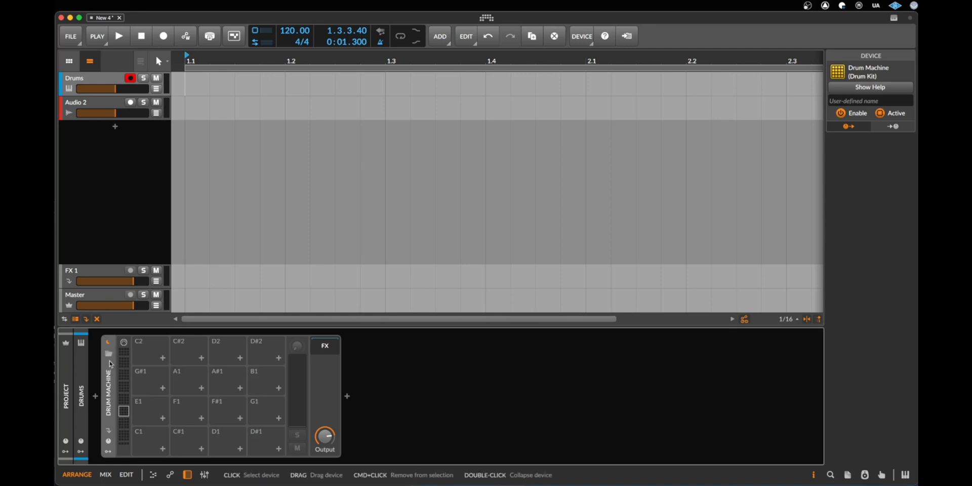
Step: Browse Drum Machine presets, auditioning 808 Mastered, ASM Kit 1, Acoustic Drums Hat and Bongos
left_click(108, 353)
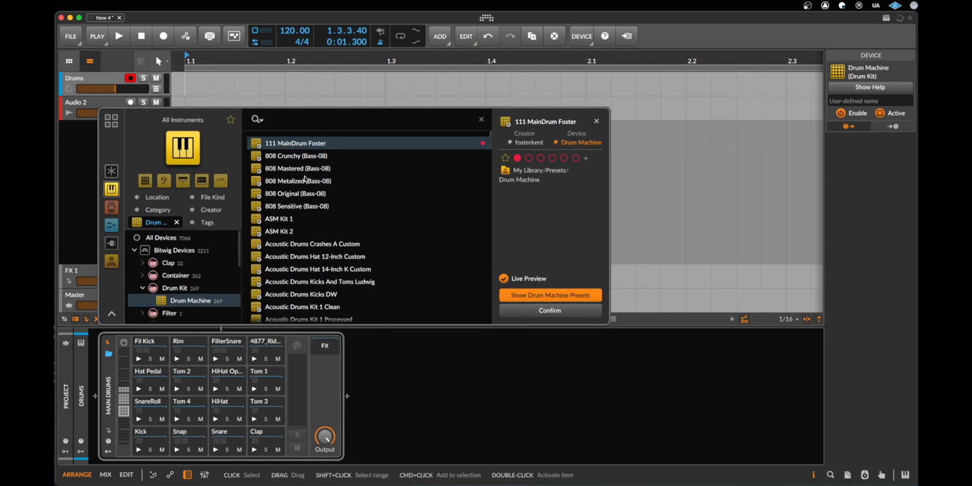
left_click(298, 168)
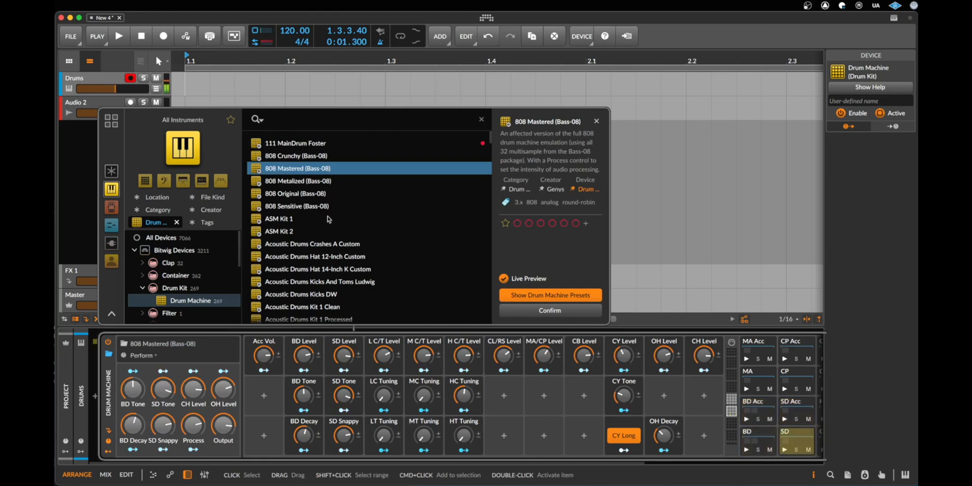
left_click(278, 219)
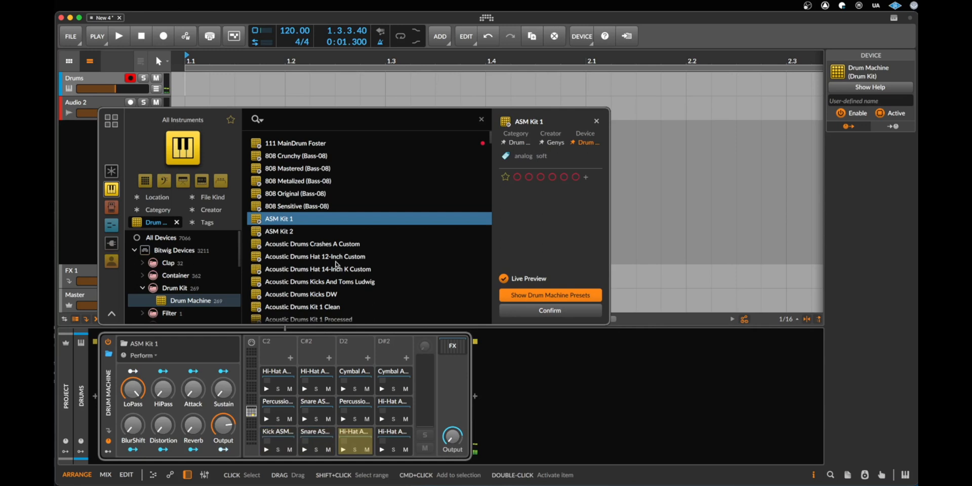
left_click(315, 256)
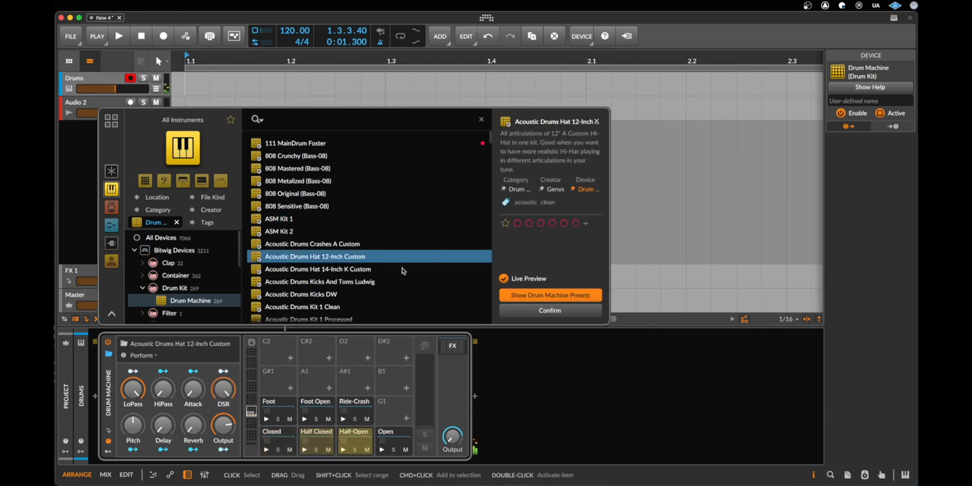
scroll("down", 3)
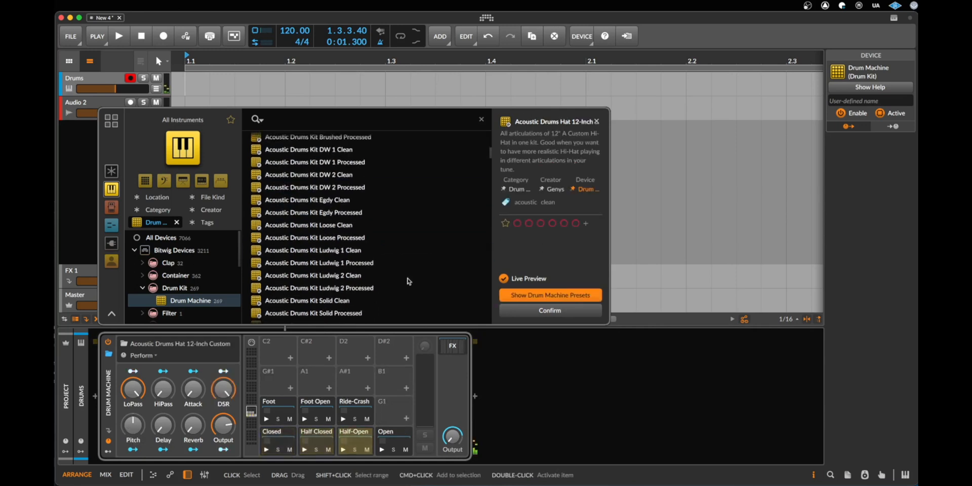
scroll("up", 3)
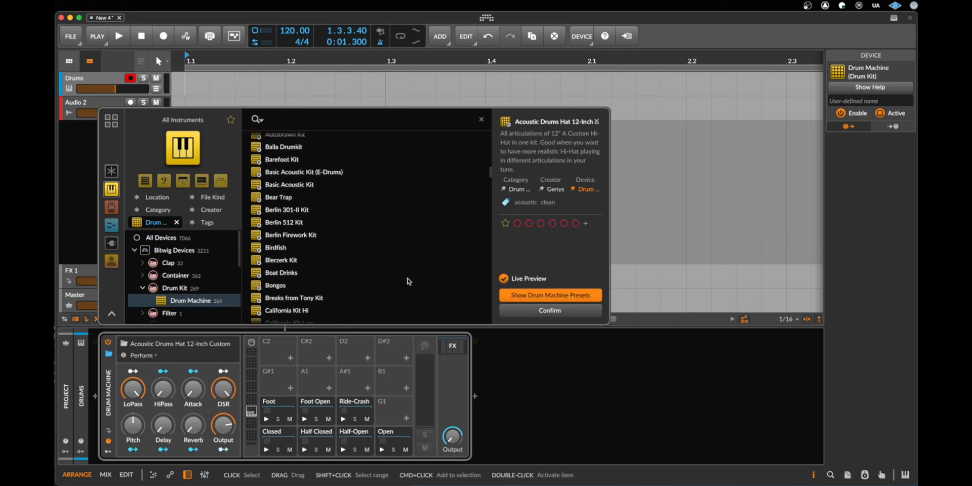
left_click(275, 286)
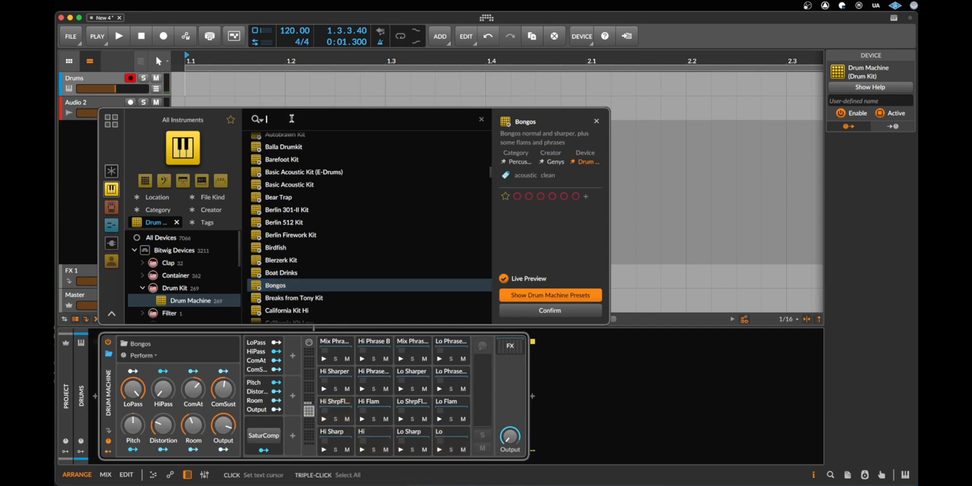
Step: Search 'house' and load Deep House Kit 1 into the Drum Machine
type("house")
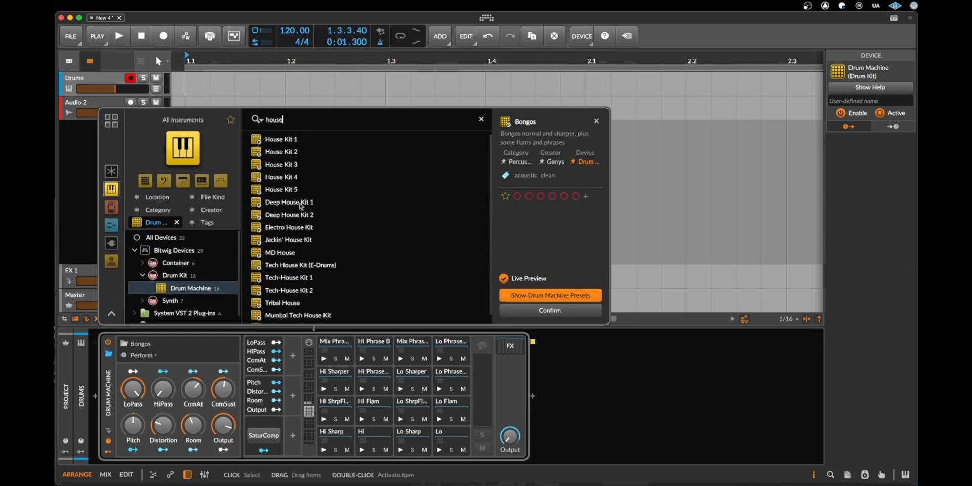
left_click(288, 201)
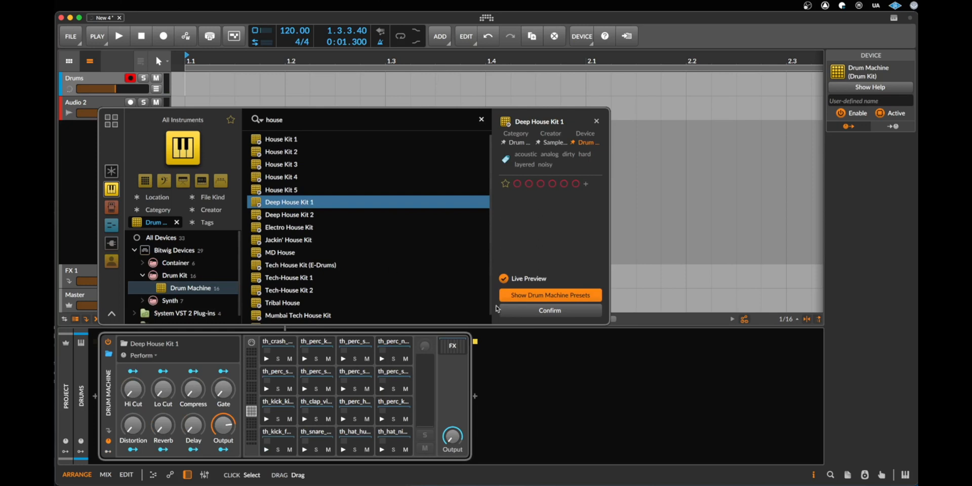
left_click(548, 309)
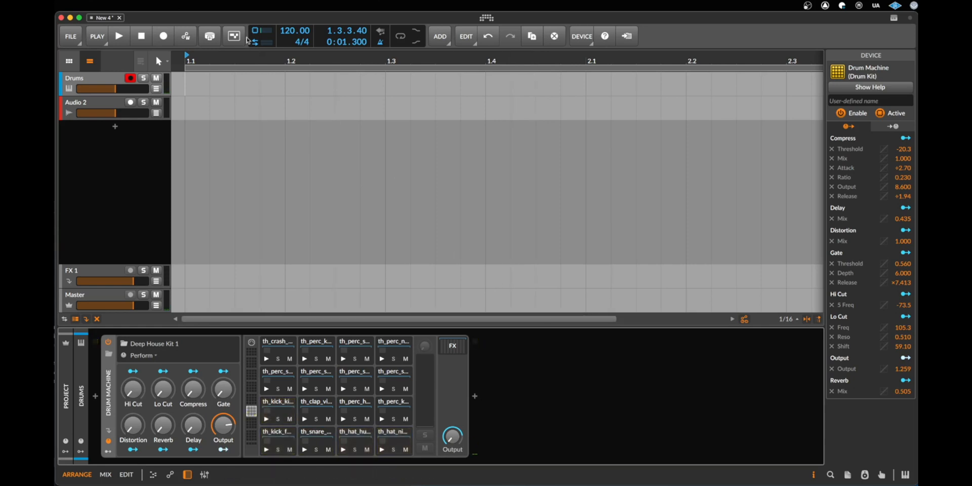
Step: Record a drum performance into the arrangement as a Drums #1 clip, then stop the transport
left_click(163, 35)
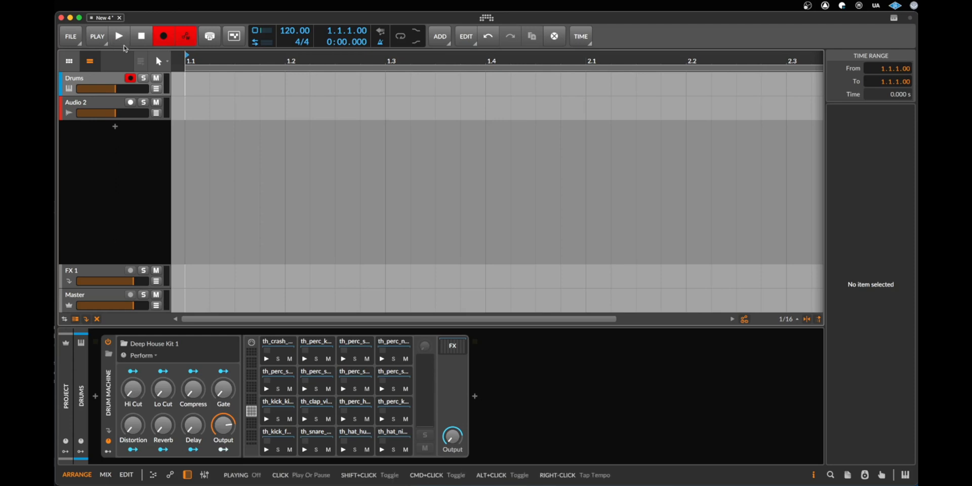
left_click(118, 36)
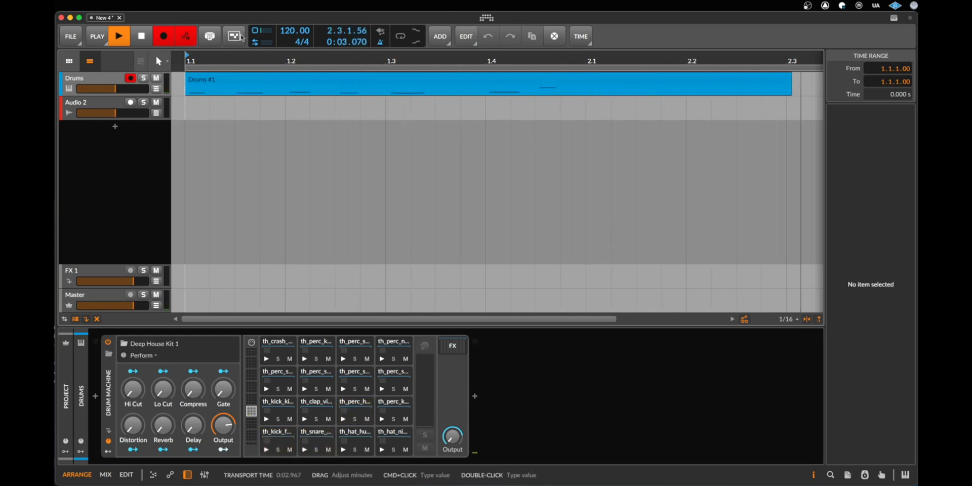
left_click(142, 35)
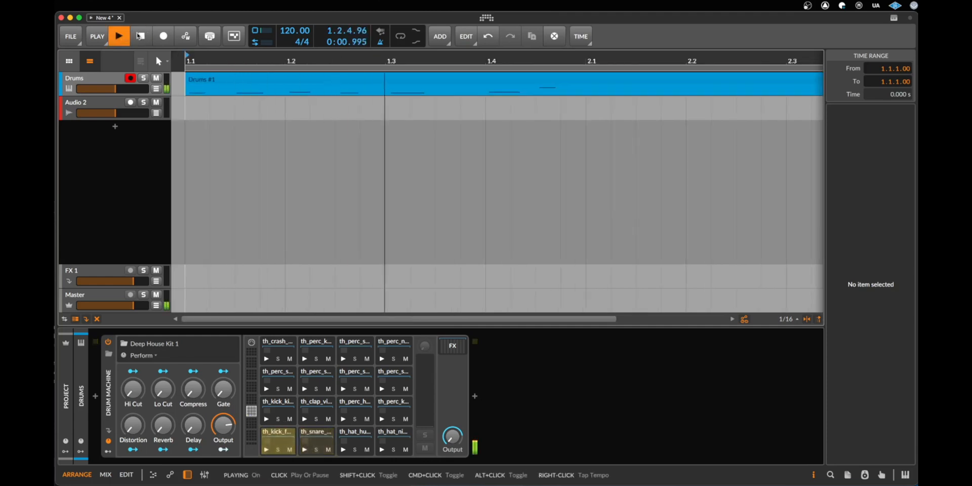
left_click(118, 35)
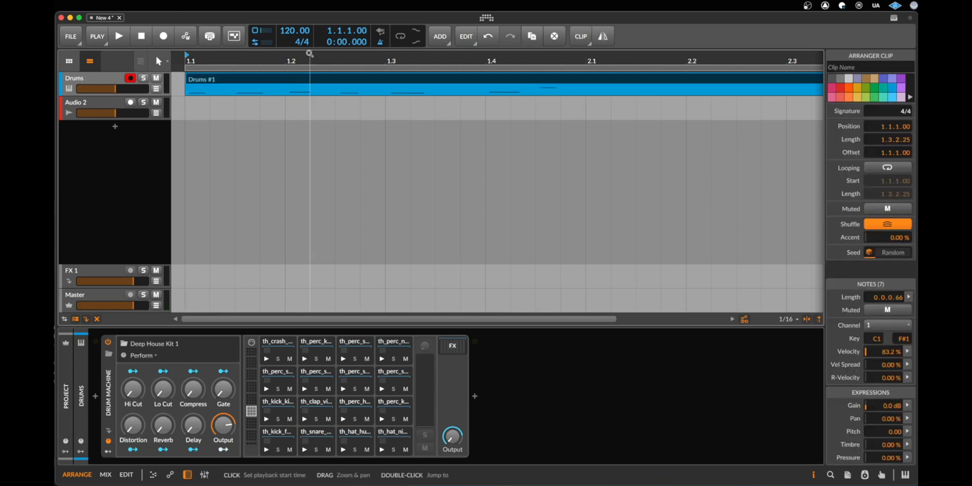
key("delete")
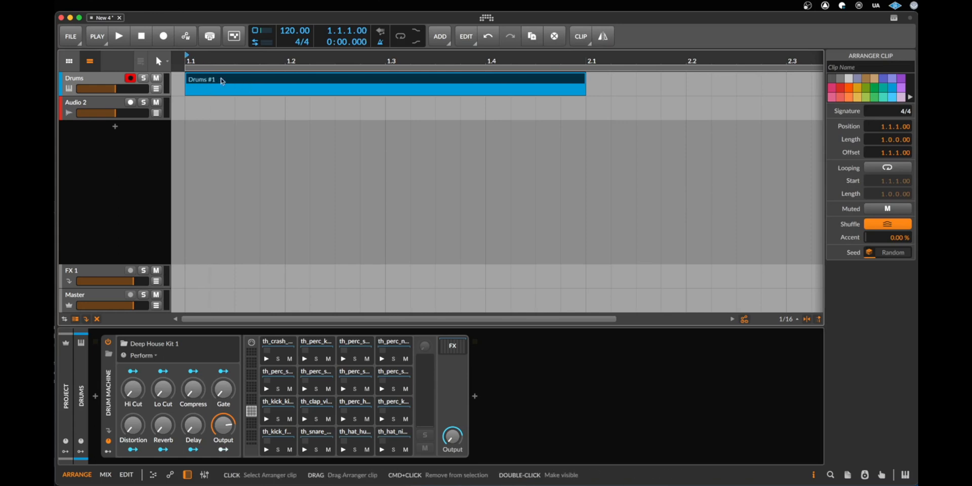
mouse_move(499, 82)
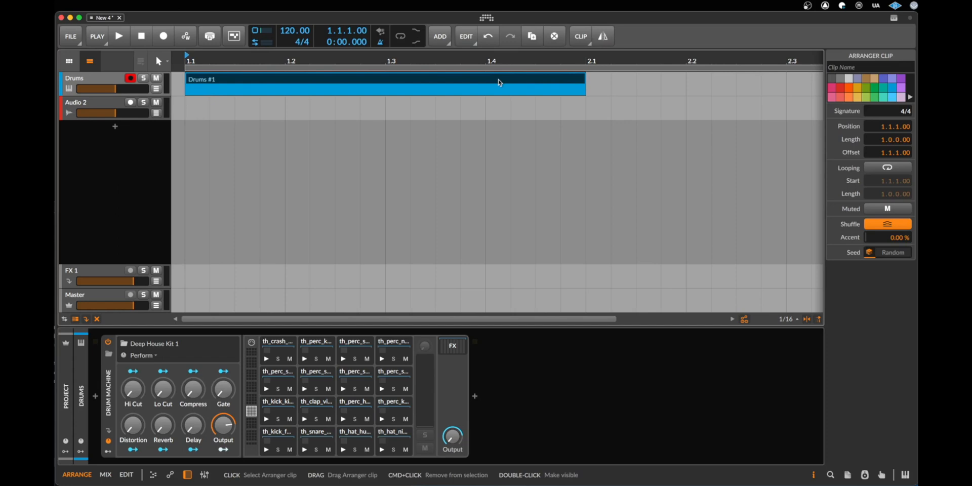
mouse_move(265, 68)
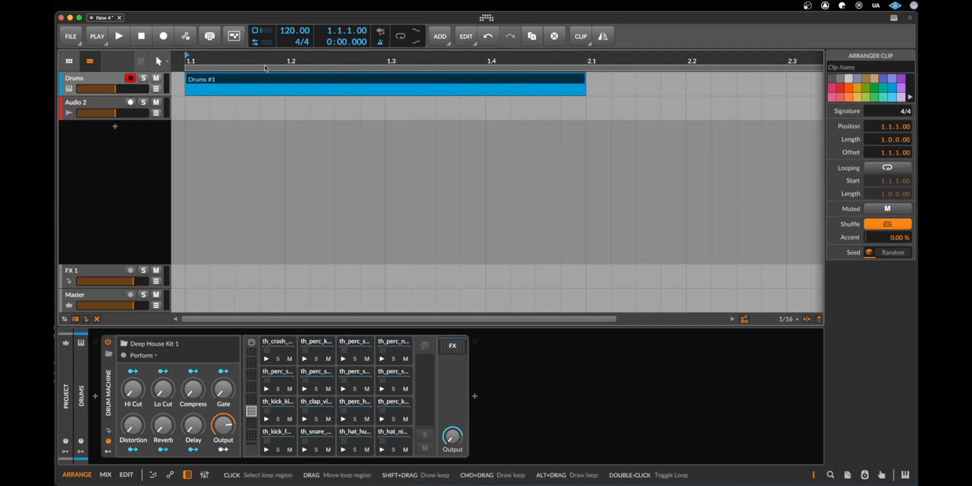
Step: Audition the one-bar Drums #1 clip from bar 1 and stop the transport
left_click(119, 35)
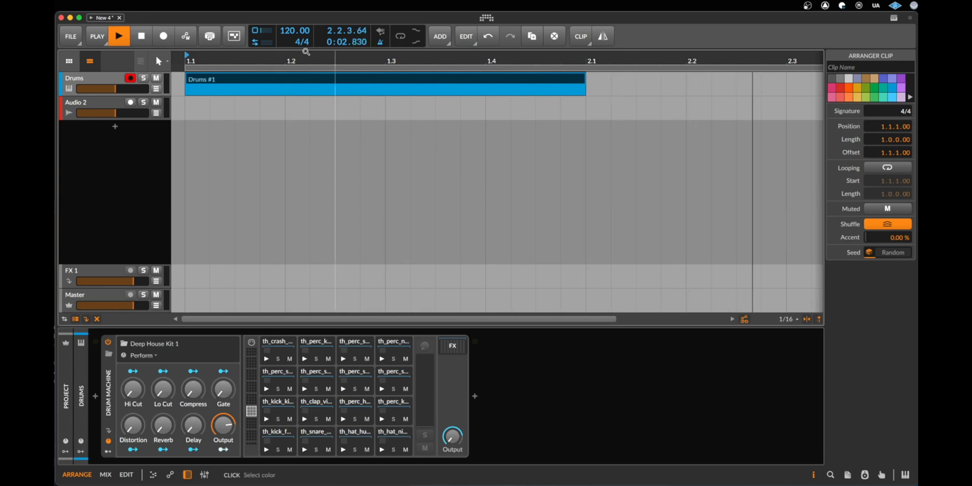
left_click(142, 36)
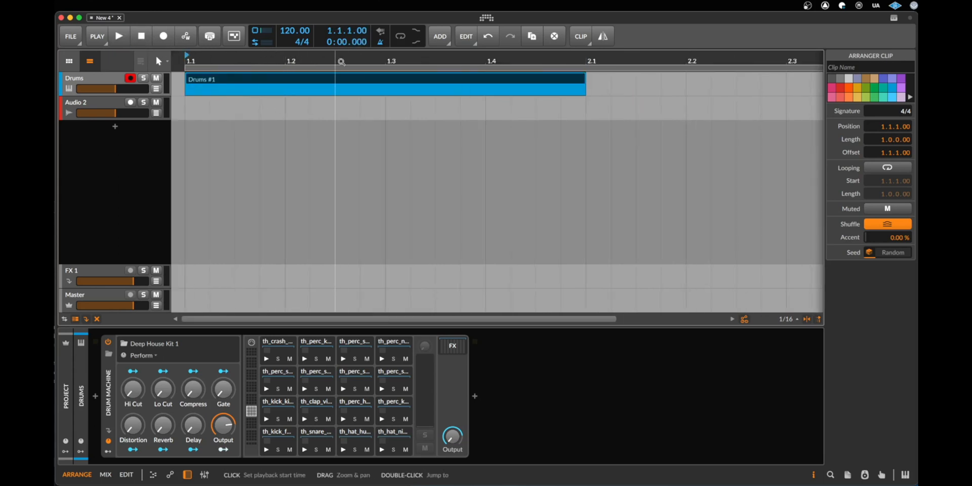
mouse_move(509, 58)
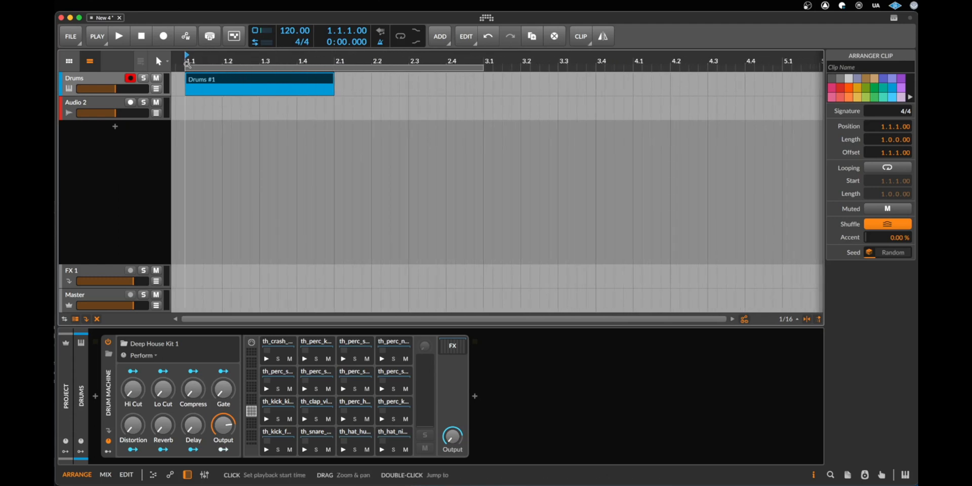
mouse_move(382, 77)
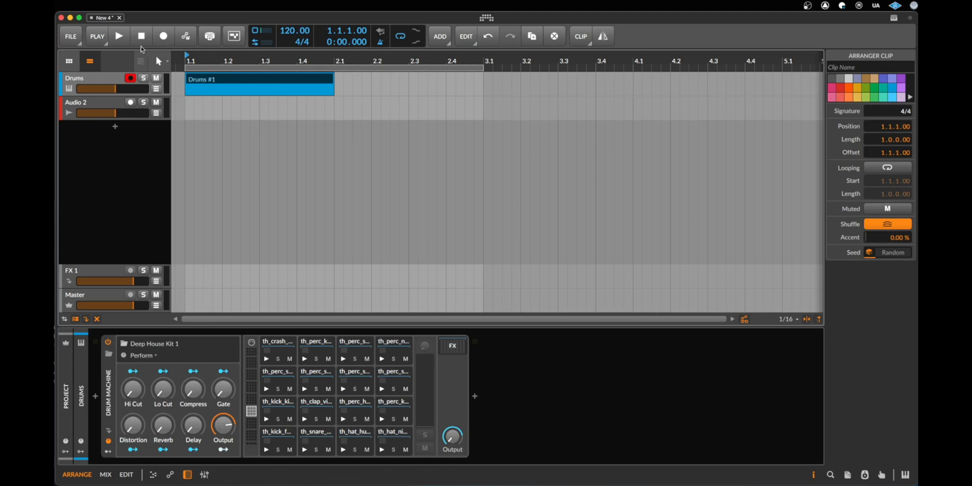
Step: Run looped playback of the clip briefly and stop it again
left_click(119, 36)
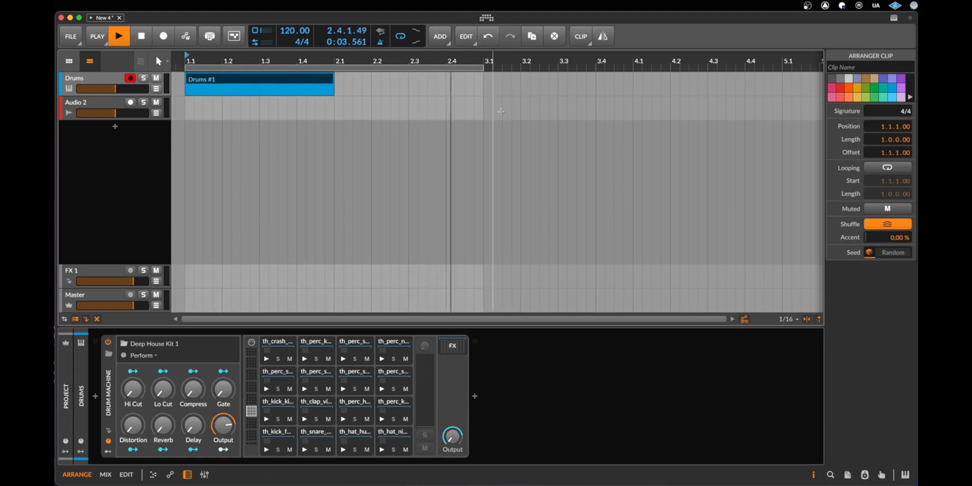
left_click(141, 37)
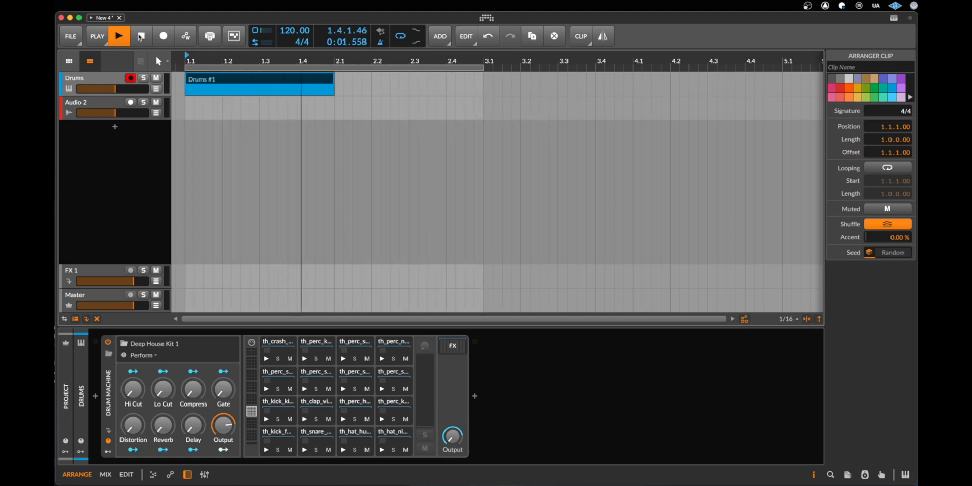
left_click(141, 36)
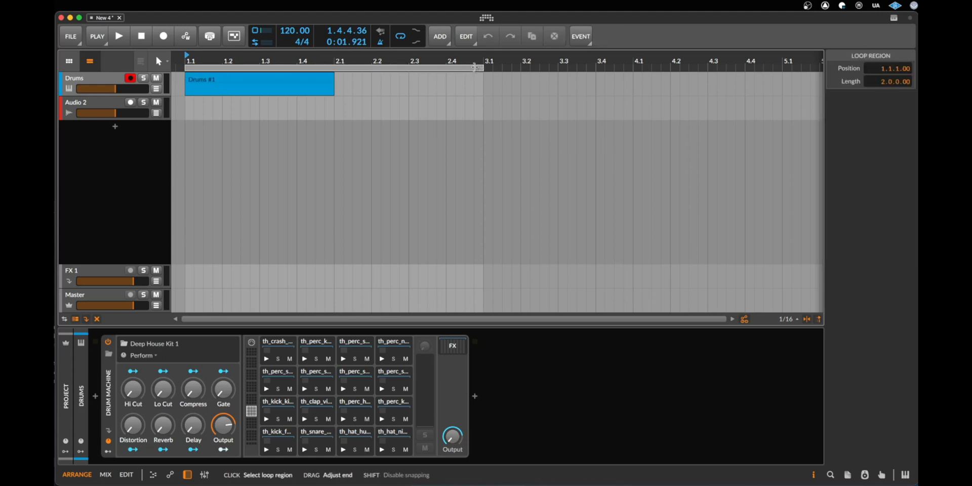
Step: Shorten the loop region to end at bar 2 and select the Drums #1 clip
left_click_drag(474, 66, 335, 66)
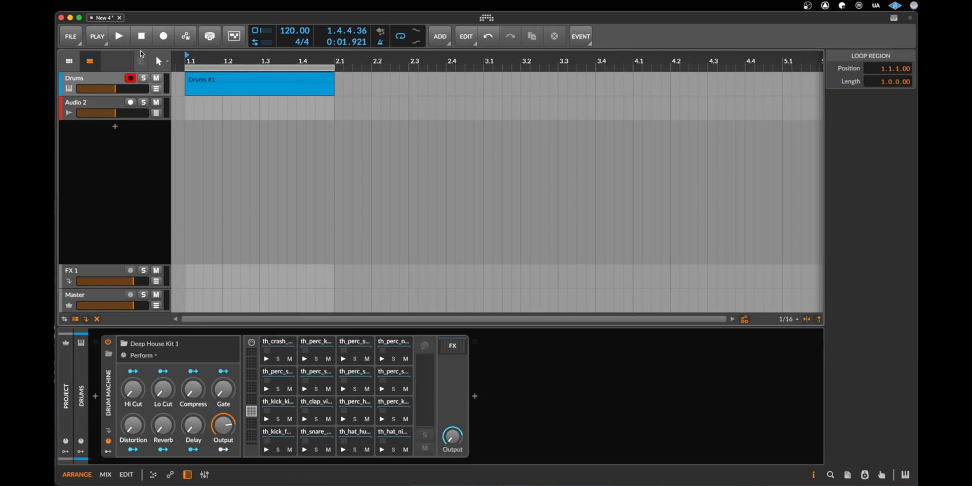
left_click(118, 36)
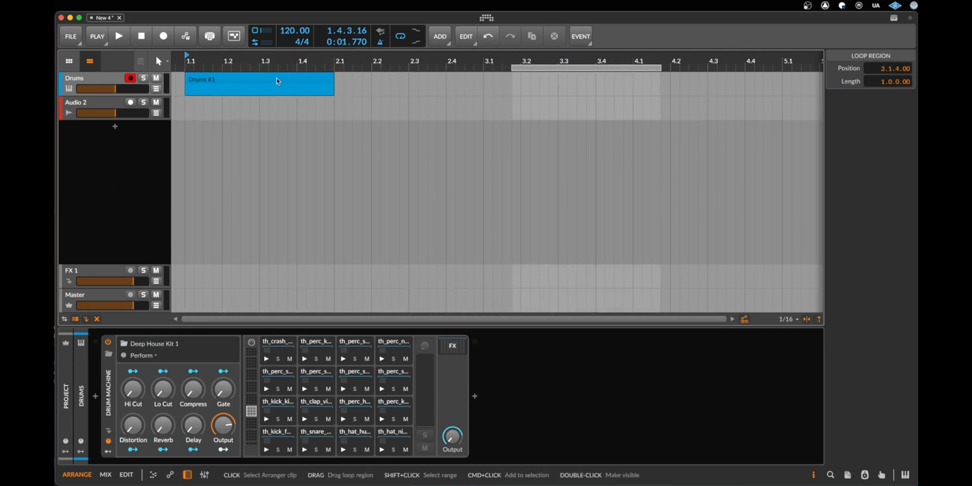
left_click(259, 82)
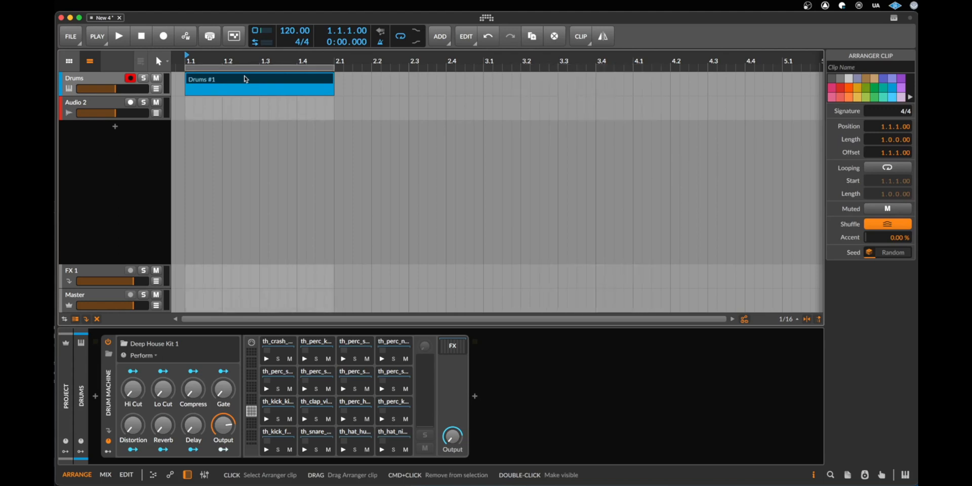
mouse_move(277, 84)
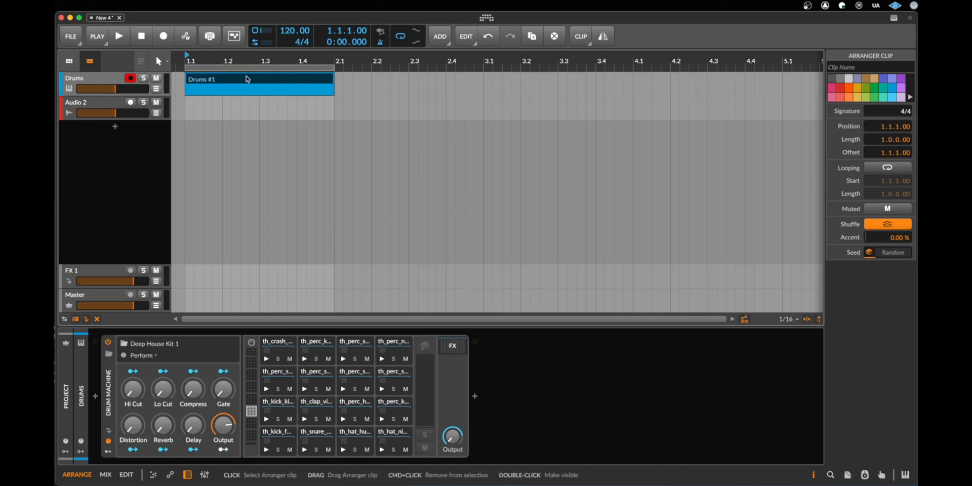
mouse_move(264, 76)
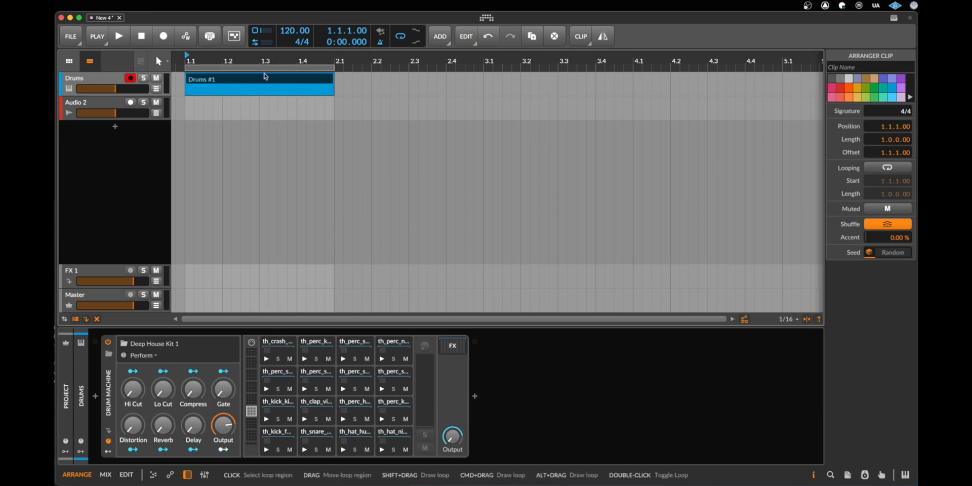
Step: Show the Drums #1 clip in the drum editor with only the kit's used sounds as lanes
left_click(209, 86)
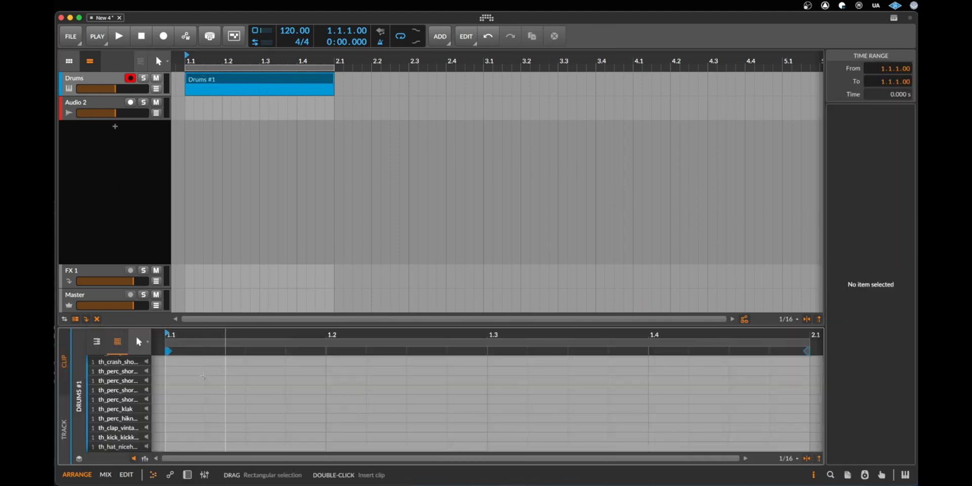
scroll("down", 3)
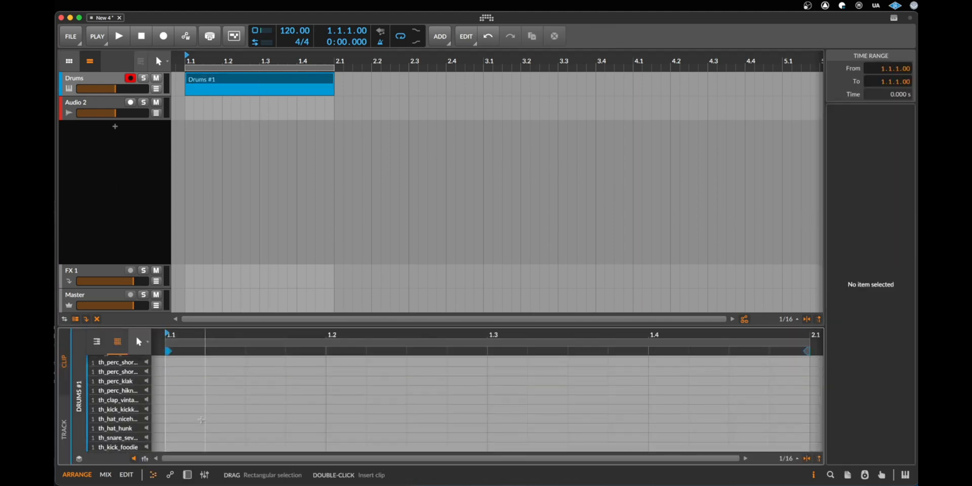
left_click(97, 341)
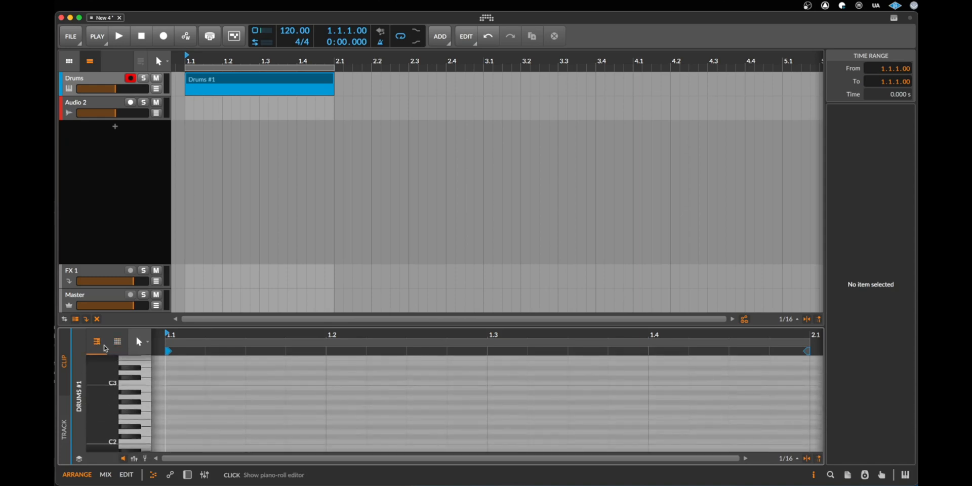
mouse_move(117, 341)
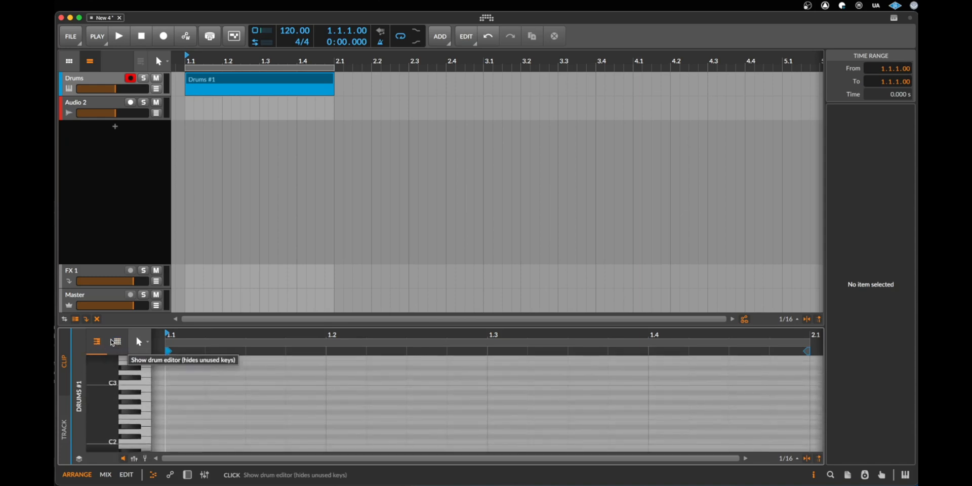
left_click(115, 341)
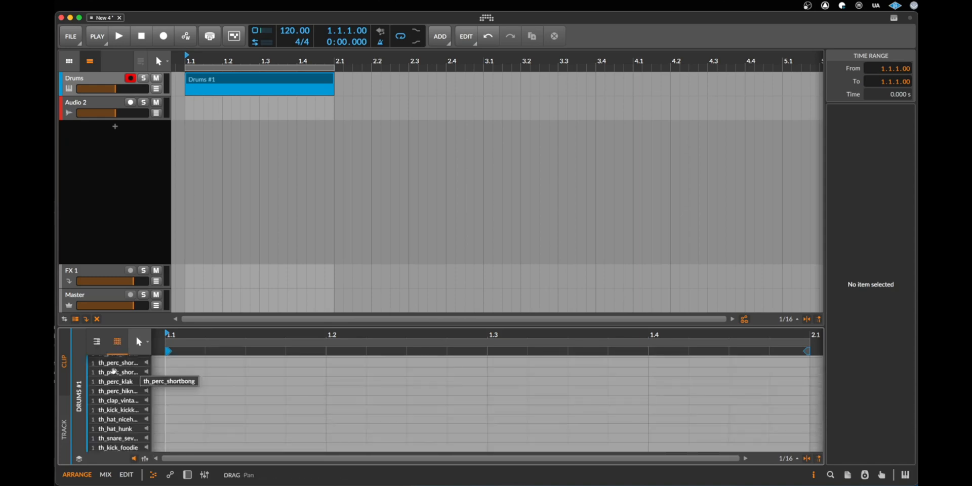
mouse_move(225, 369)
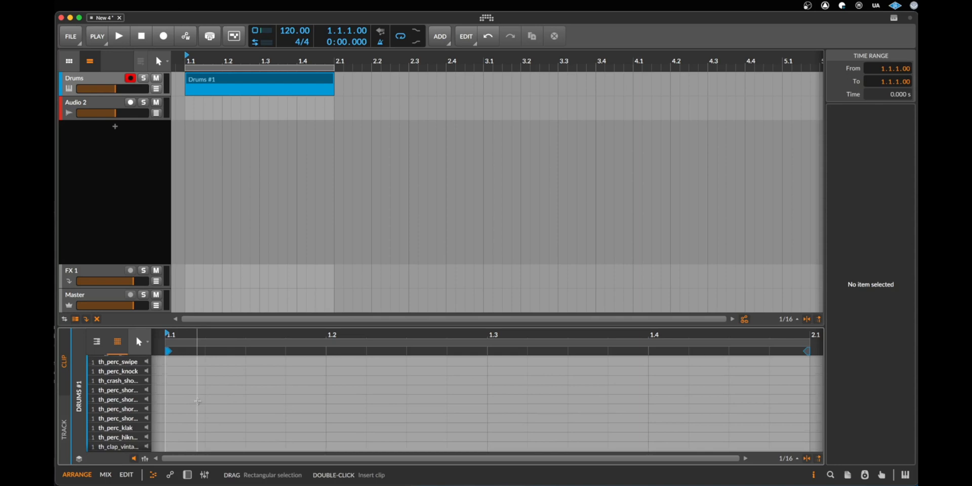
scroll("down", 3)
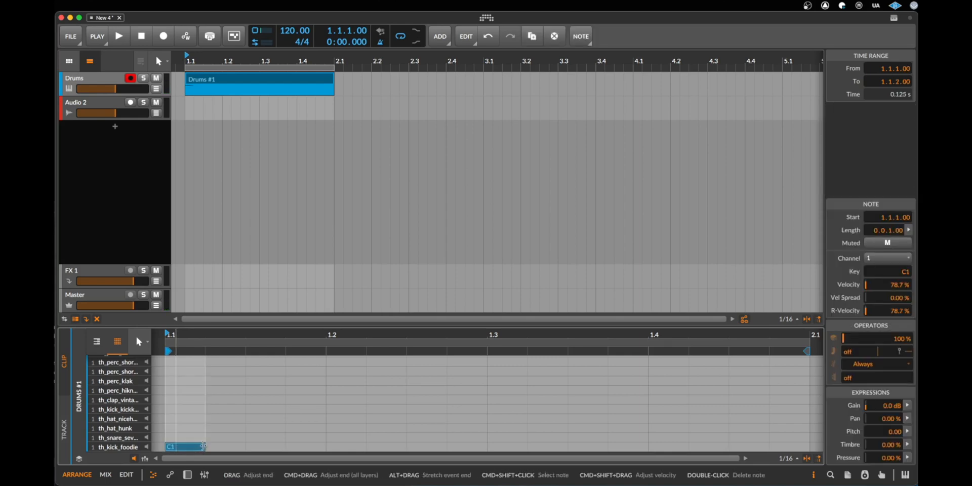
Step: Stretch the C1 kick to an eighth note on every beat and audition the pattern
left_click_drag(201, 446, 254, 447)
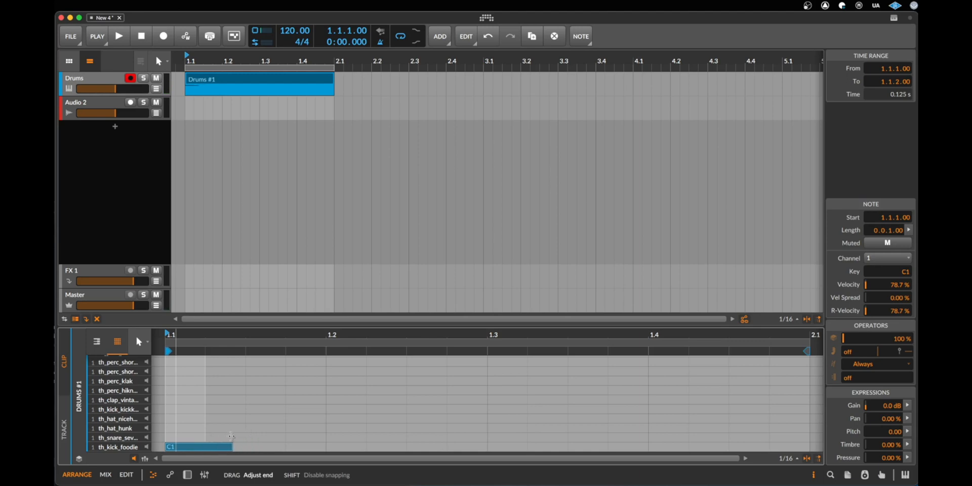
left_click_drag(231, 447, 244, 447)
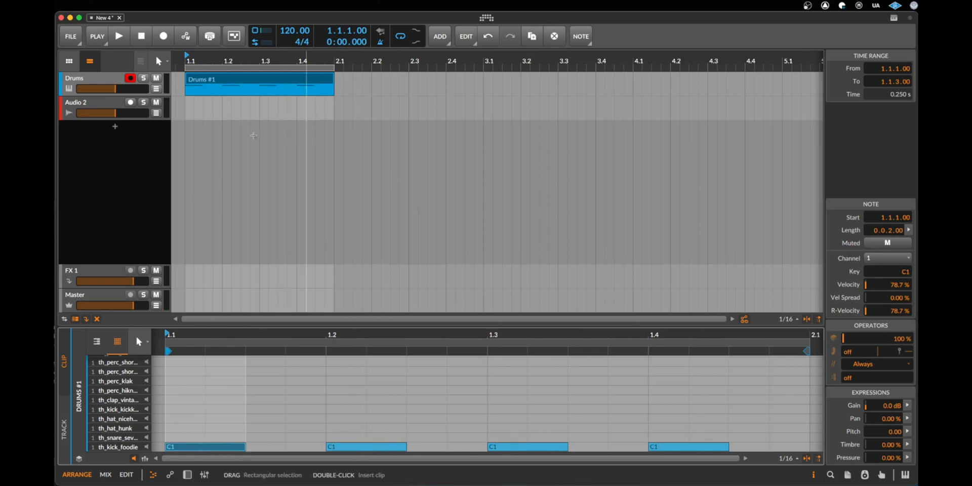
left_click(248, 85)
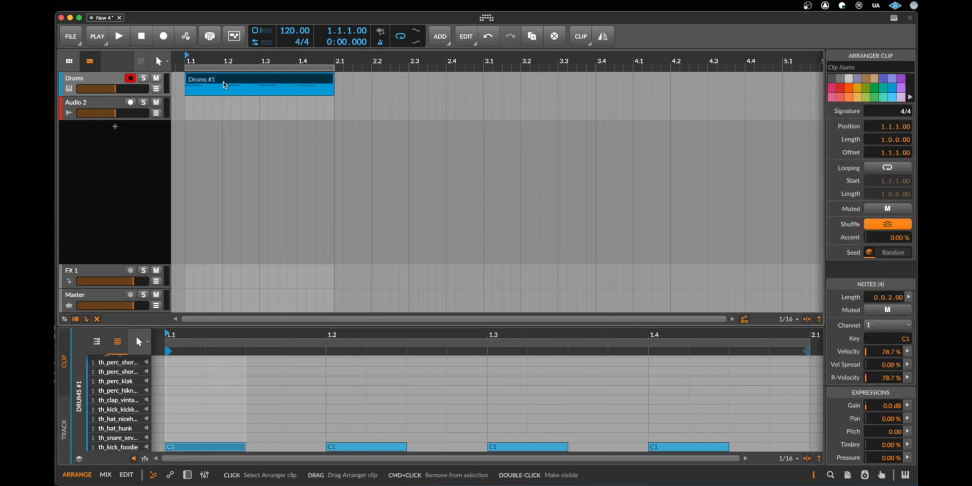
left_click(119, 36)
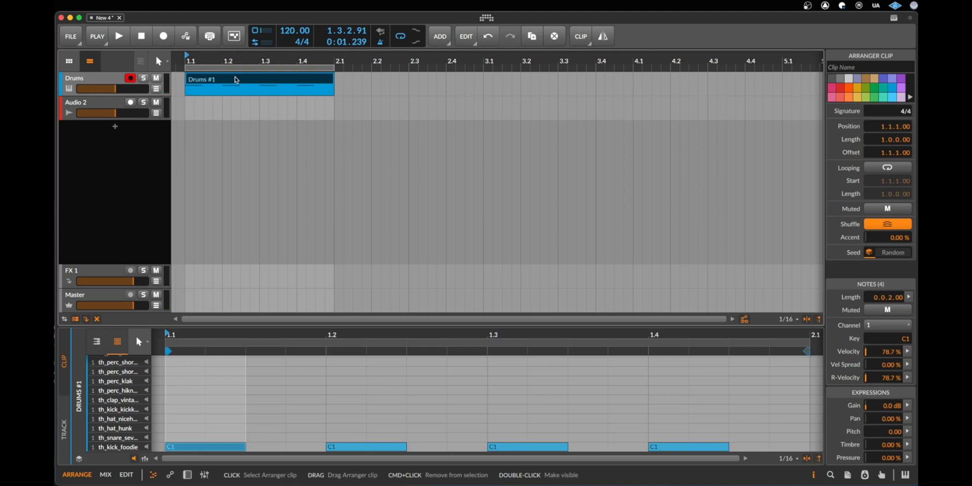
left_click(379, 42)
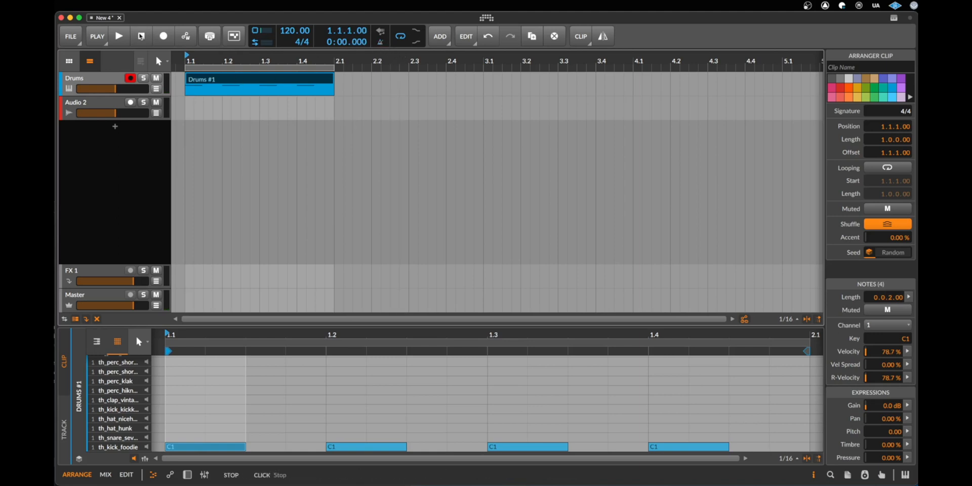
left_click(118, 36)
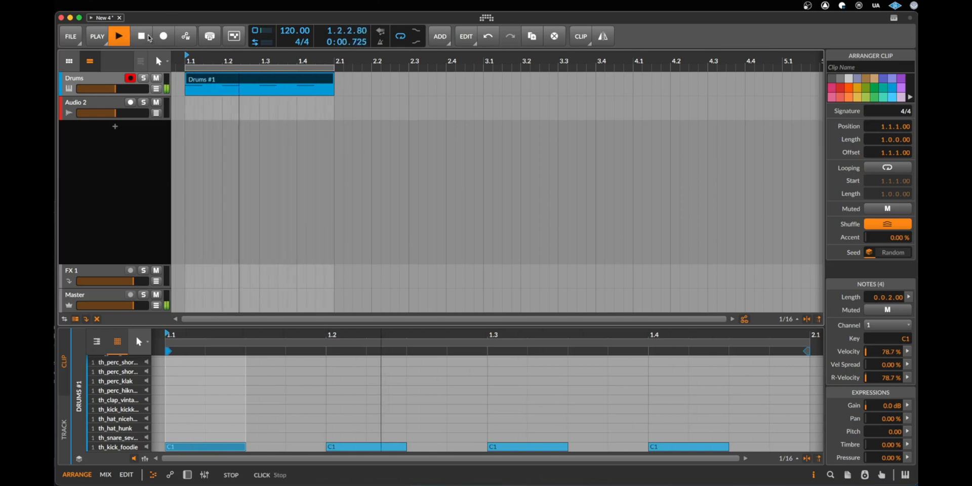
Step: Audition the bar with C#1 snares and F1 claps added on beats 2 and 4
left_click(118, 36)
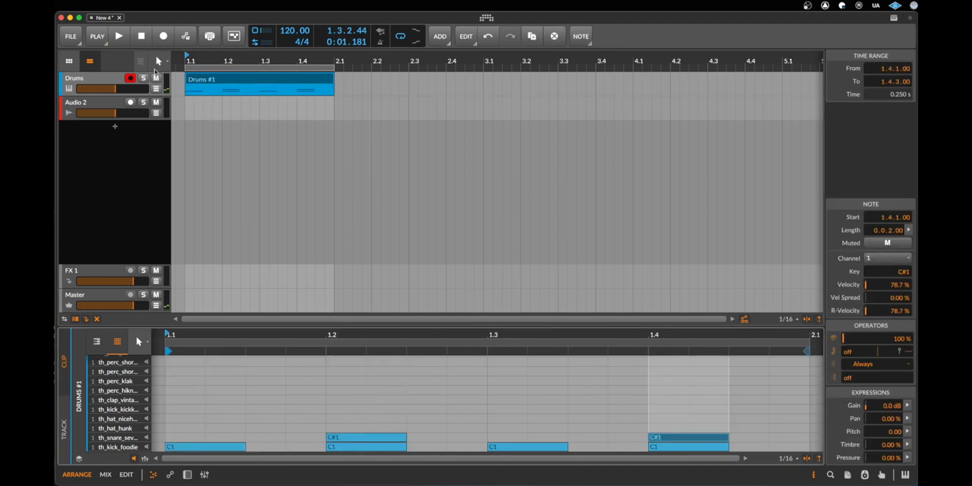
left_click(118, 35)
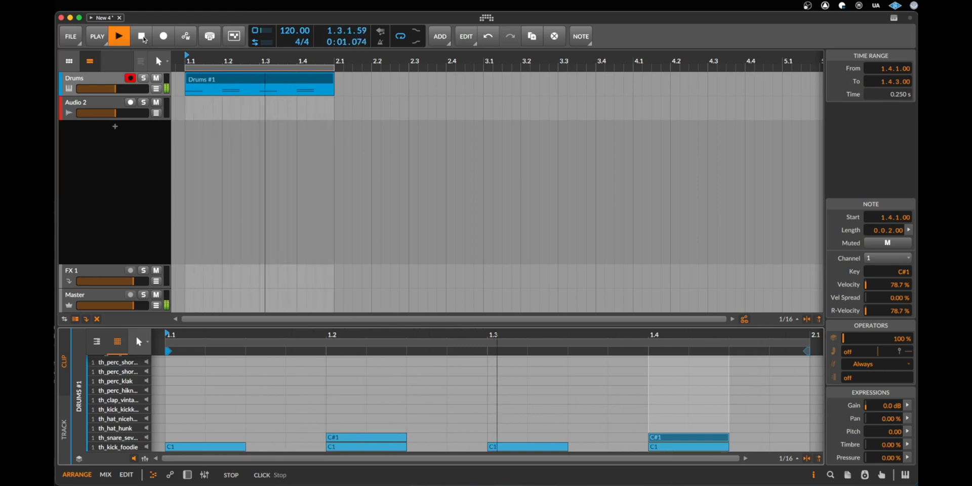
left_click(119, 35)
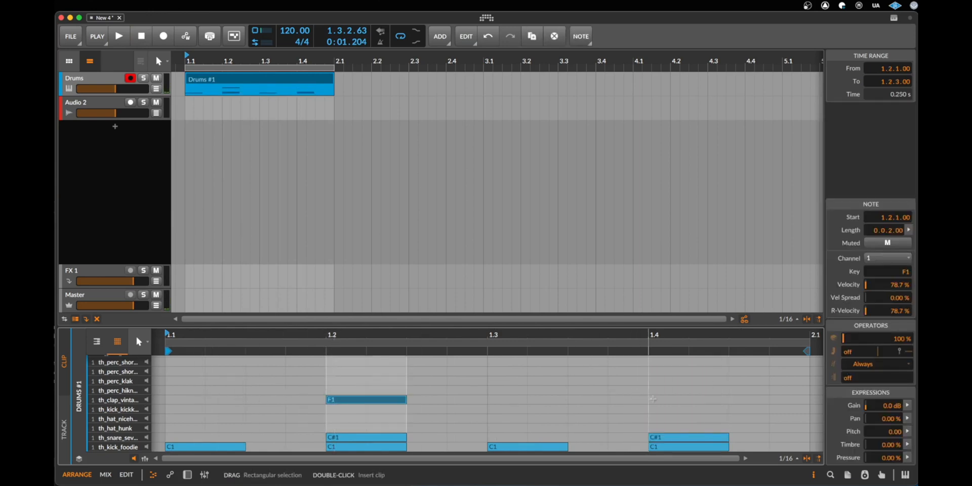
left_click(118, 36)
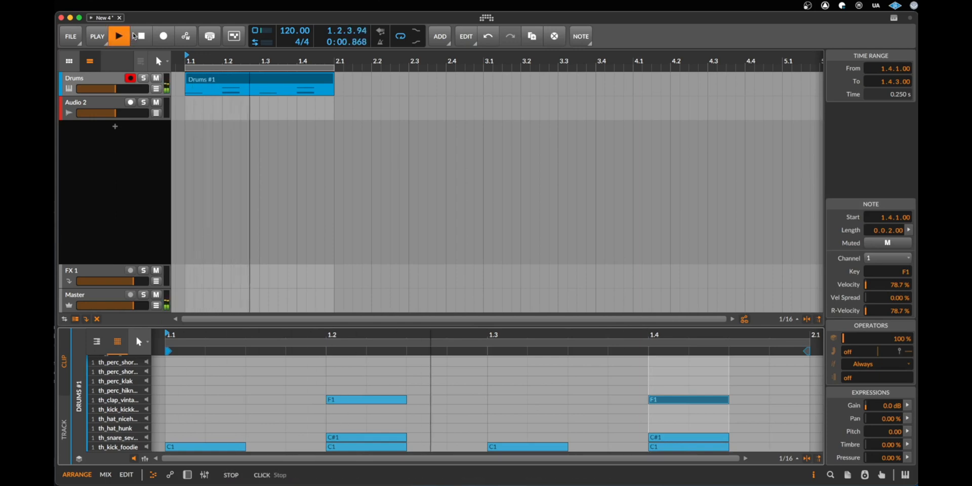
left_click(118, 35)
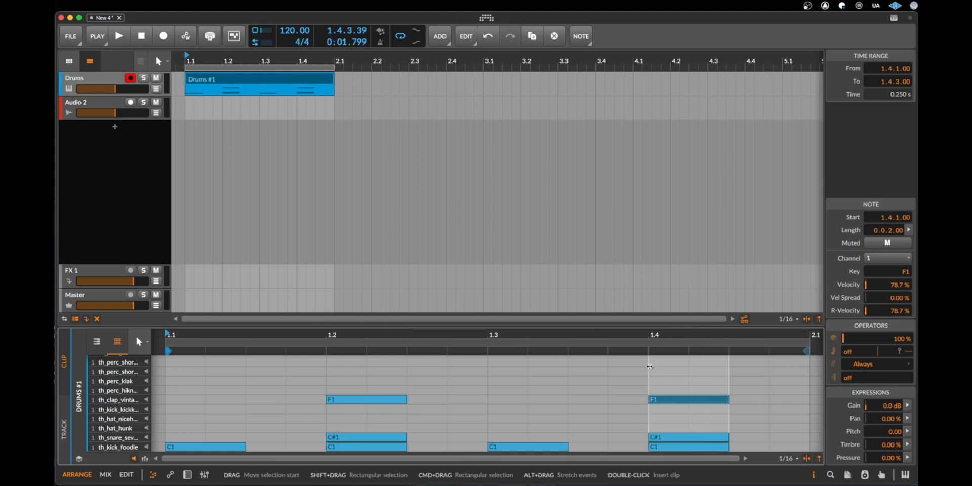
Step: Select both clap notes and lower their Velocity to about 28%
left_click(675, 377)
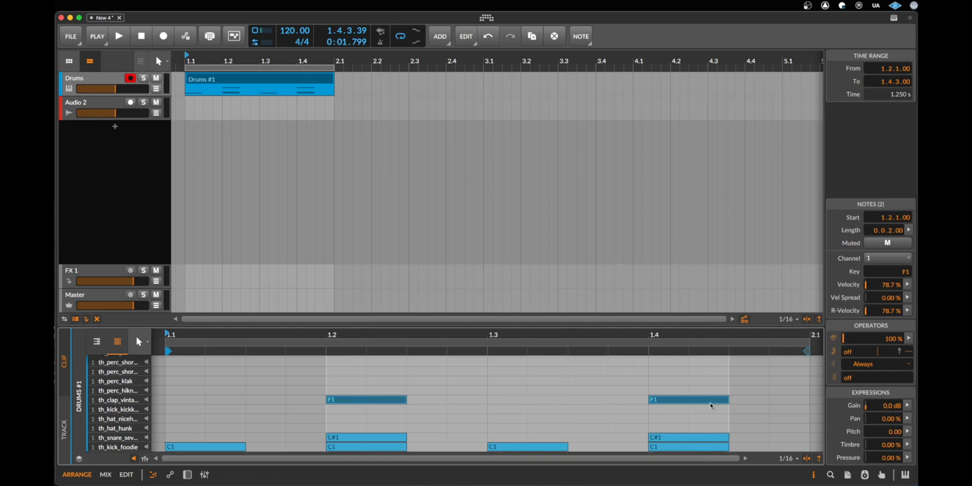
mouse_move(634, 397)
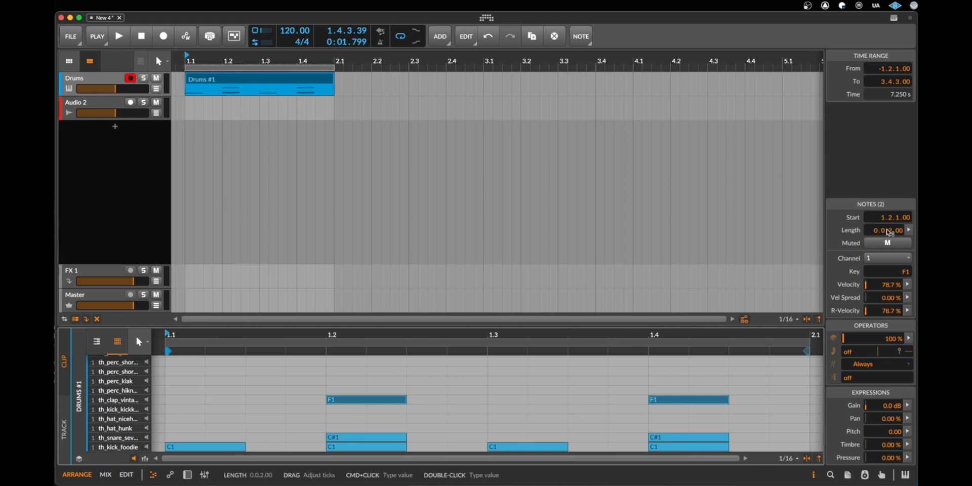
left_click_drag(406, 399, 527, 399)
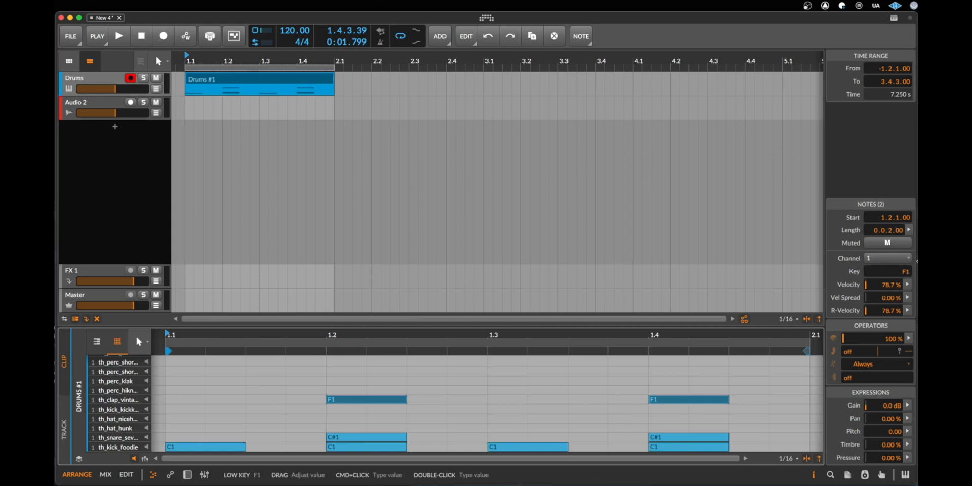
left_click_drag(365, 398, 365, 389)
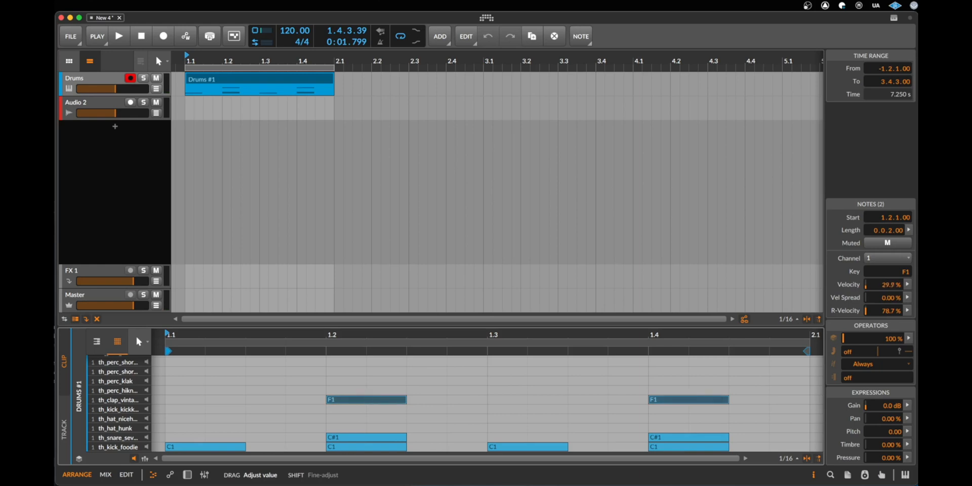
left_click(119, 36)
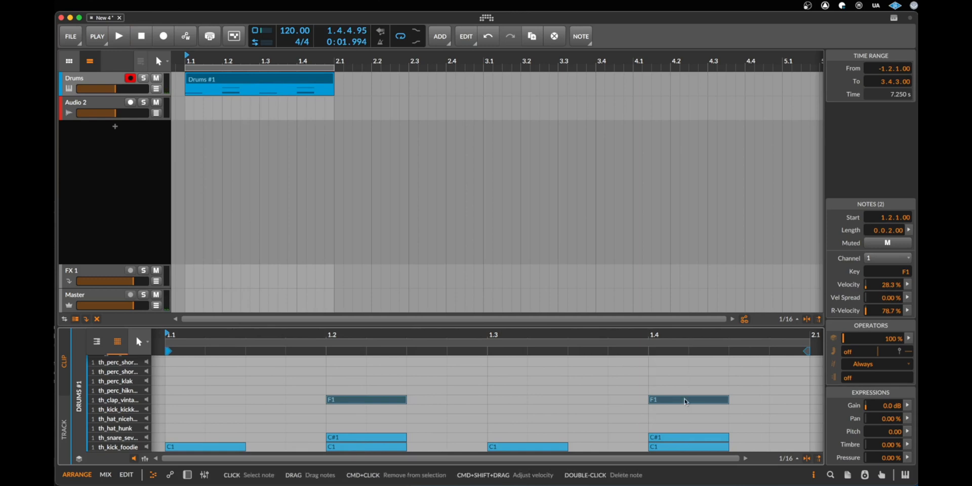
mouse_move(701, 401)
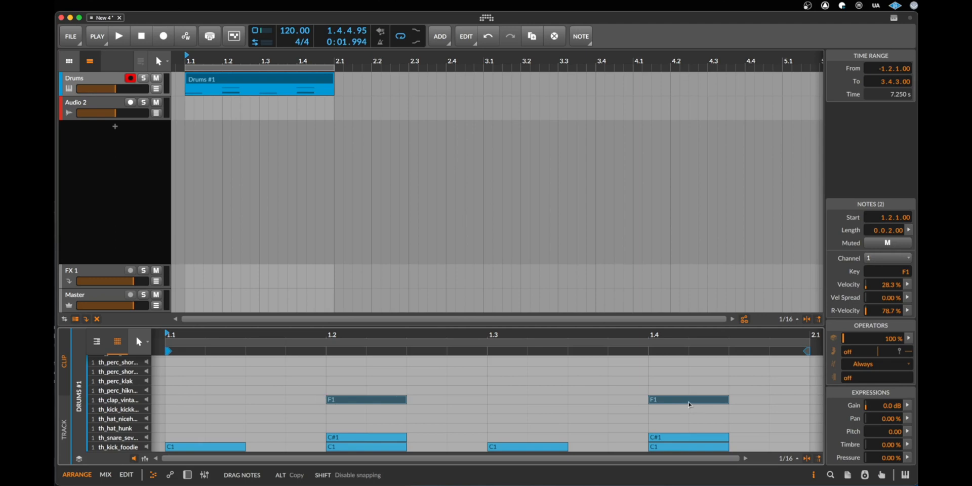
mouse_move(691, 403)
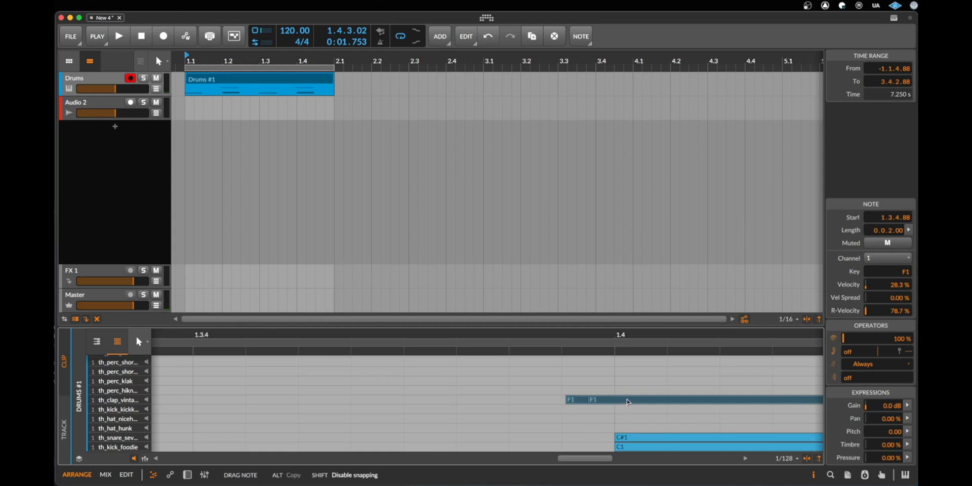
Step: Nudge the F1 claps slightly ahead of beats 2 and 4 with snapping off
left_click(119, 35)
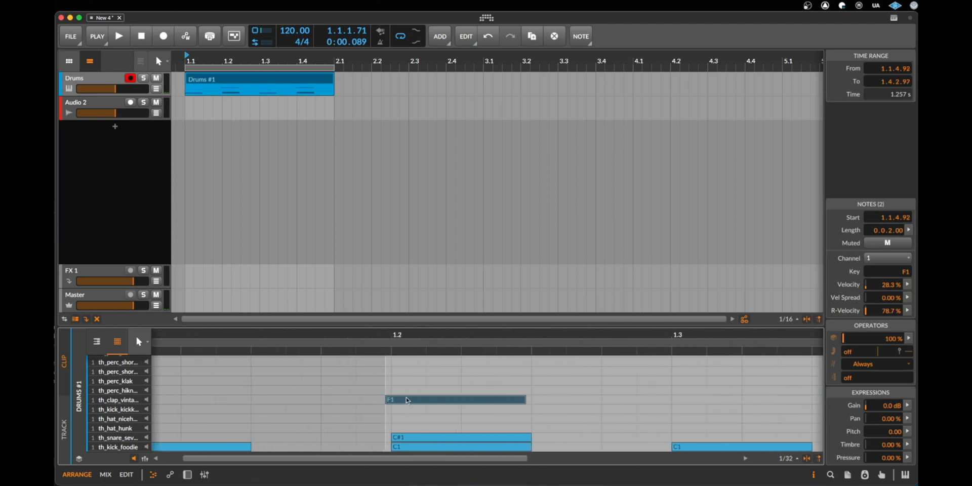
left_click(119, 36)
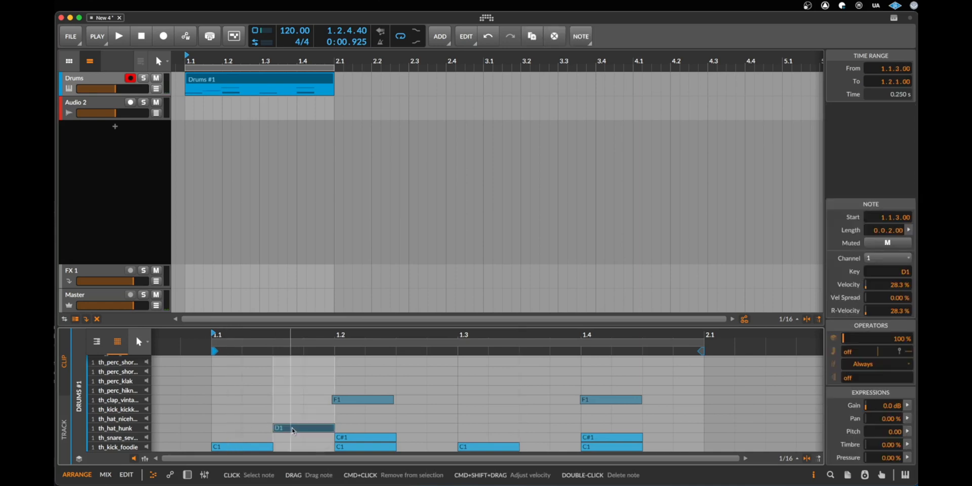
Step: Adjust the first hi-hat's velocity and add D1 hi-hats on the off-beats 1.2.3 and 1.3.3
left_click(118, 35)
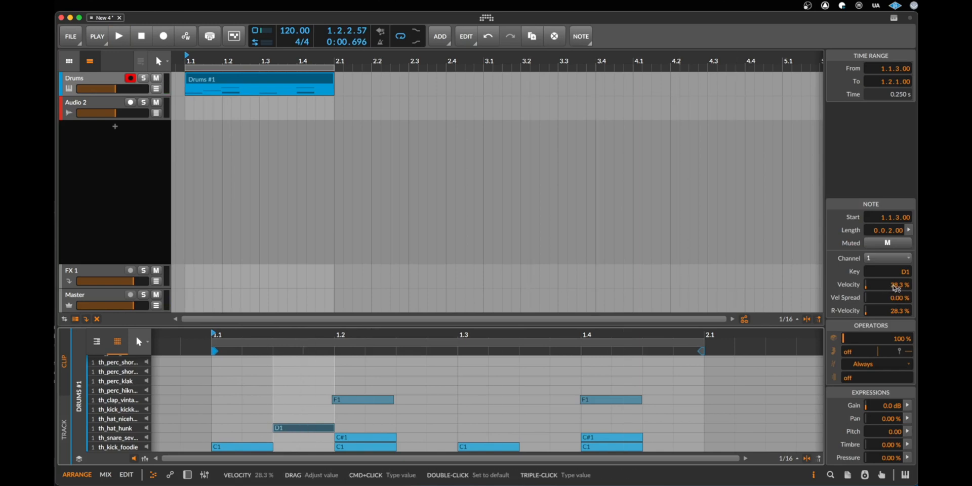
left_click_drag(880, 284, 905, 284)
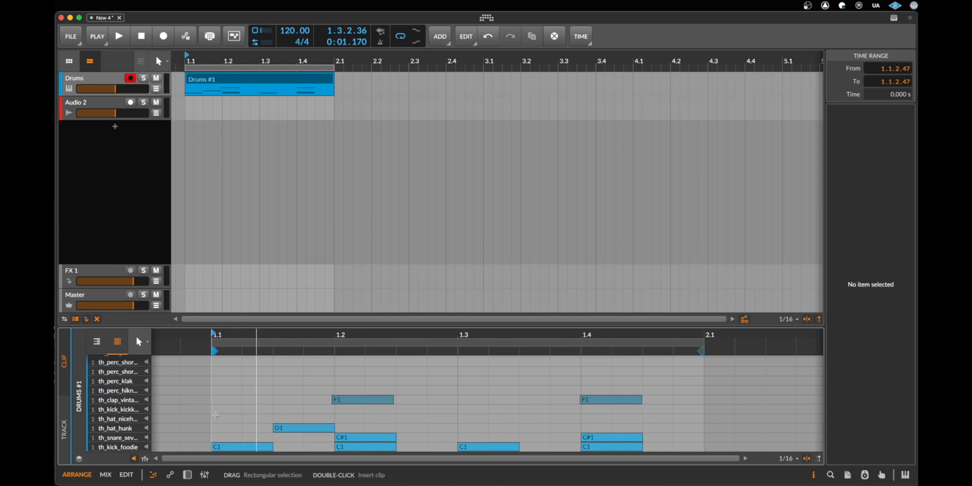
left_click_drag(212, 412, 231, 423)
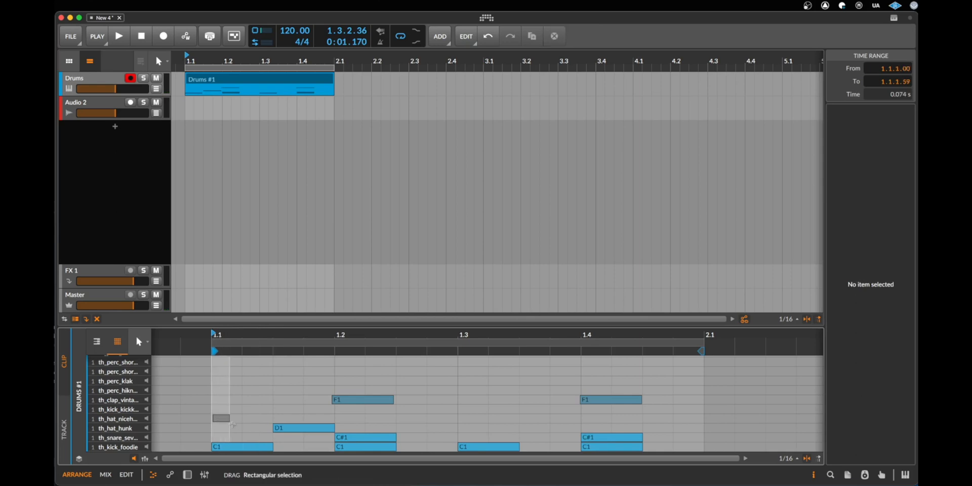
left_click(302, 427)
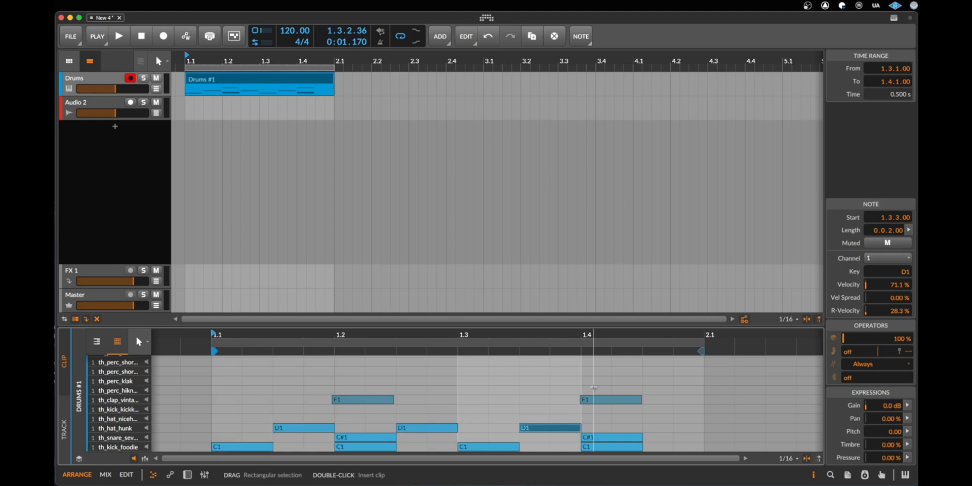
left_click(118, 36)
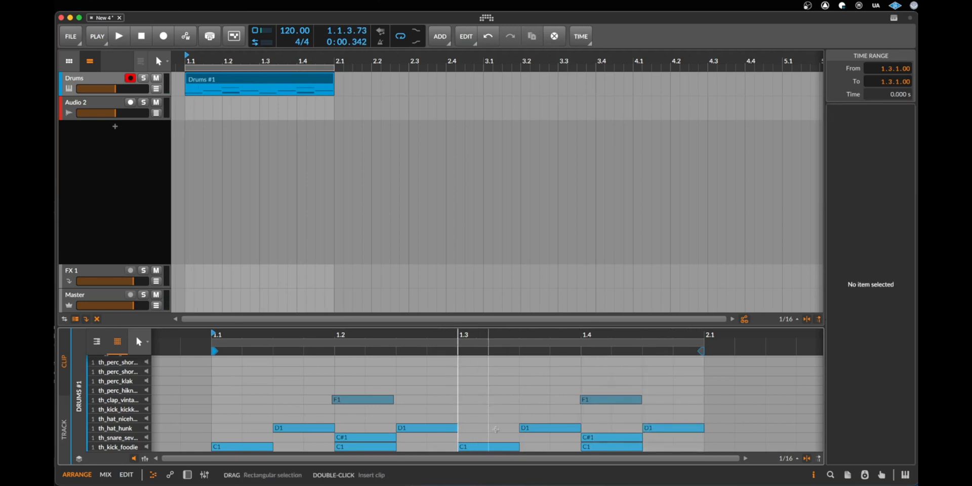
Step: Add a sixteenth-length D1 ghost hi-hat at 1.3.2
left_click(497, 427)
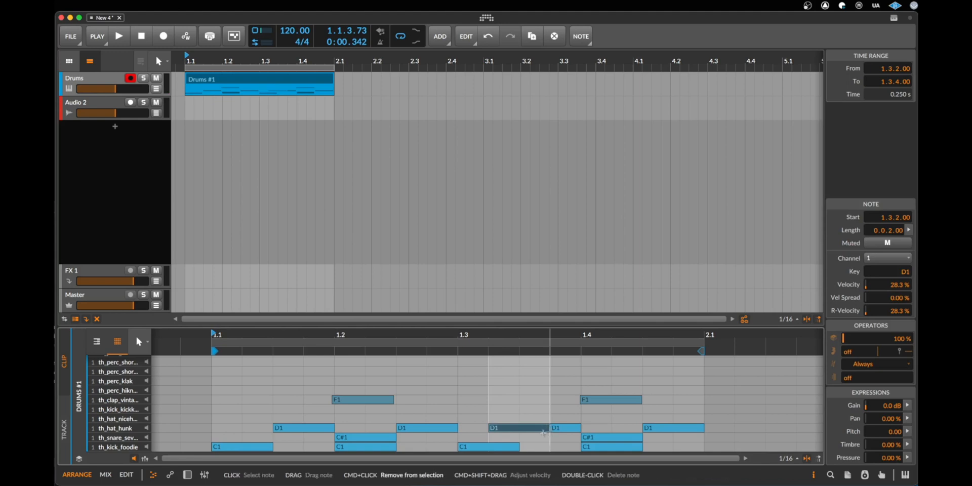
left_click(531, 427)
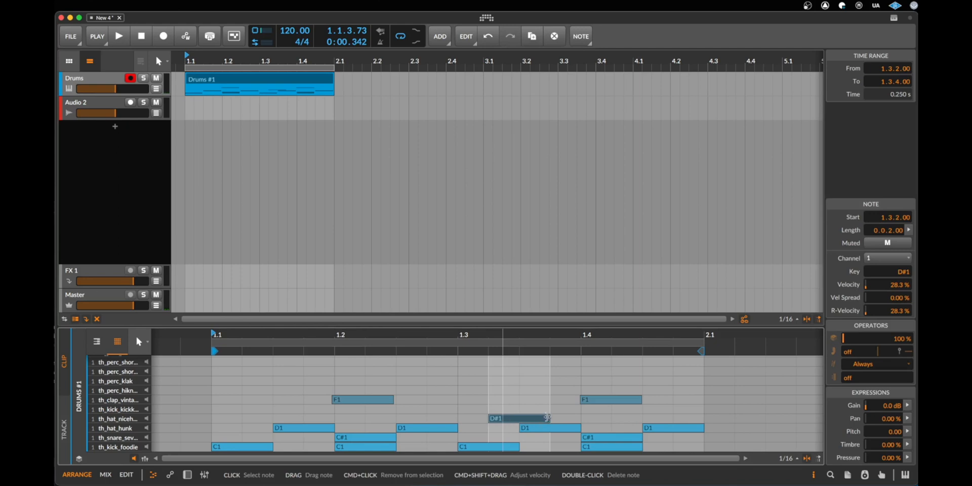
left_click_drag(546, 418, 508, 418)
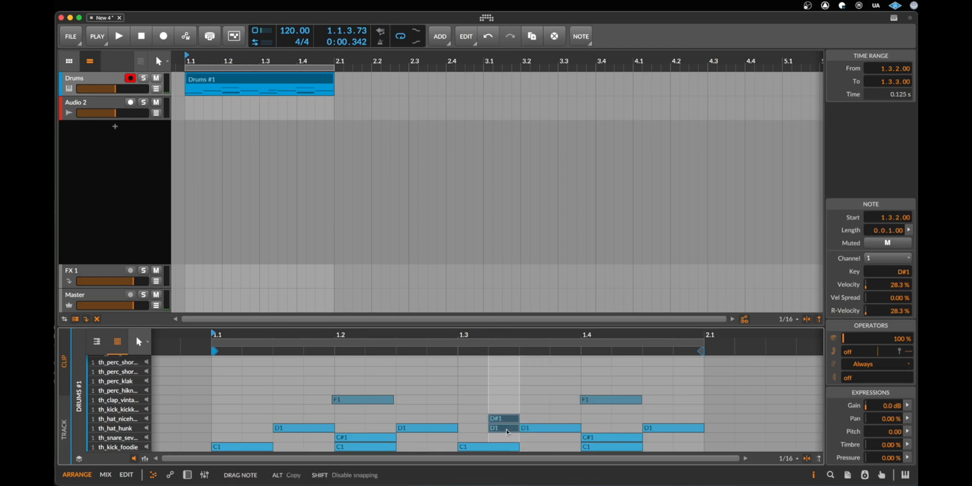
left_click(119, 37)
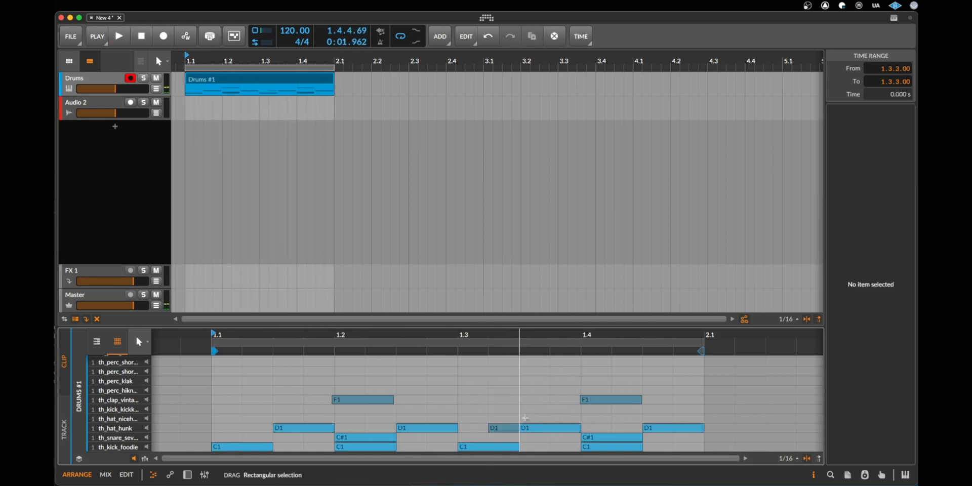
Step: Drop the ghost notes at 1.3.2 and 1.4.4 to about 12% velocity
left_click(502, 427)
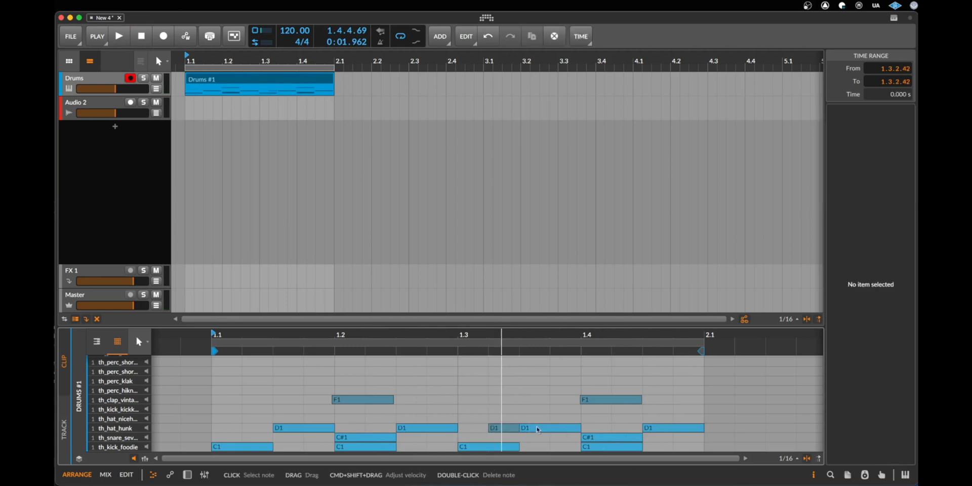
left_click(546, 427)
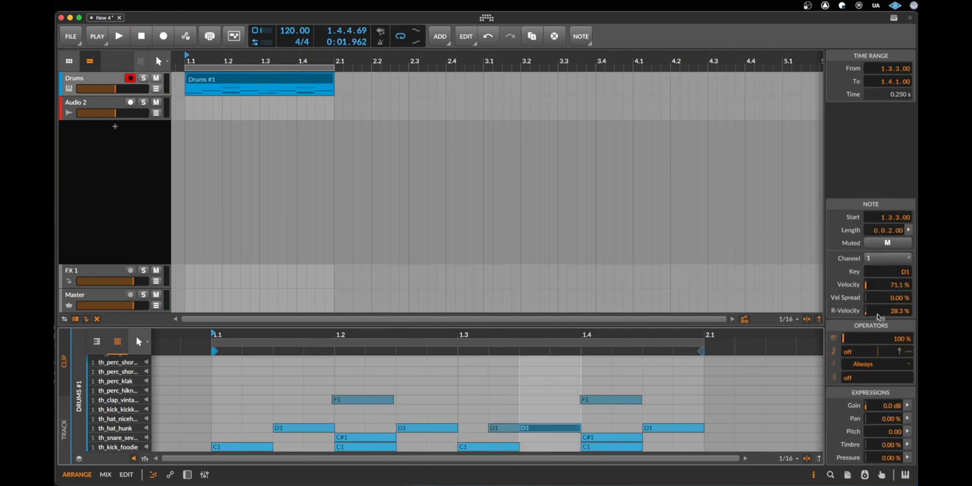
left_click(503, 427)
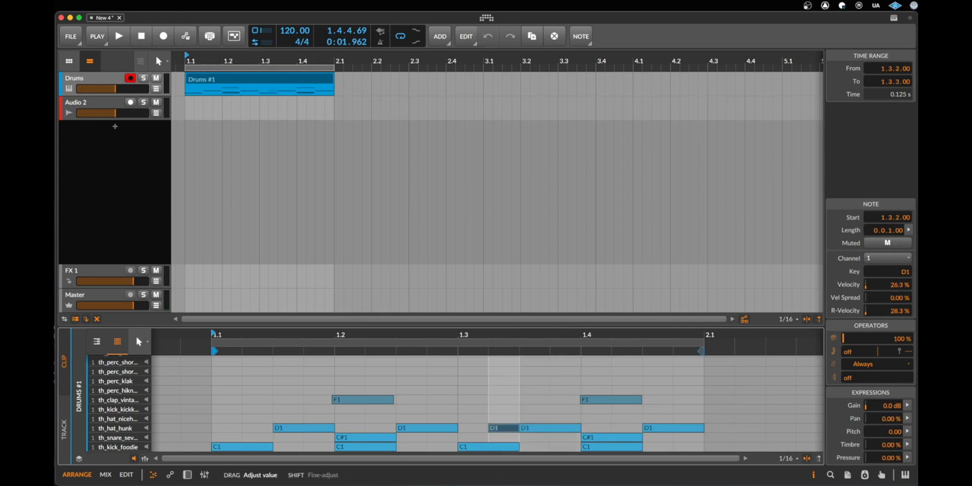
left_click(119, 36)
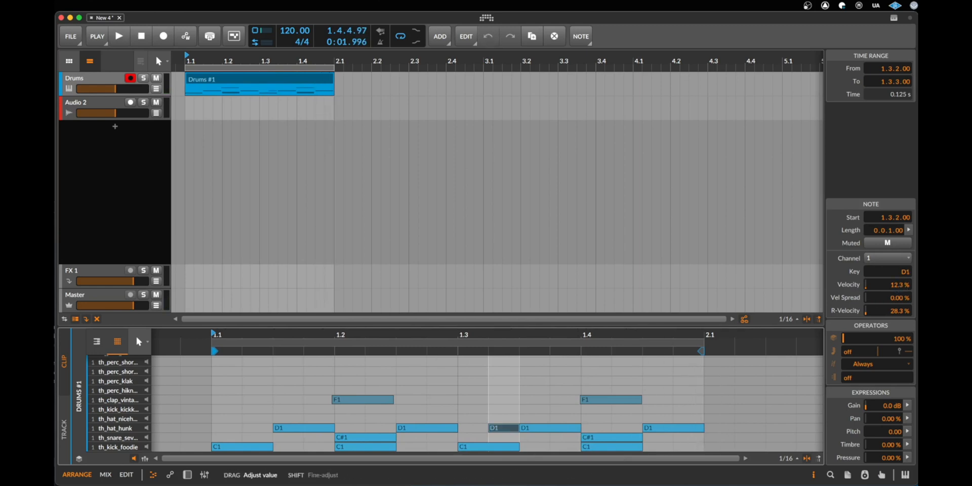
left_click(119, 35)
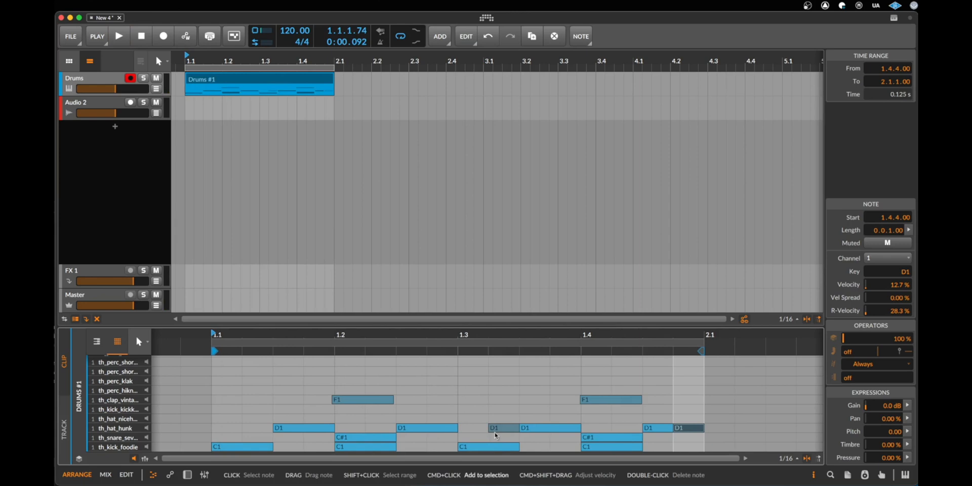
left_click(496, 427)
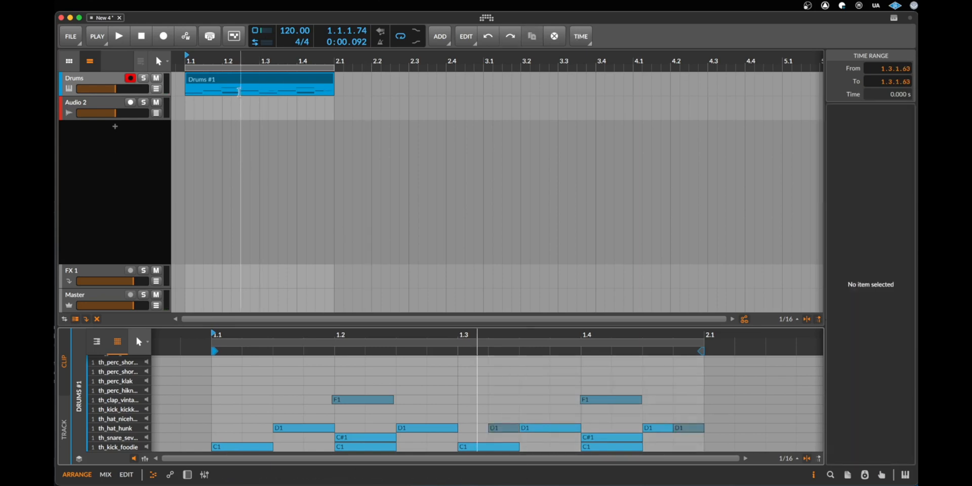
left_click(259, 79)
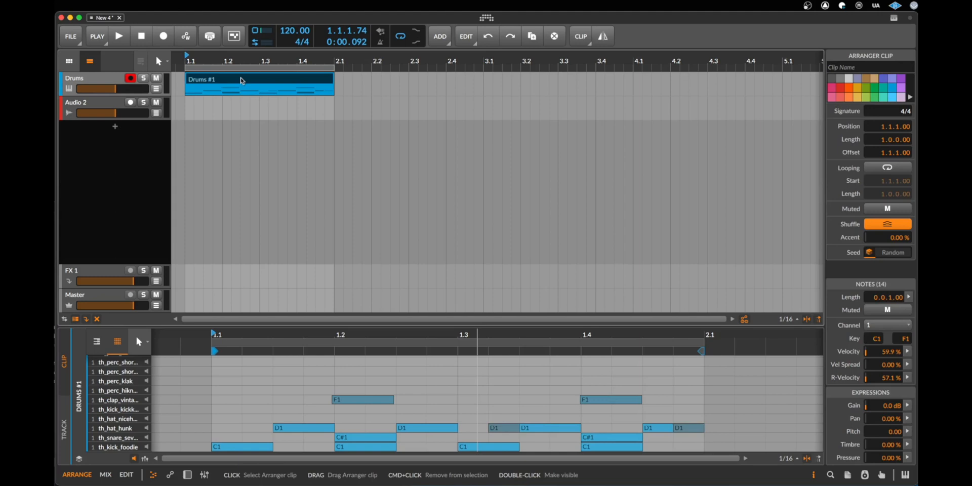
left_click(887, 224)
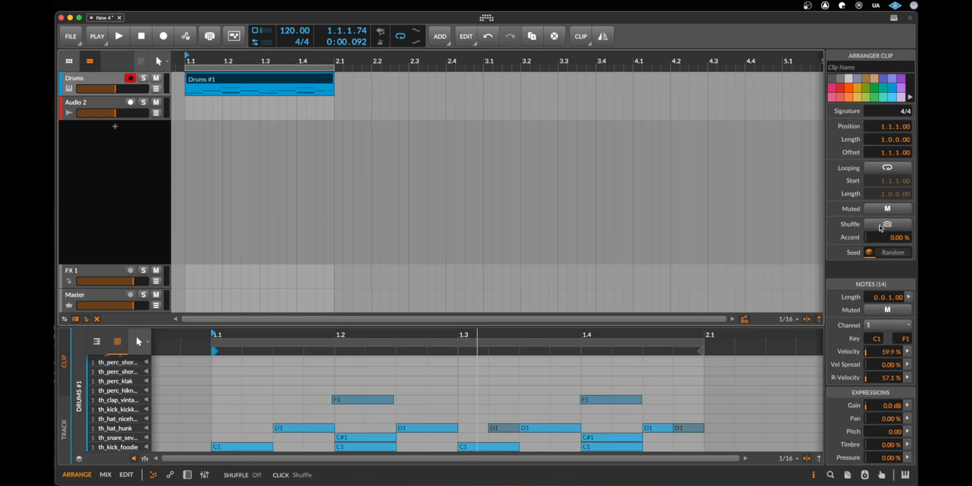
left_click(887, 224)
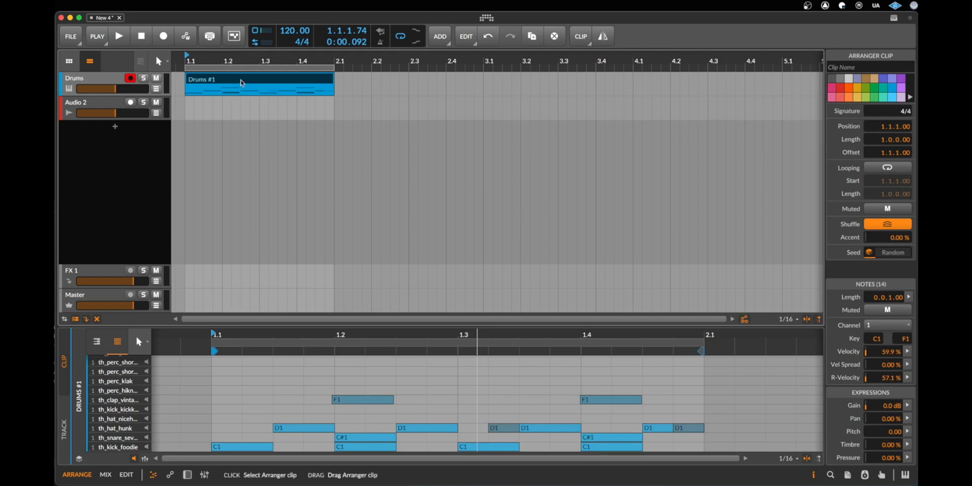
left_click(97, 35)
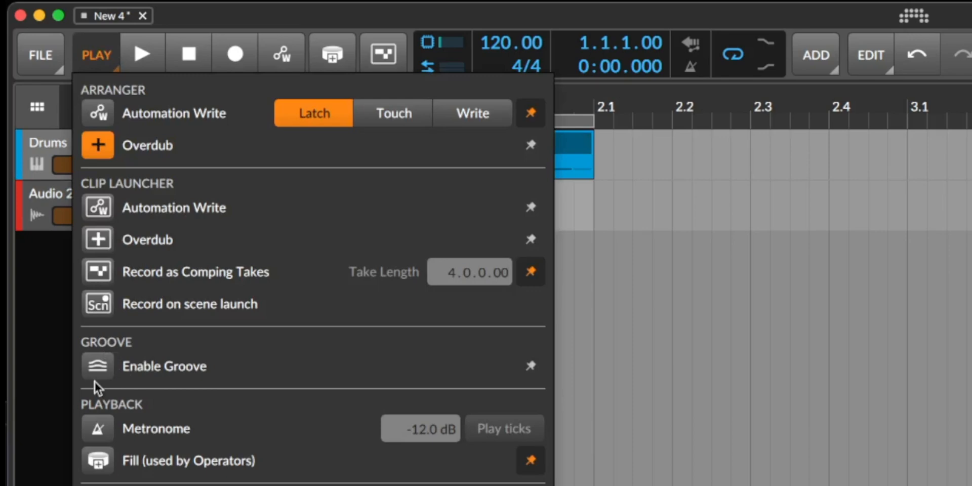
Step: Enable global groove and set the 1/16 Shuffle amount to 50% while playing
left_click(97, 365)
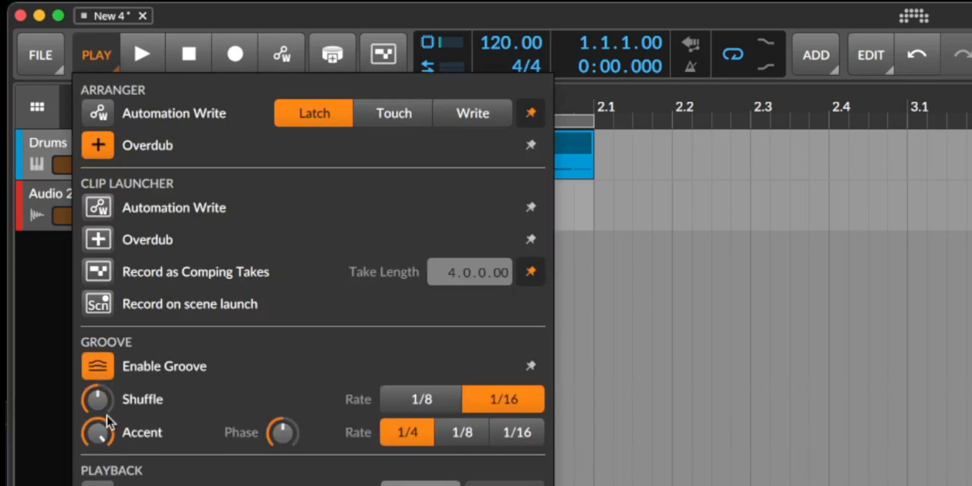
left_click_drag(97, 399, 97, 397)
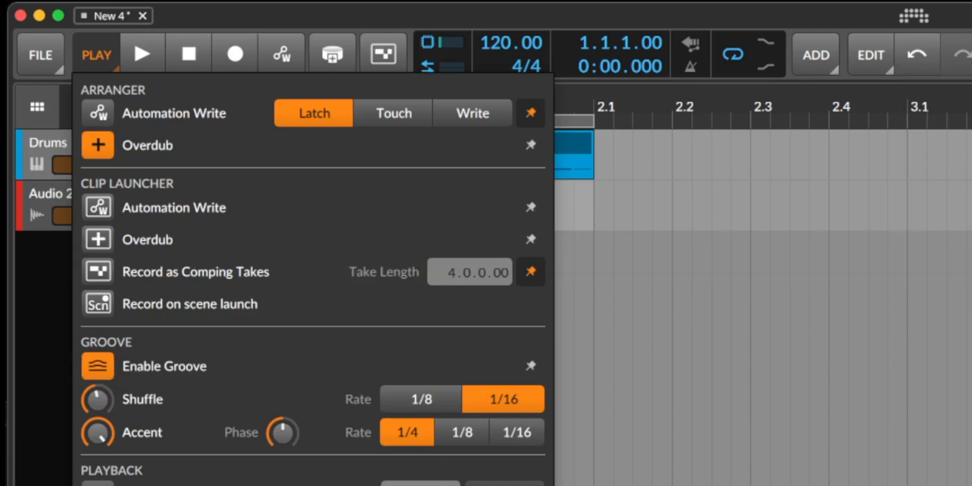
mouse_move(210, 427)
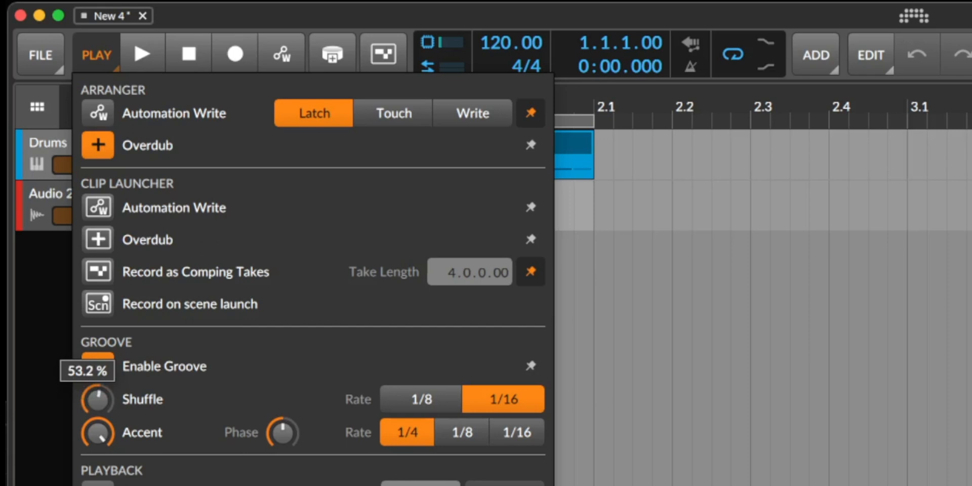
left_click(142, 54)
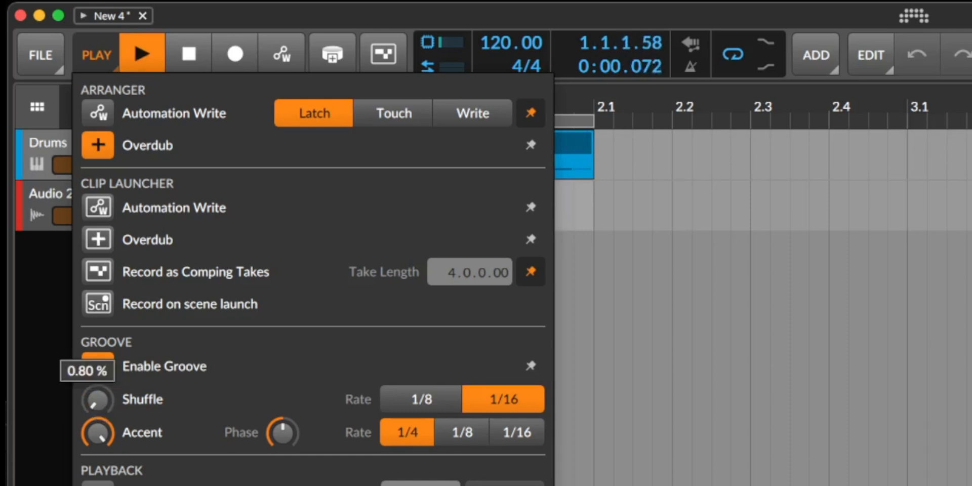
left_click_drag(96, 399, 96, 371)
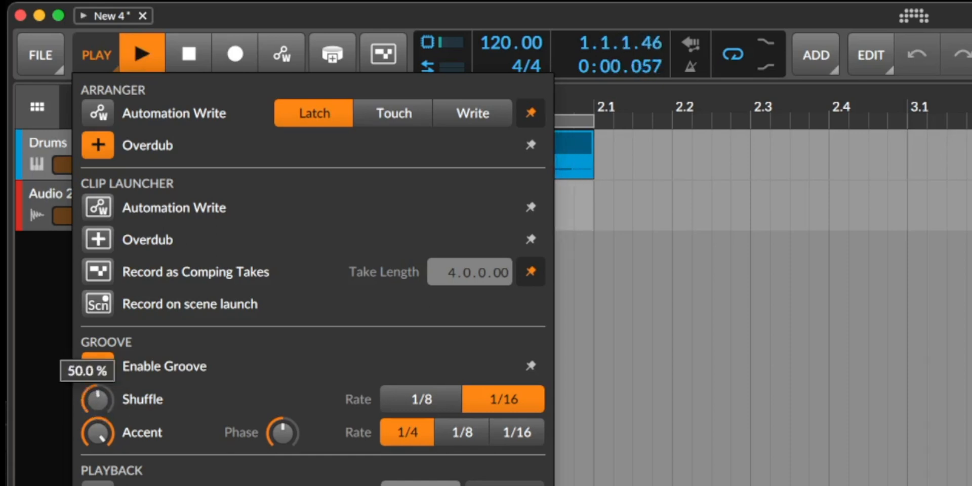
left_click_drag(97, 399, 106, 377)
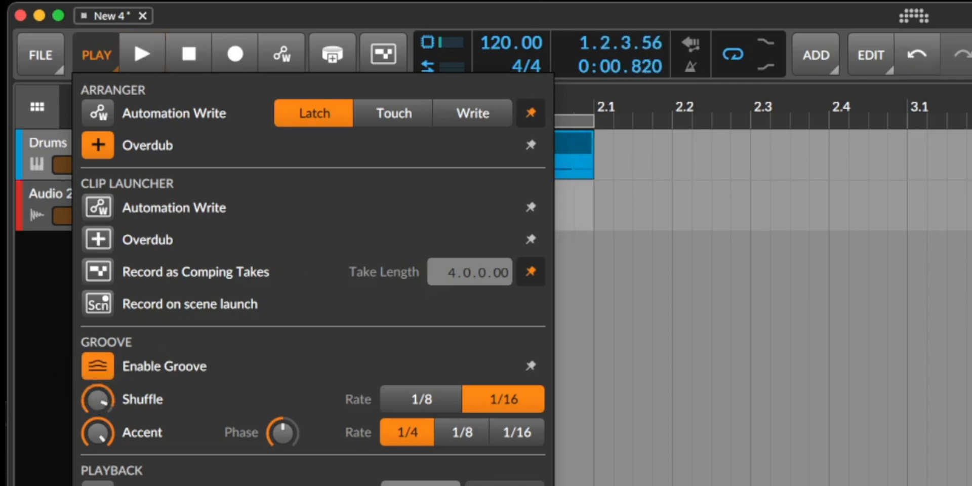
mouse_move(503, 54)
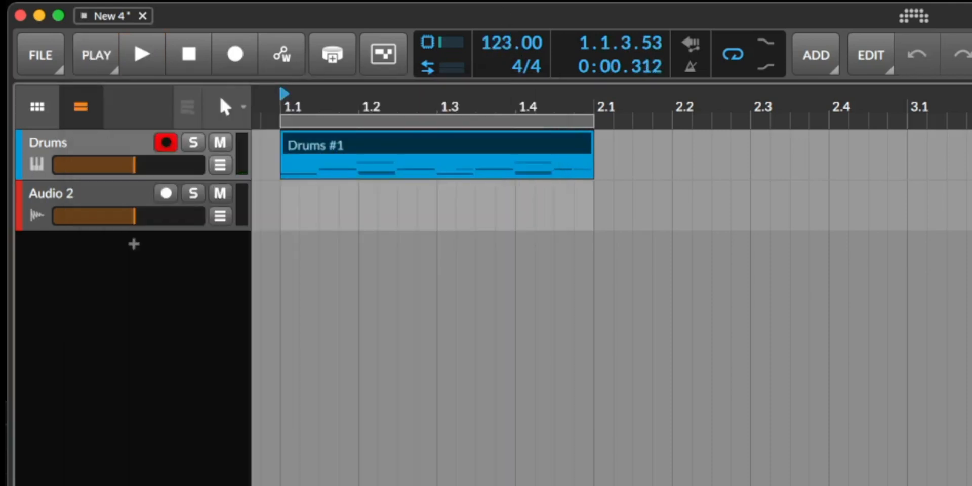
Step: Audition the shuffled loop at tempo 123 and stop the transport
left_click(142, 54)
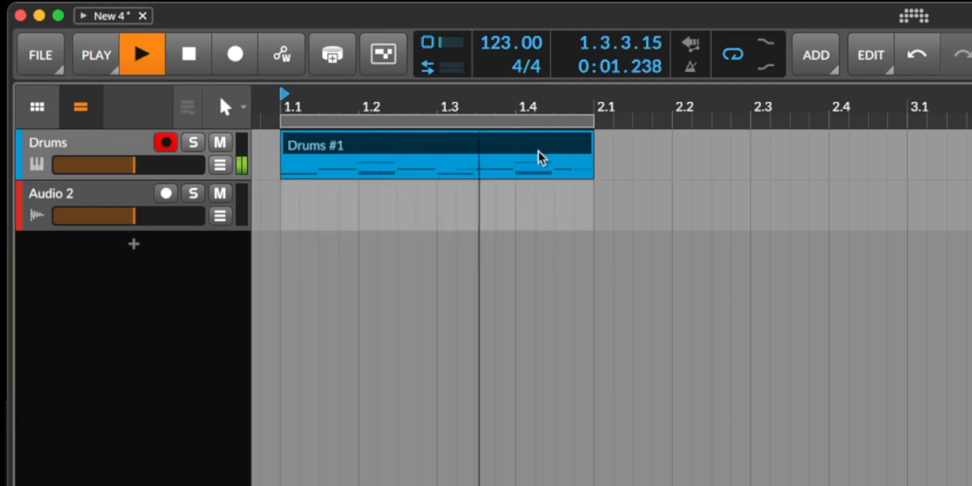
left_click(188, 53)
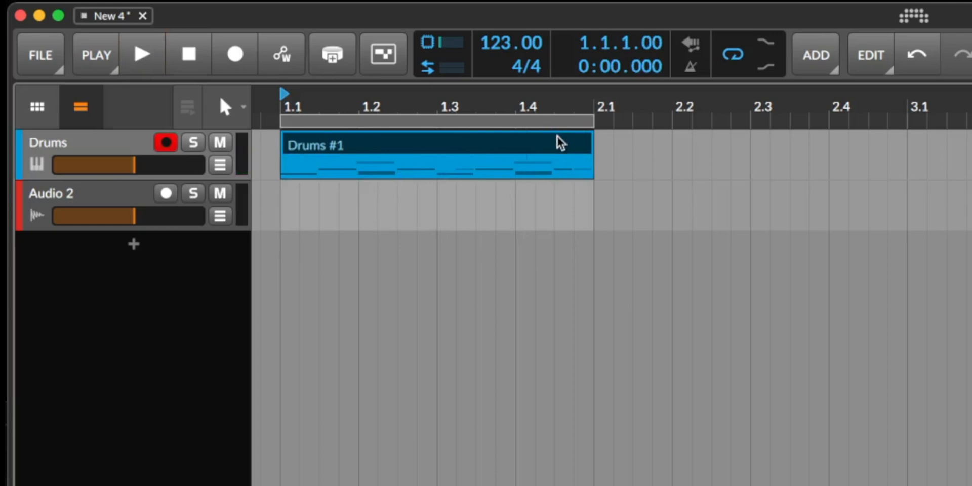